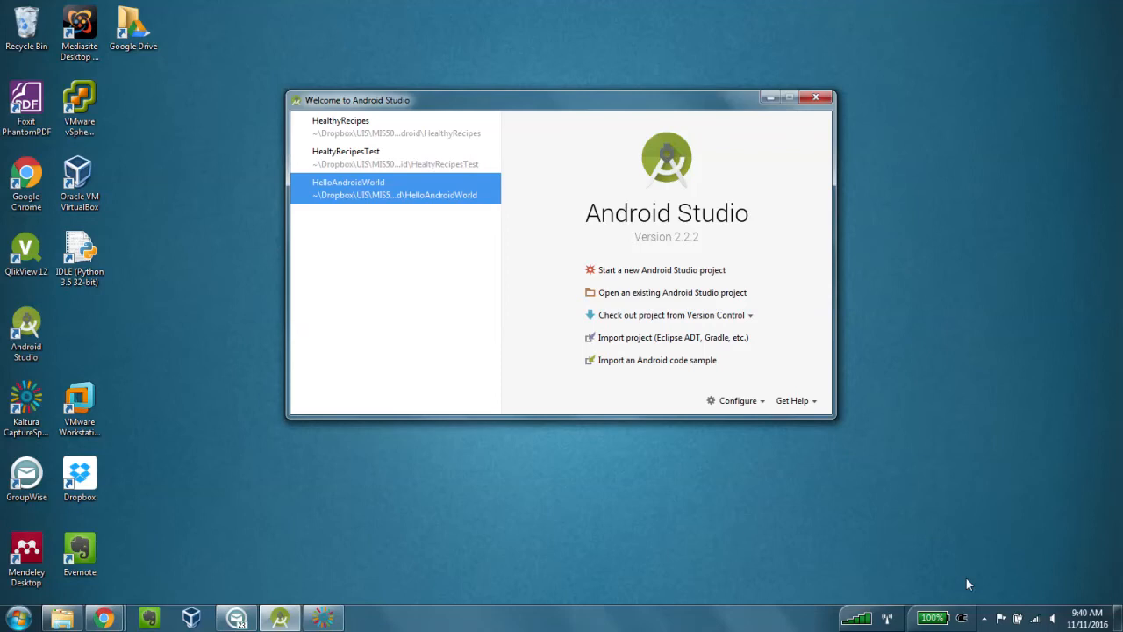
mouse_move(858, 523)
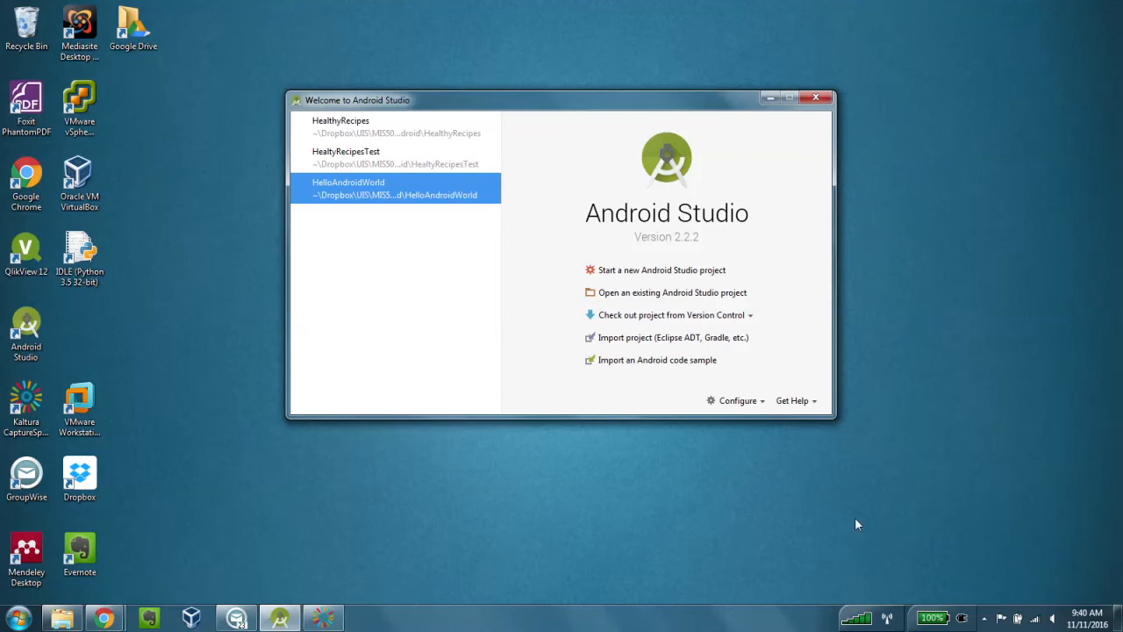
mouse_move(671, 274)
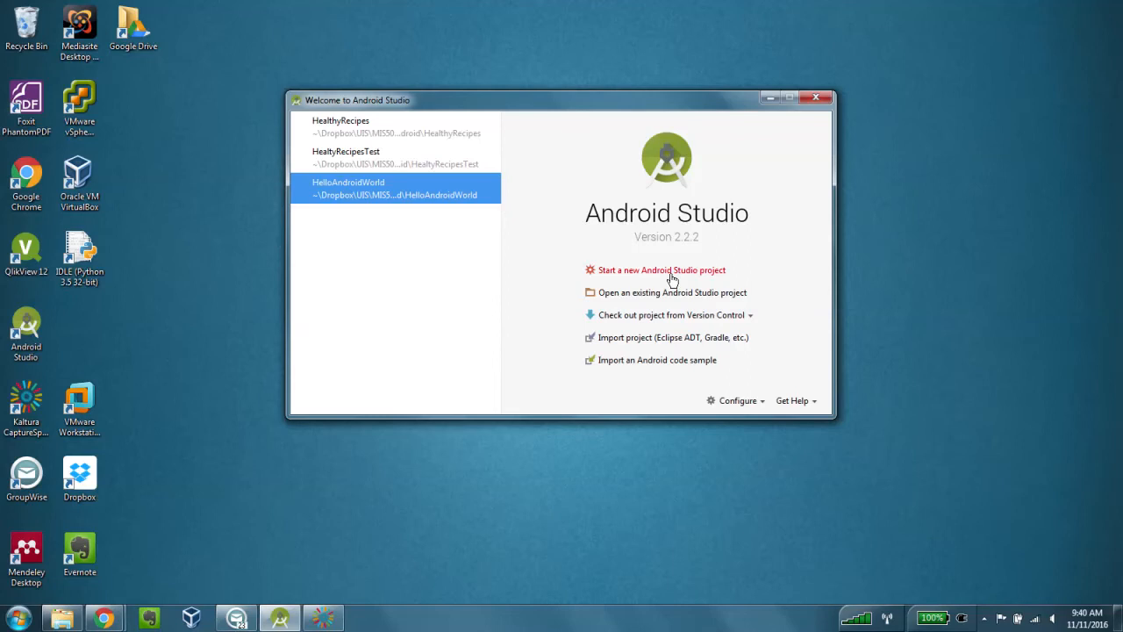
Create the Hostel App phone project using a Basic Activity with default activity names.
click(661, 269)
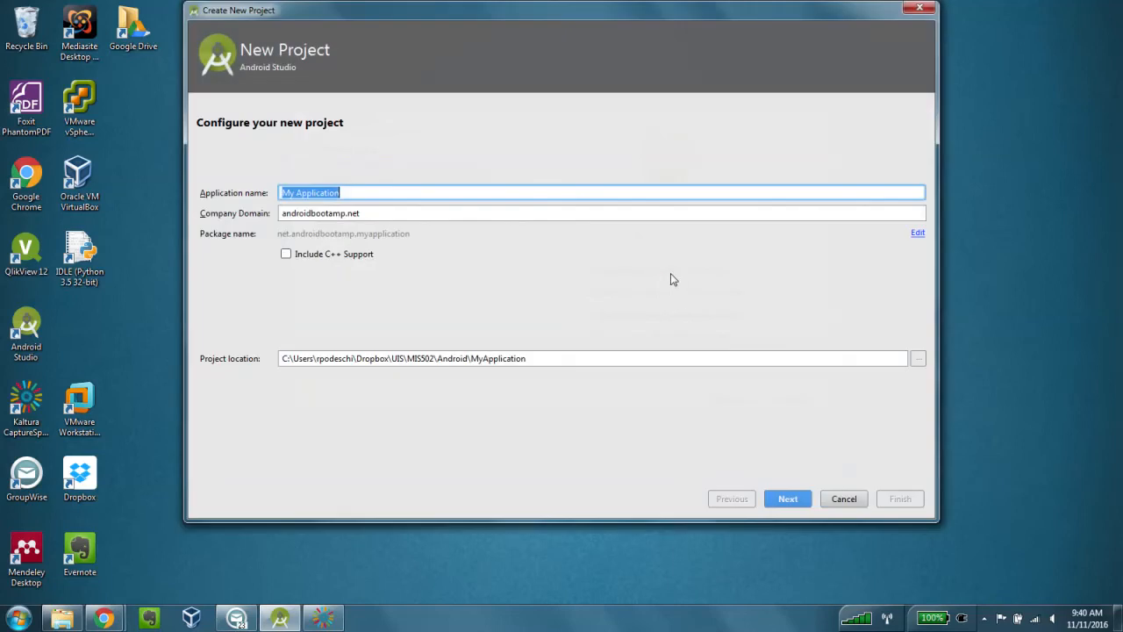
mouse_move(473, 253)
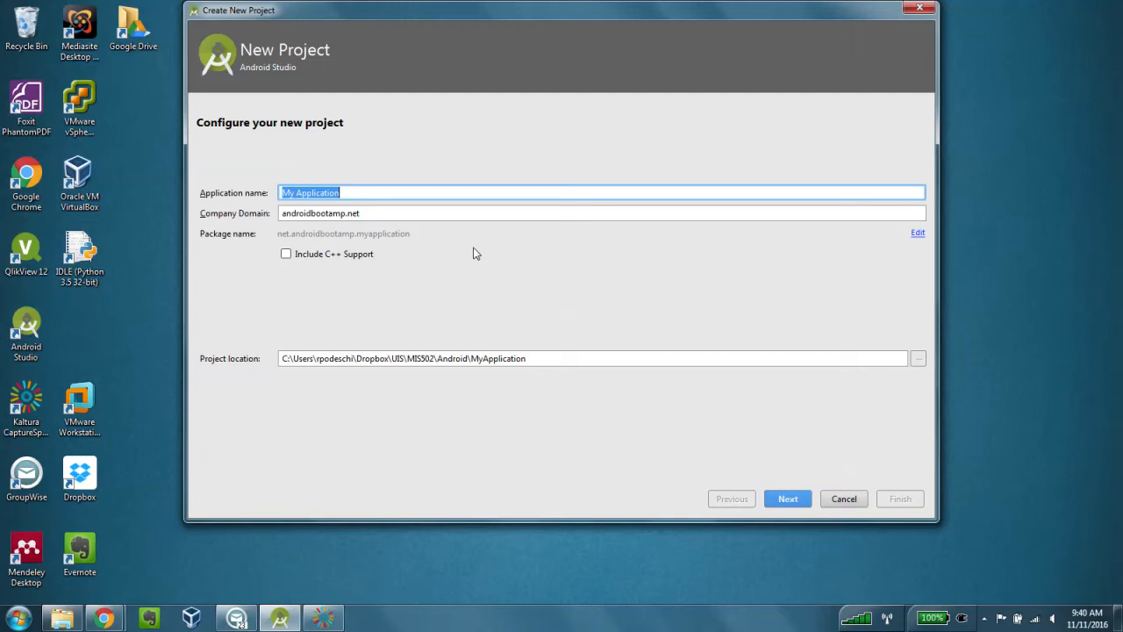
text(Hostel App)
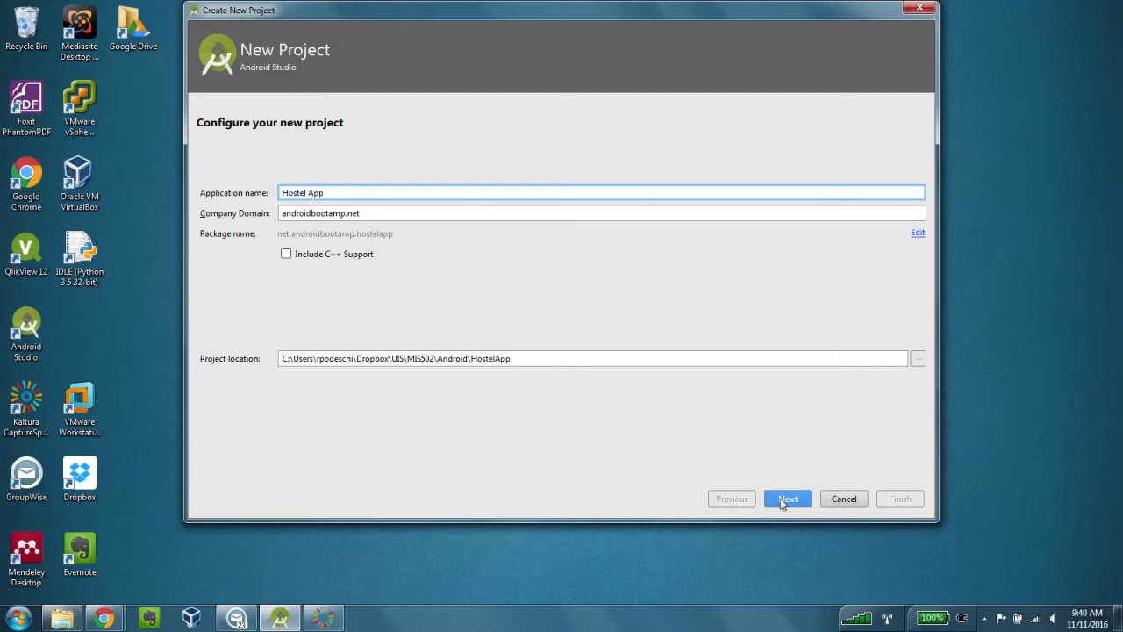
click(787, 498)
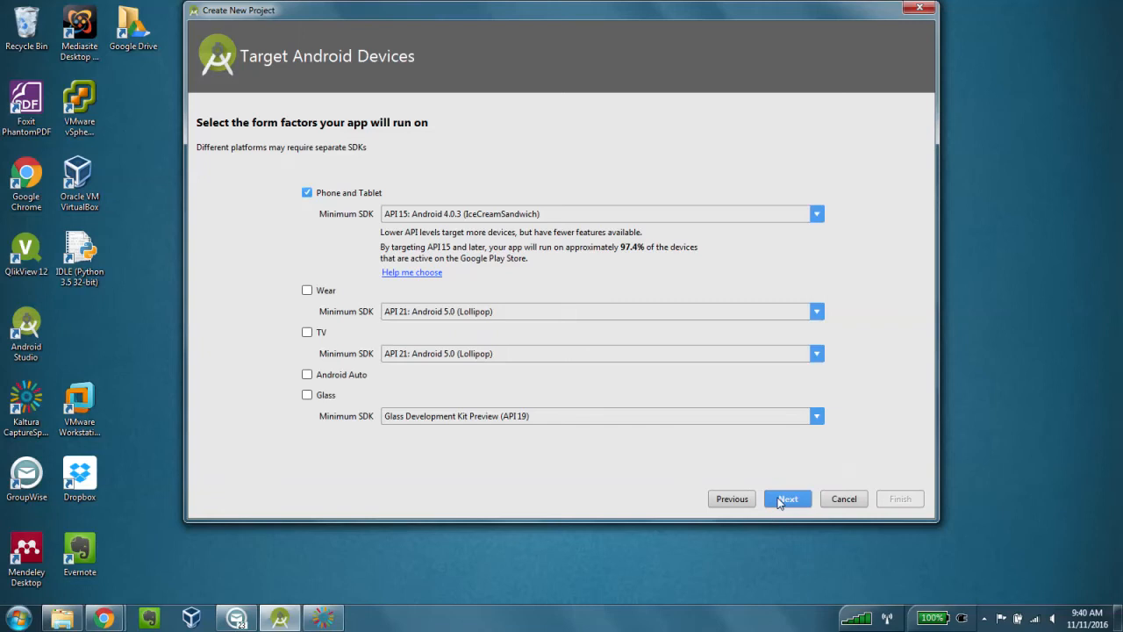
click(787, 498)
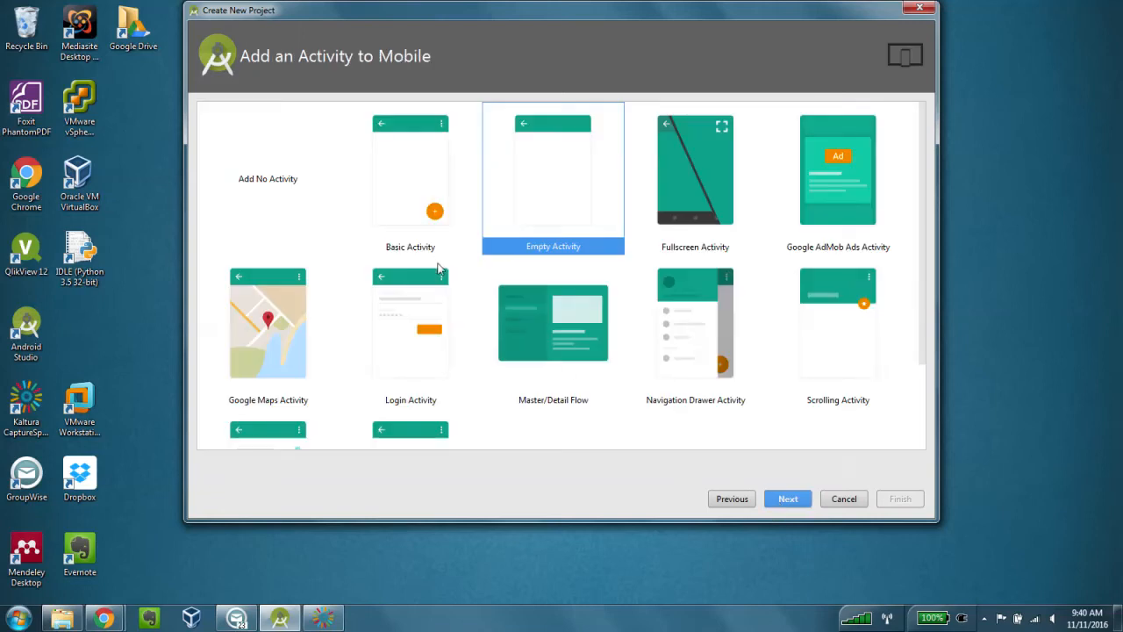
click(410, 176)
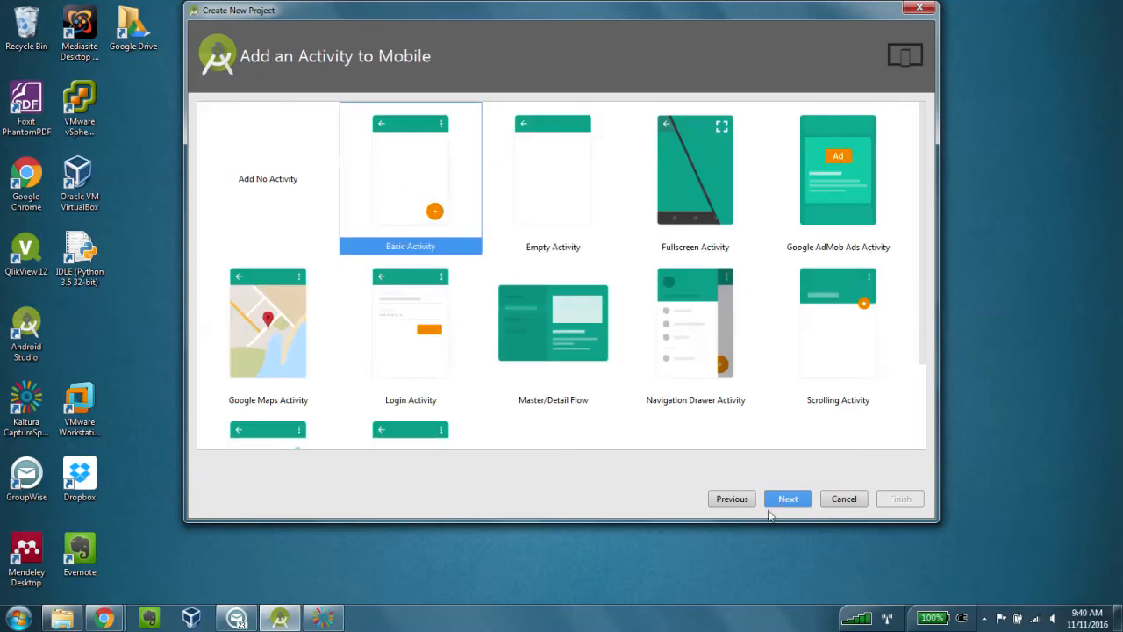
click(786, 498)
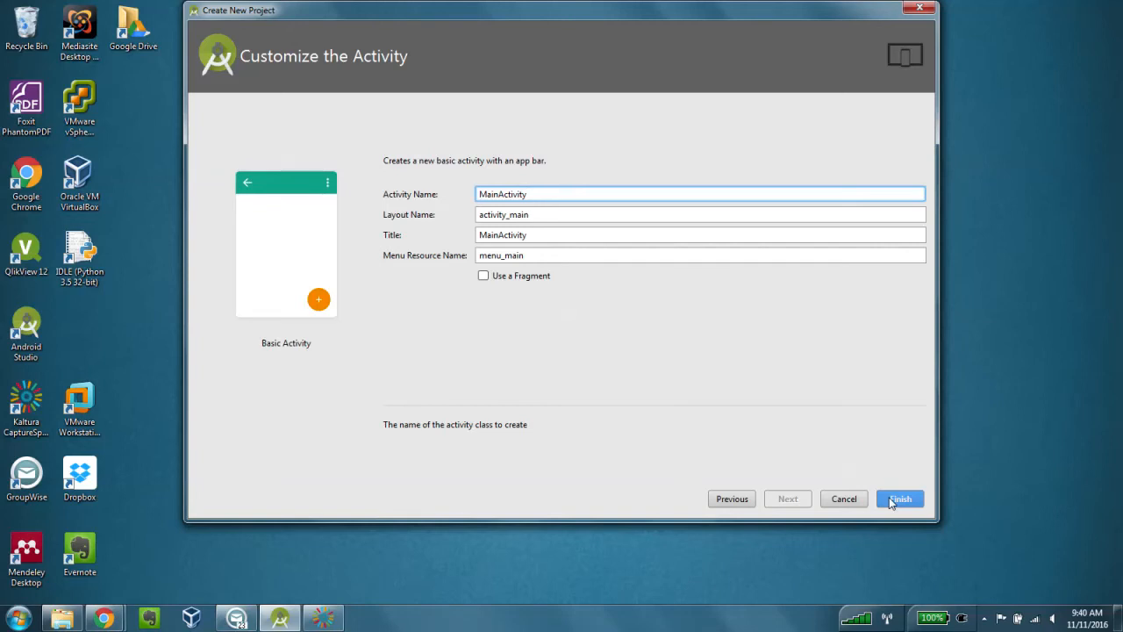
click(898, 498)
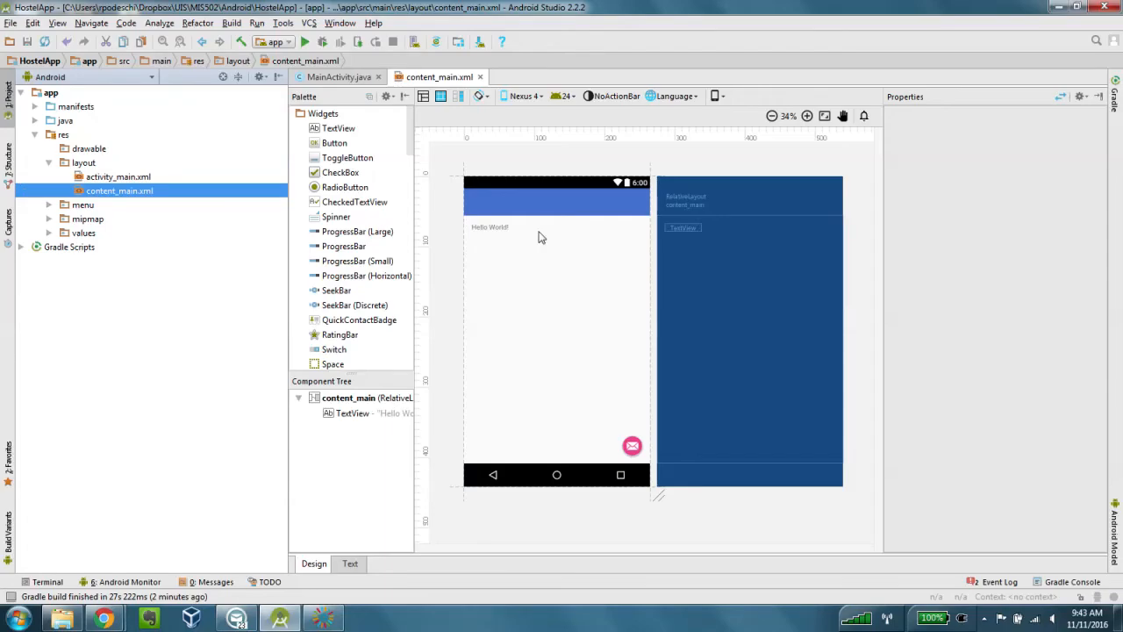
mouse_move(503, 237)
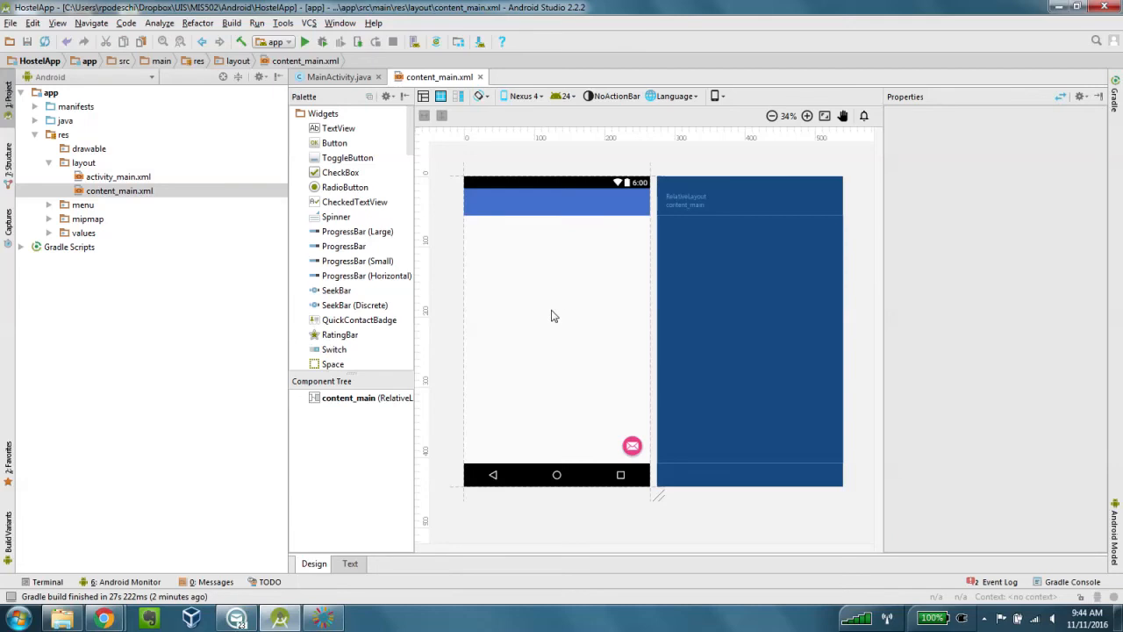
mouse_move(528, 276)
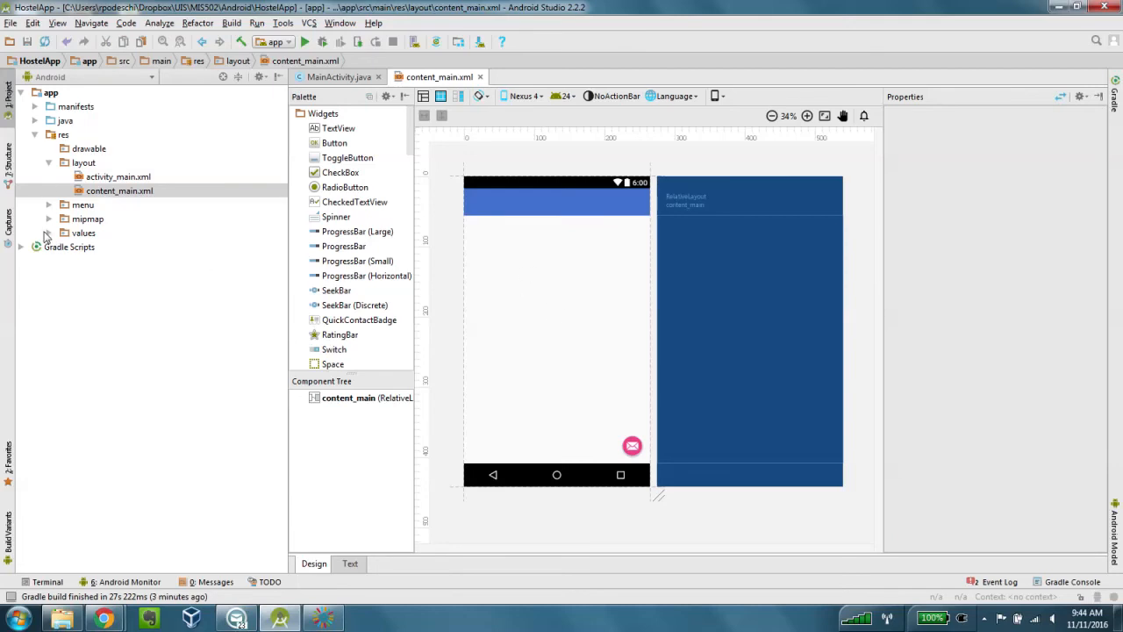
Expand the res > values folder to reveal strings.xml.
click(48, 232)
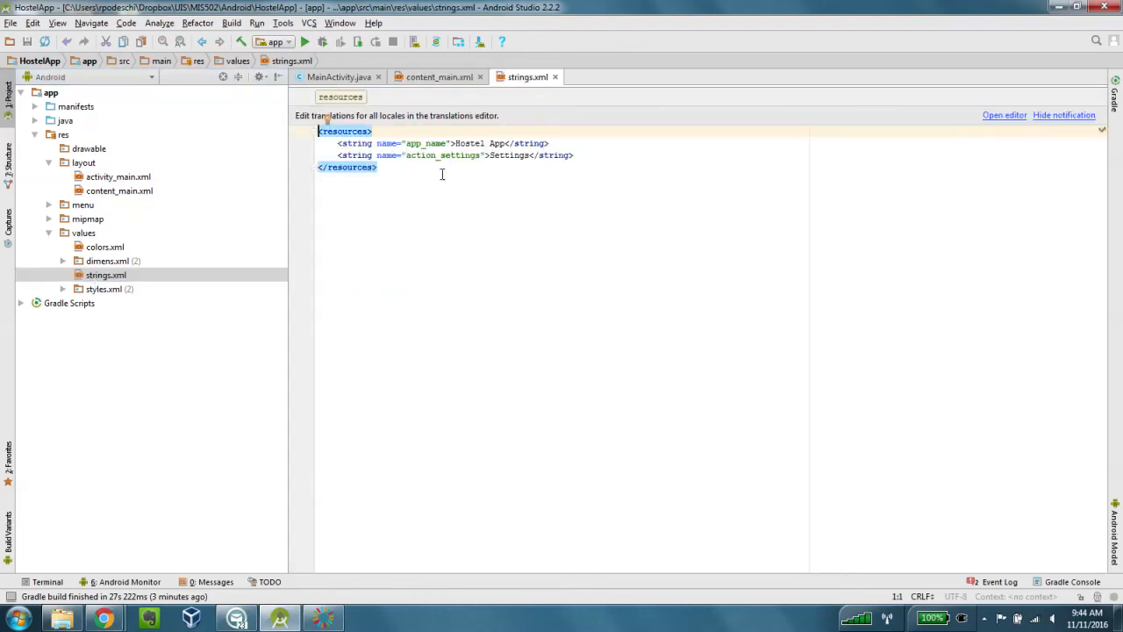
mouse_move(1004, 115)
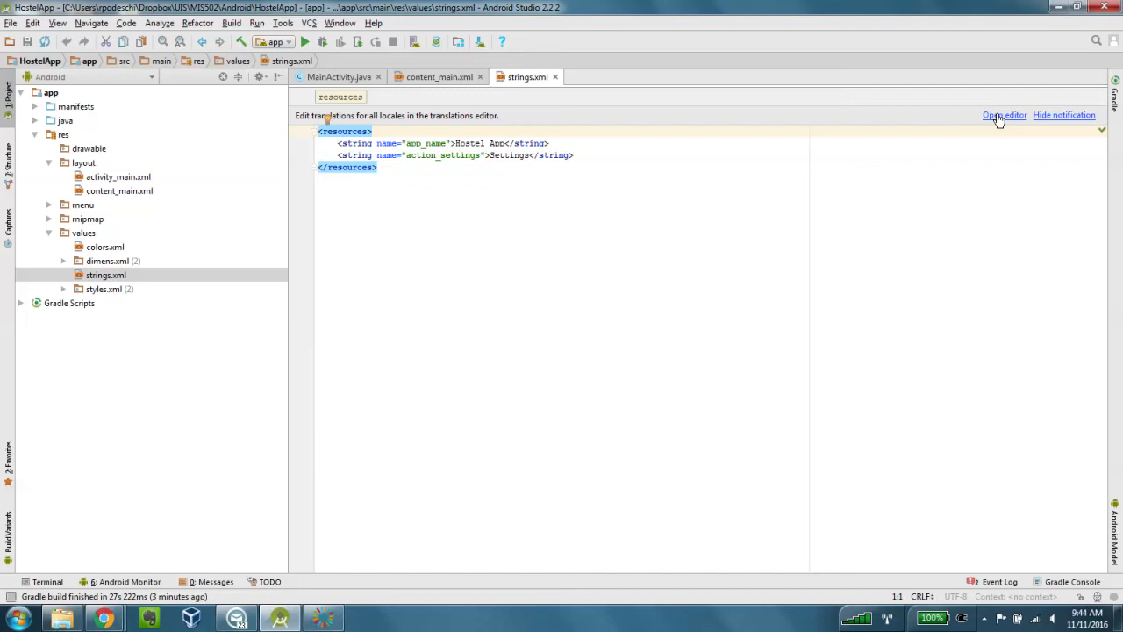
Open the Translations Editor table for the project's string resources.
click(1004, 114)
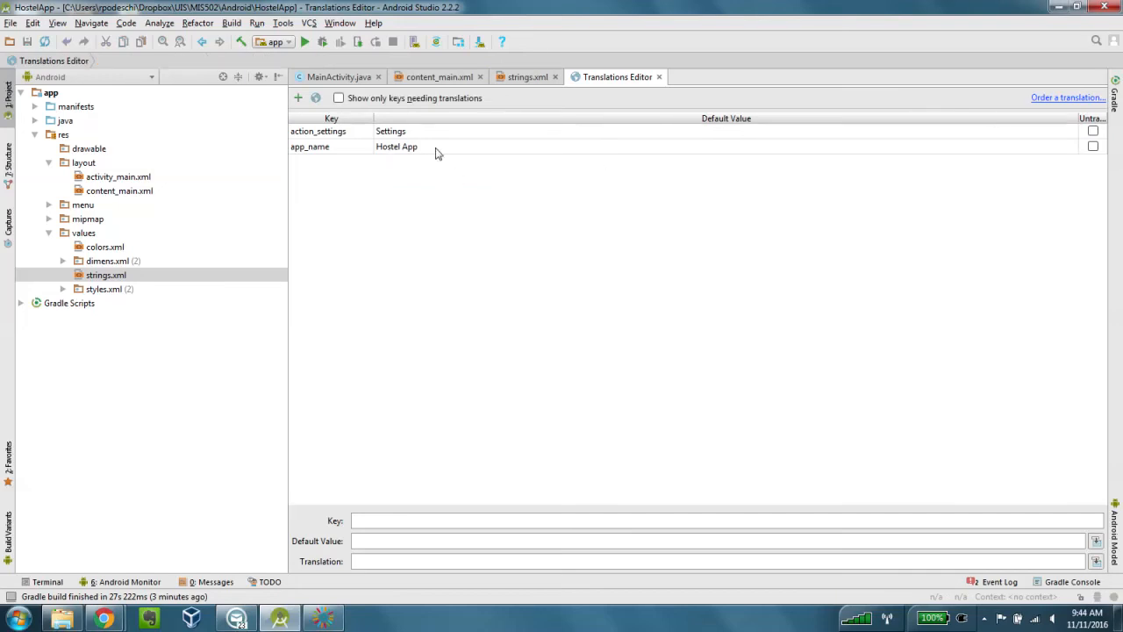
mouse_move(434, 155)
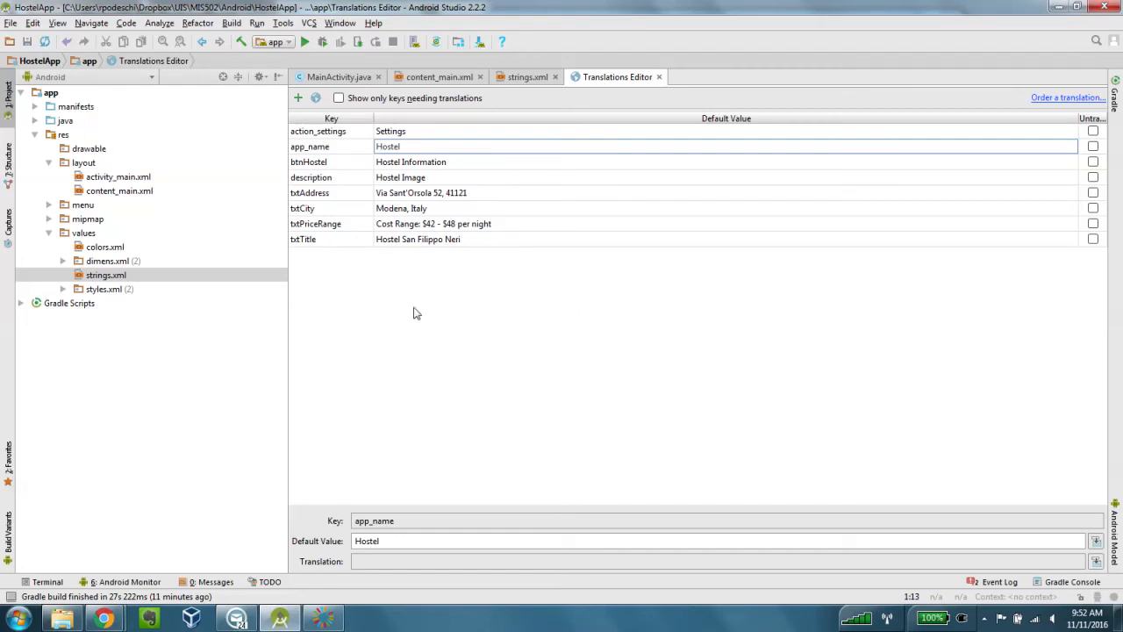
mouse_move(340, 167)
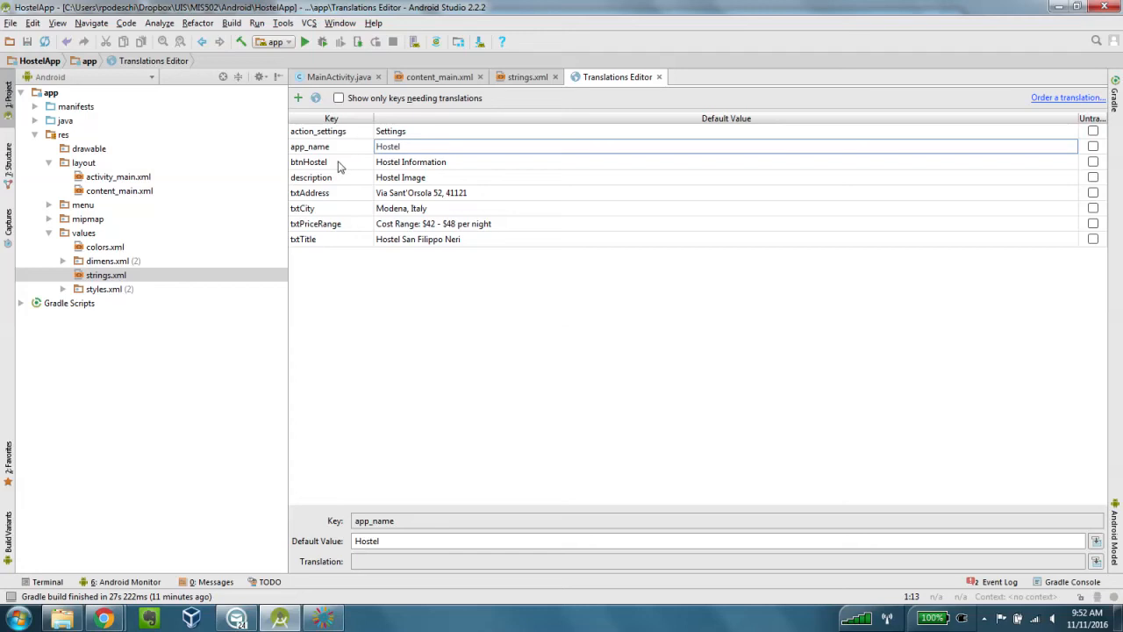
mouse_move(338, 208)
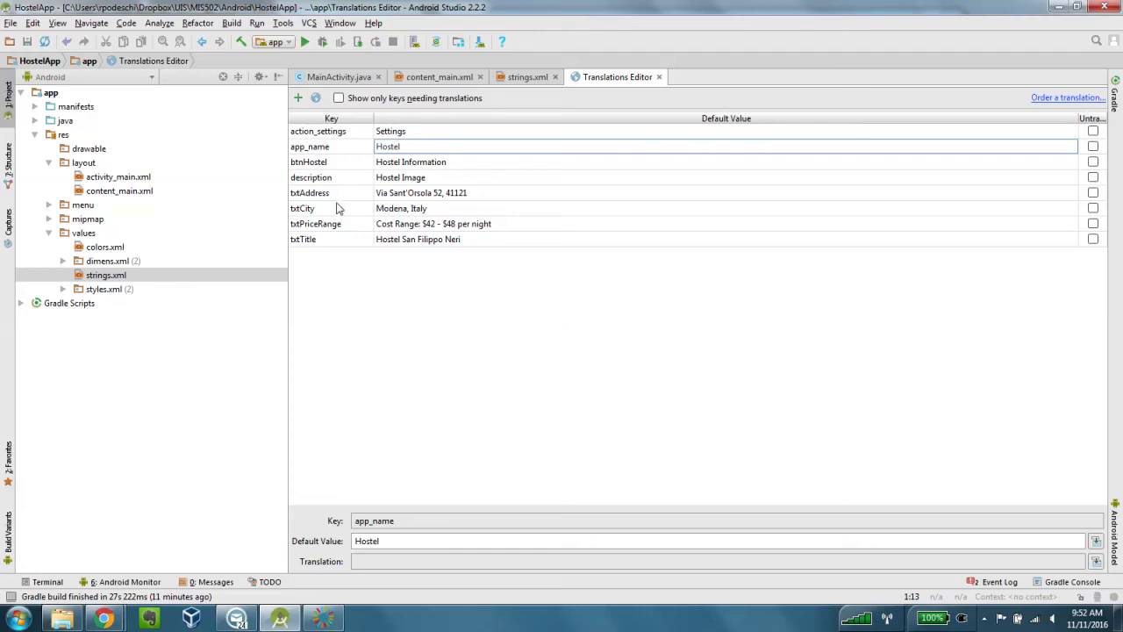
mouse_move(339, 251)
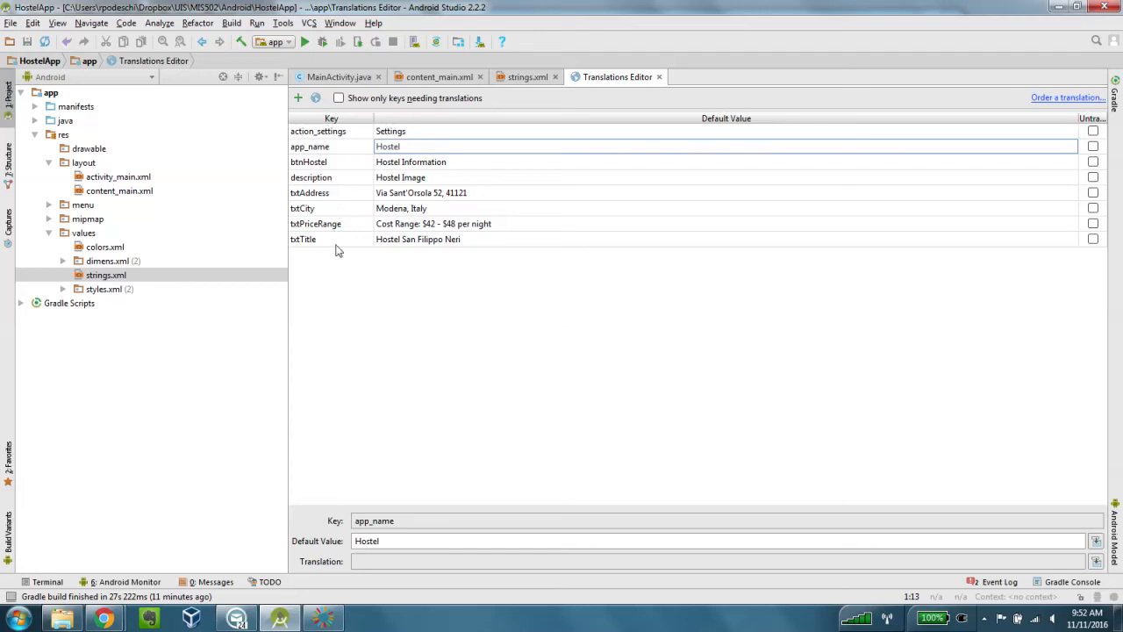
mouse_move(381, 250)
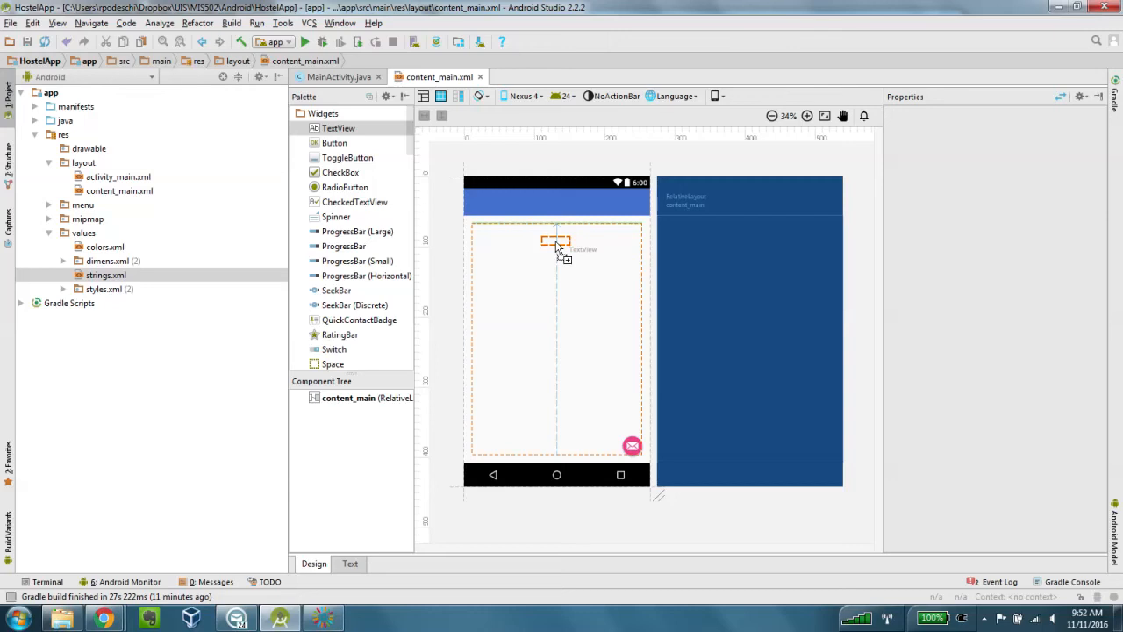
Add TextView txtTitle near the top, showing the txtTitle string 'Hostel San Filippo Neri'.
click(555, 240)
text(t)
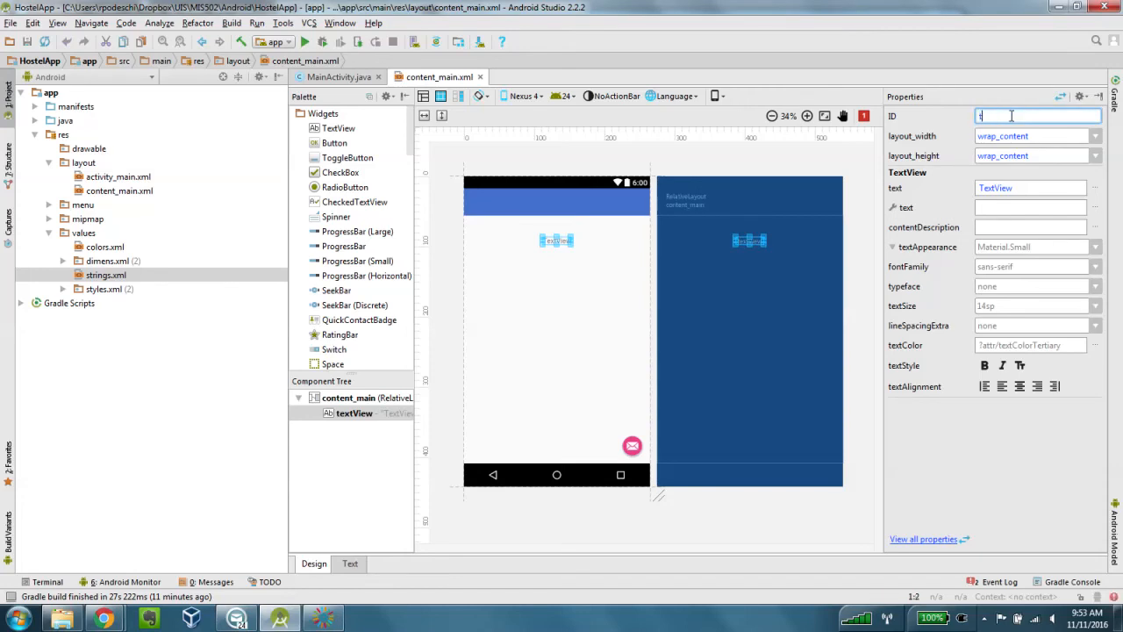
text(xtTitle)
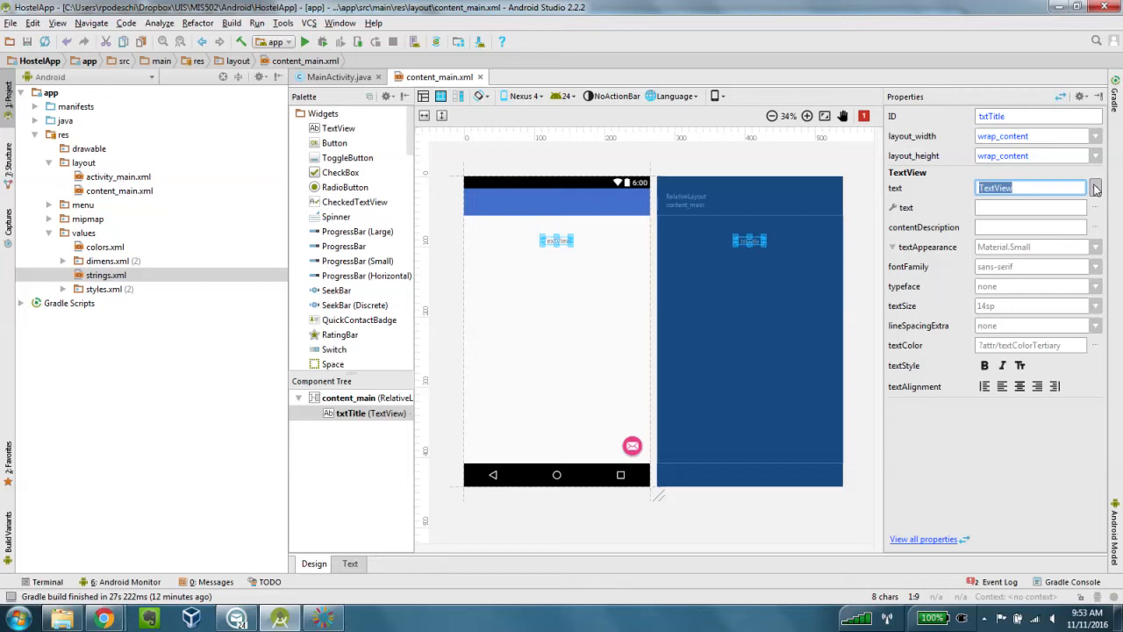
click(1096, 188)
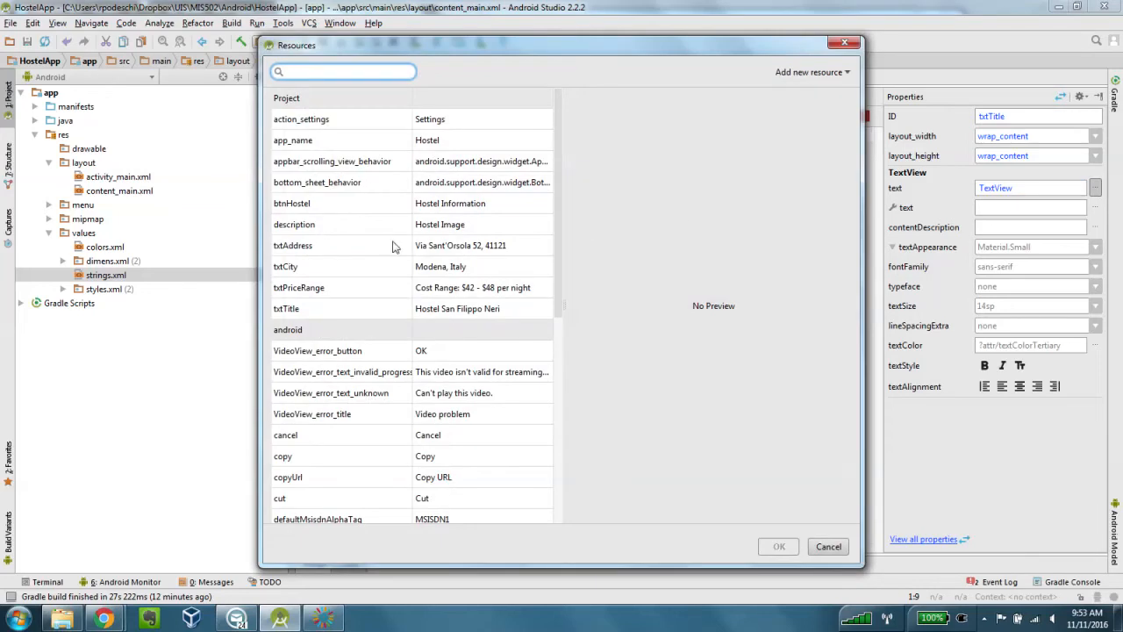
mouse_move(374, 237)
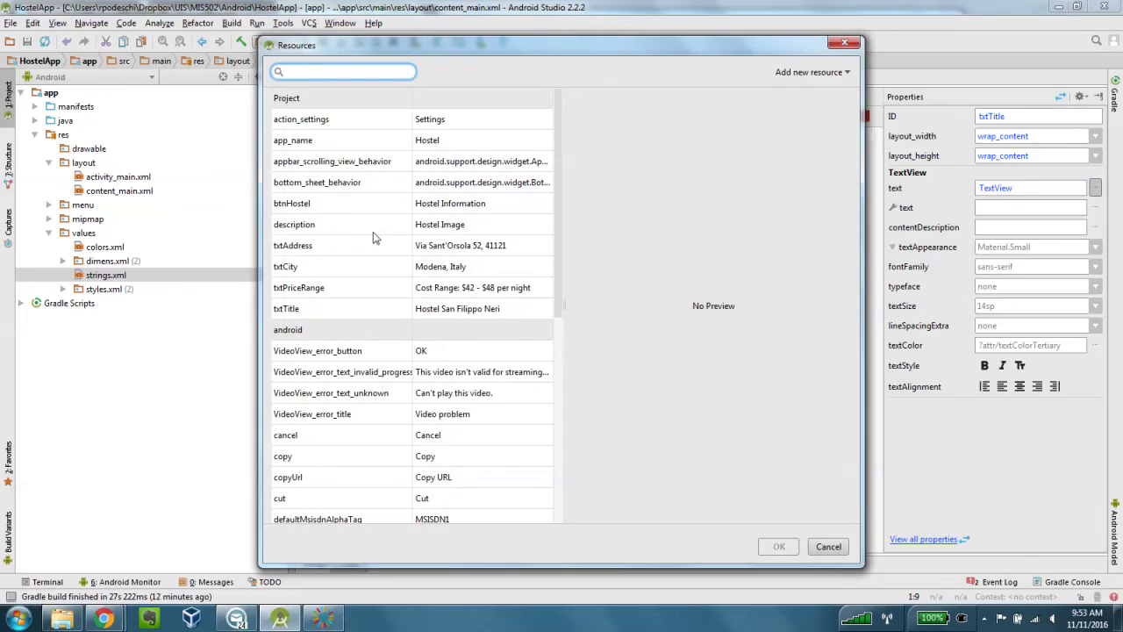
click(286, 307)
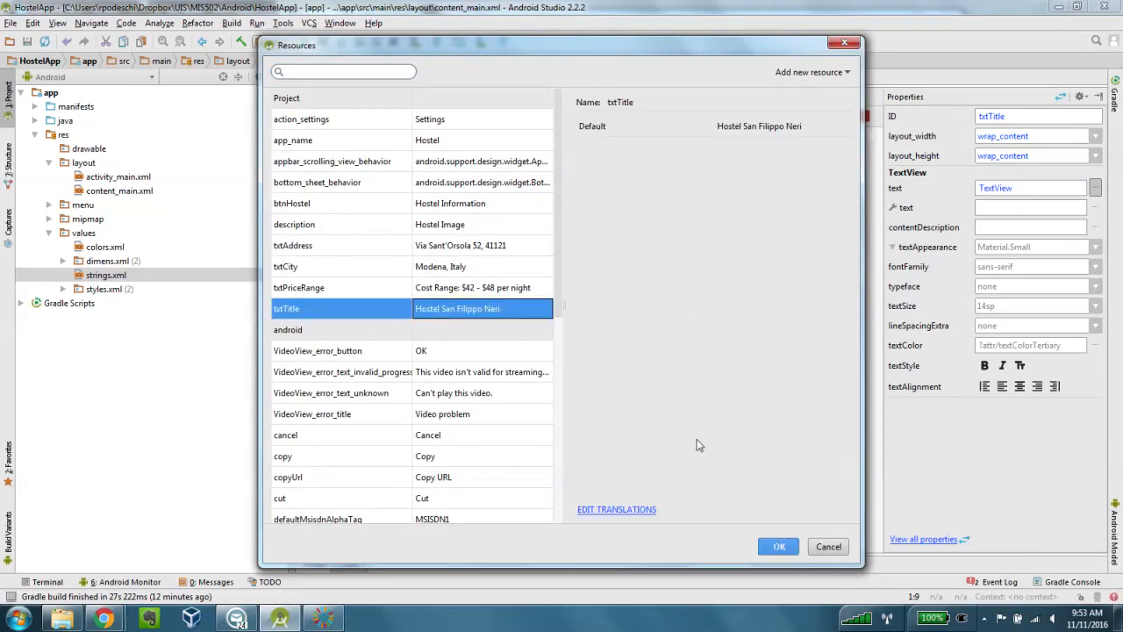
click(778, 546)
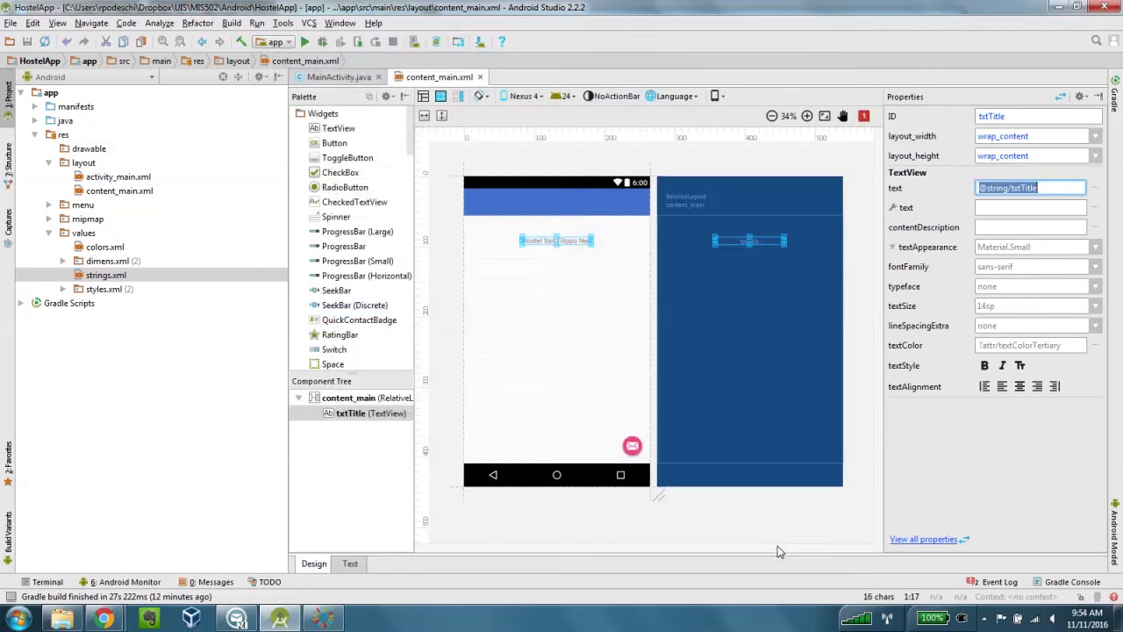
mouse_move(968, 298)
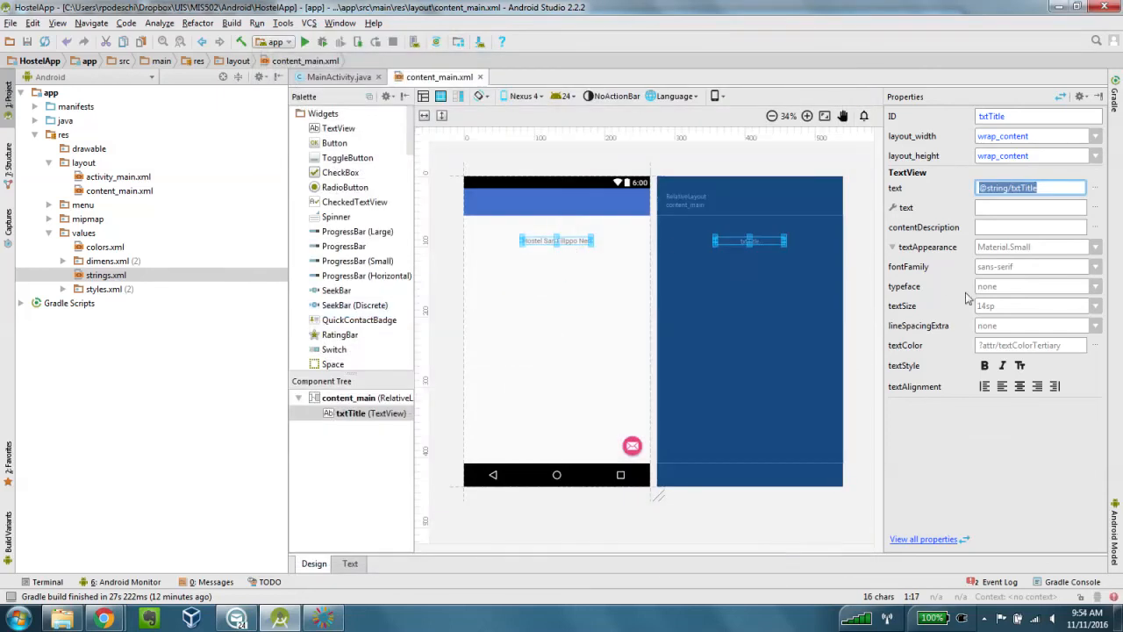
Set txtTitle's text size to 40sp, then reduce it to 34sp.
click(1031, 305)
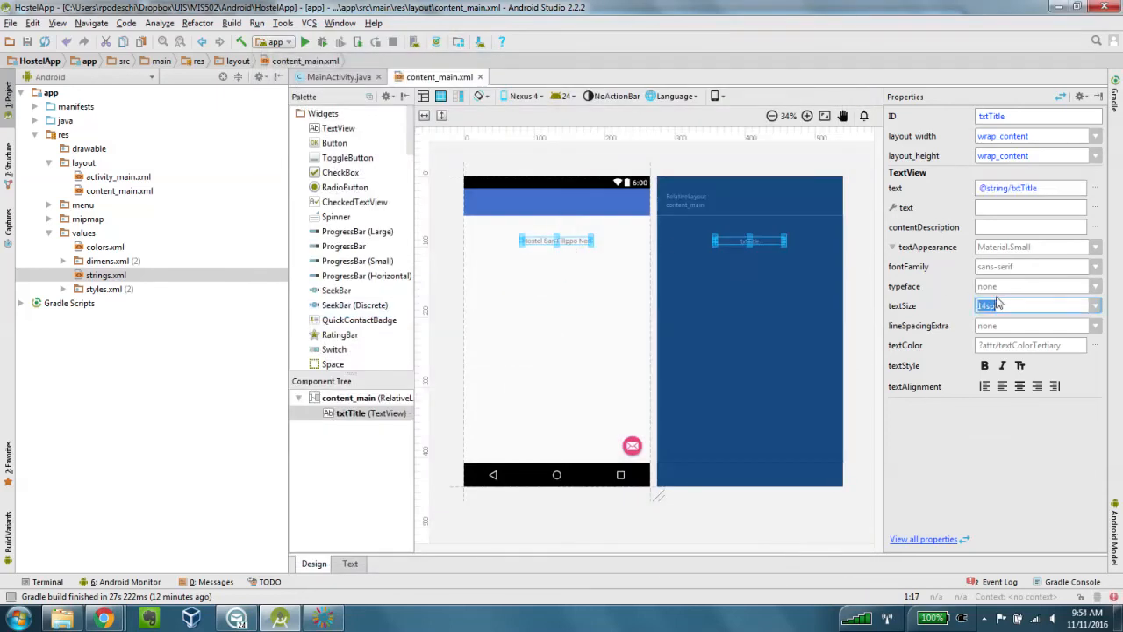
text(40sp)
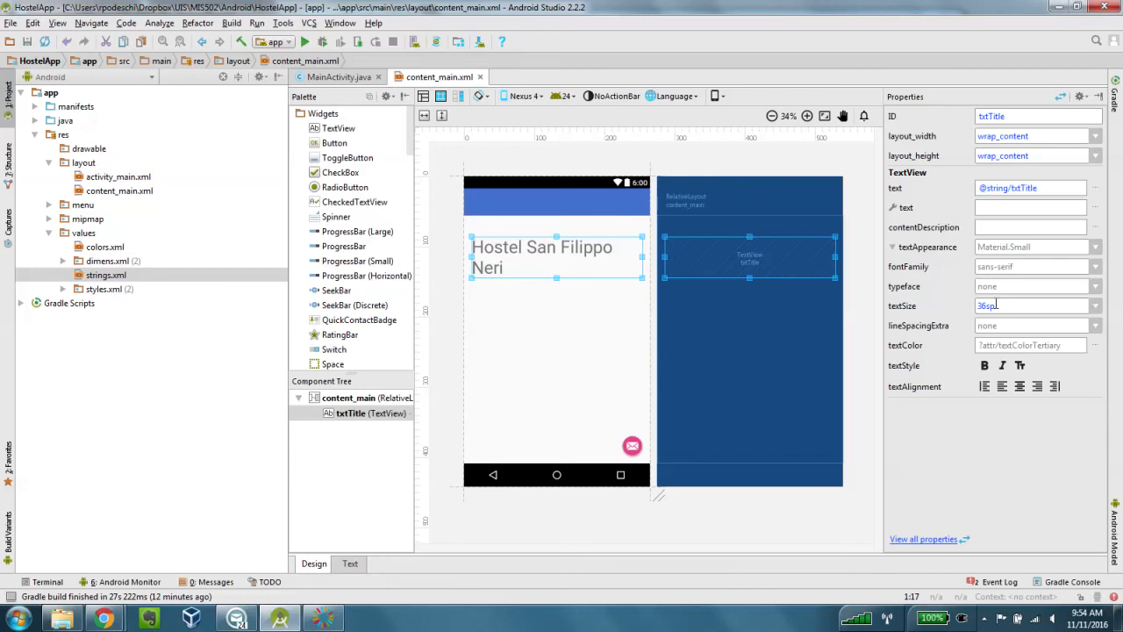
text(34sp)
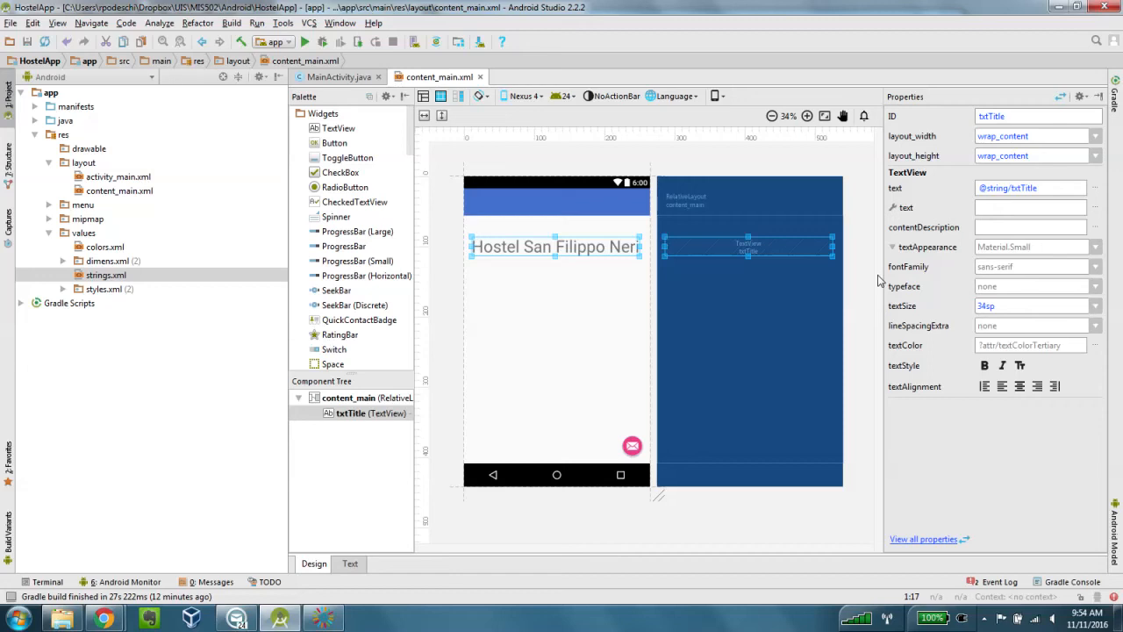
mouse_move(881, 270)
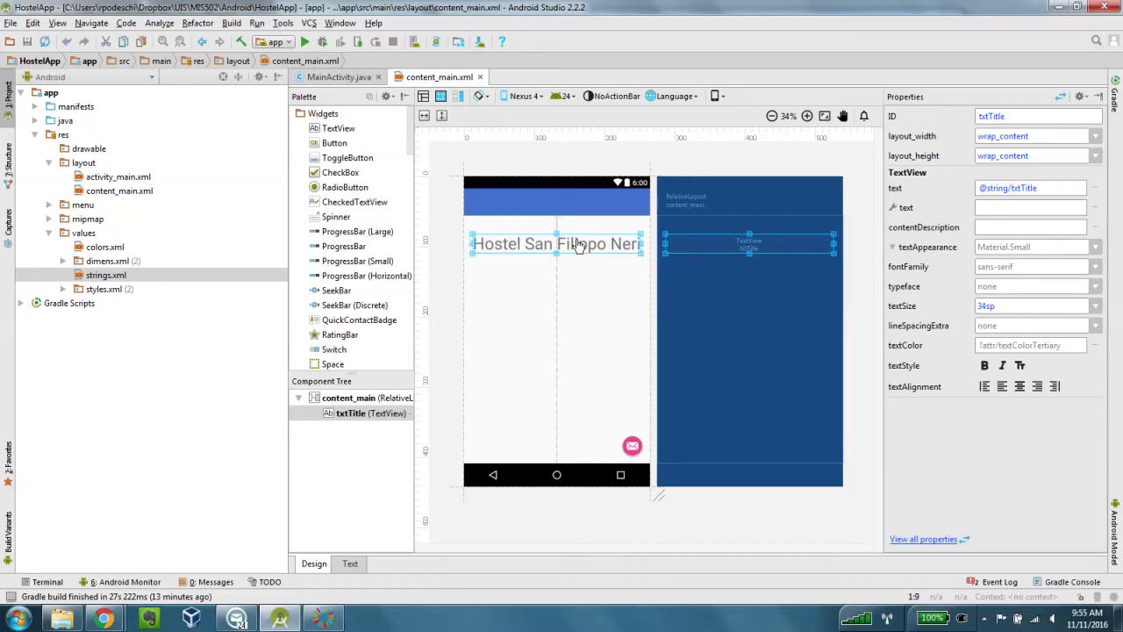
mouse_move(529, 322)
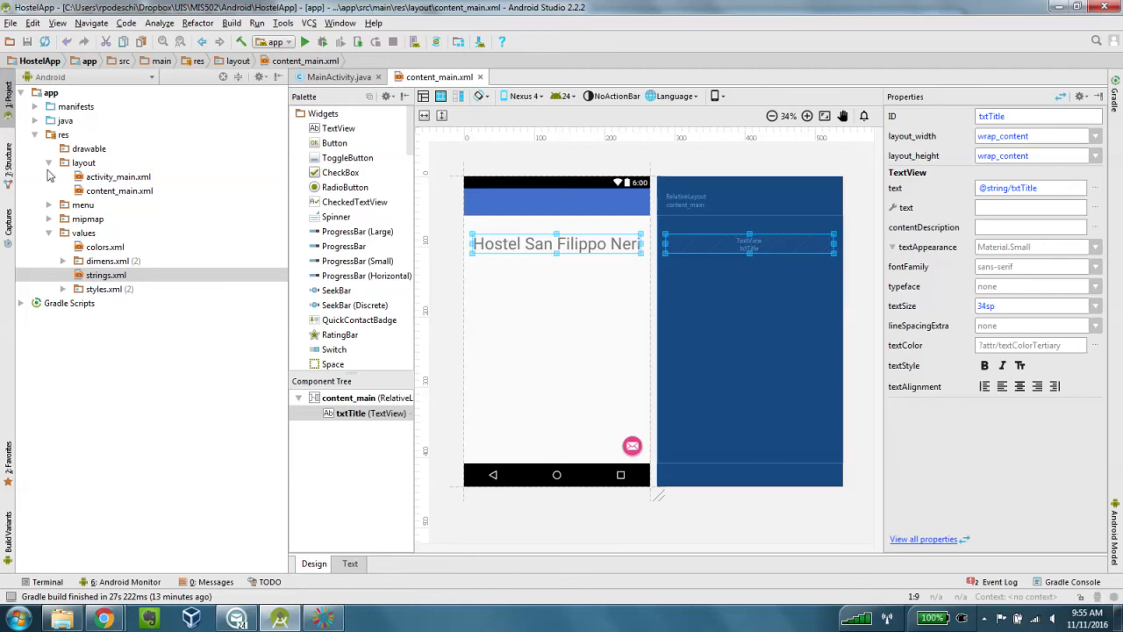
mouse_move(50, 242)
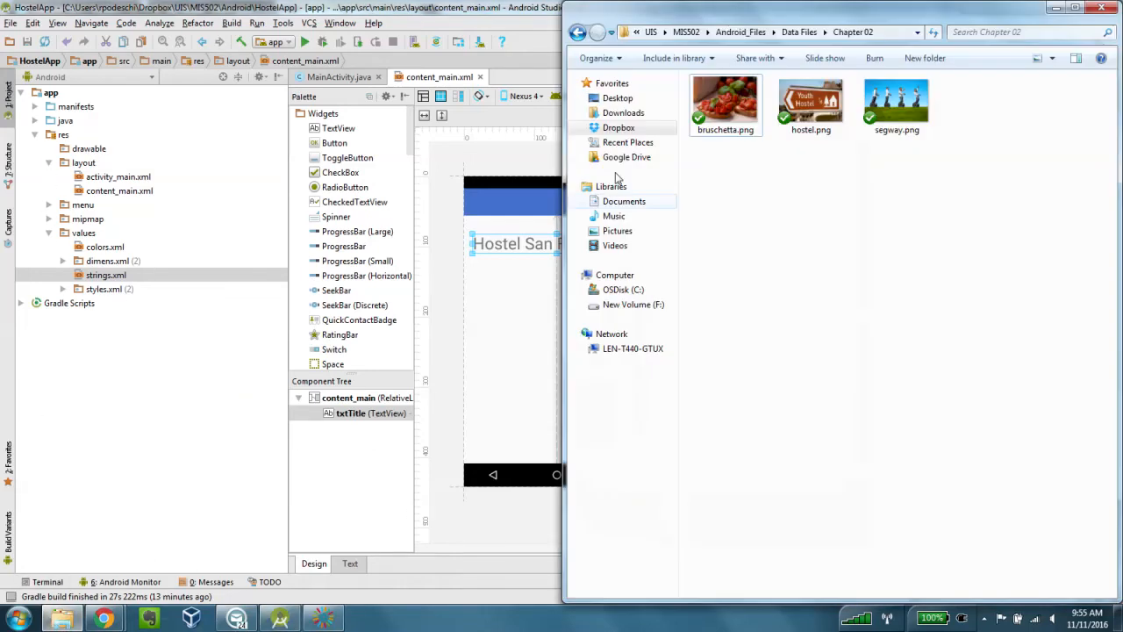
Select hostel.png in the Chapter 02 folder and bring up its Copy context menu.
click(810, 103)
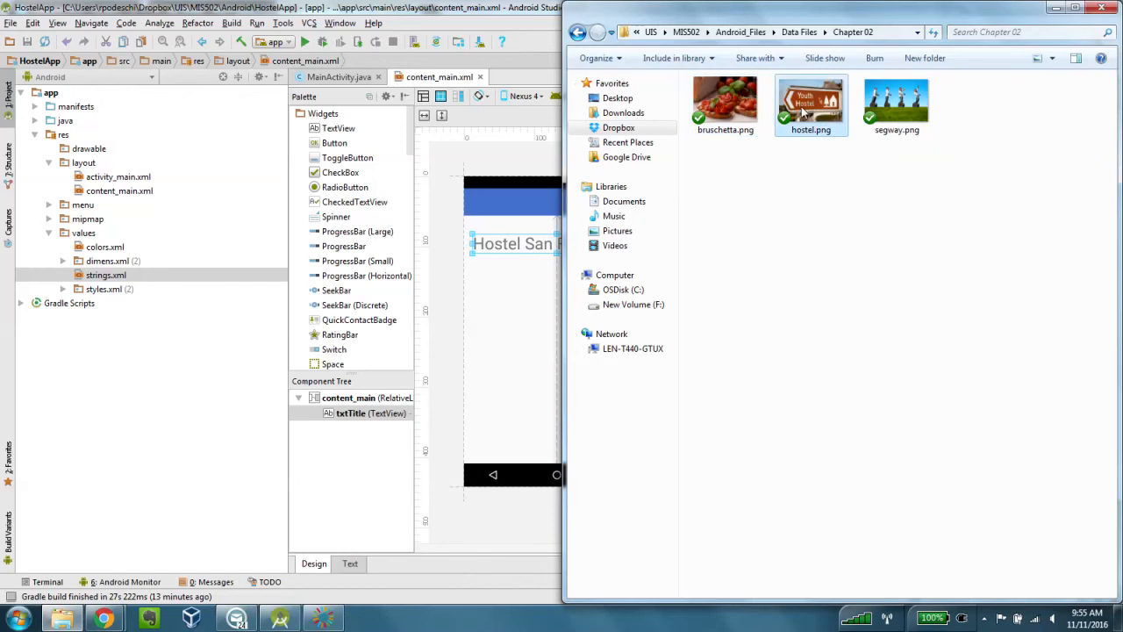
mouse_move(810, 105)
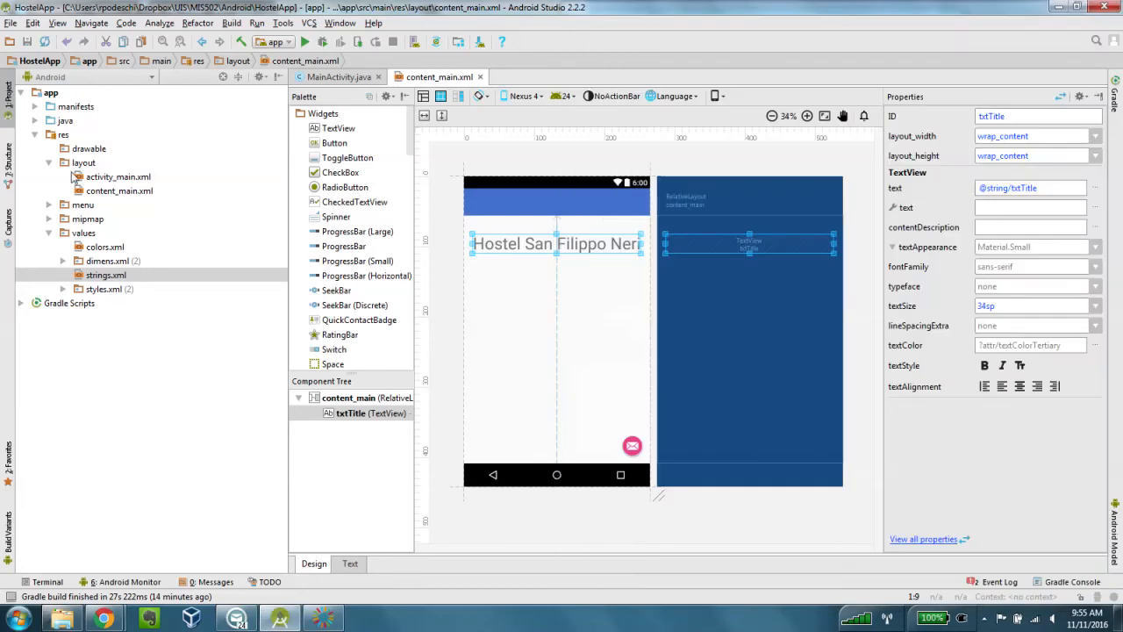
click(89, 148)
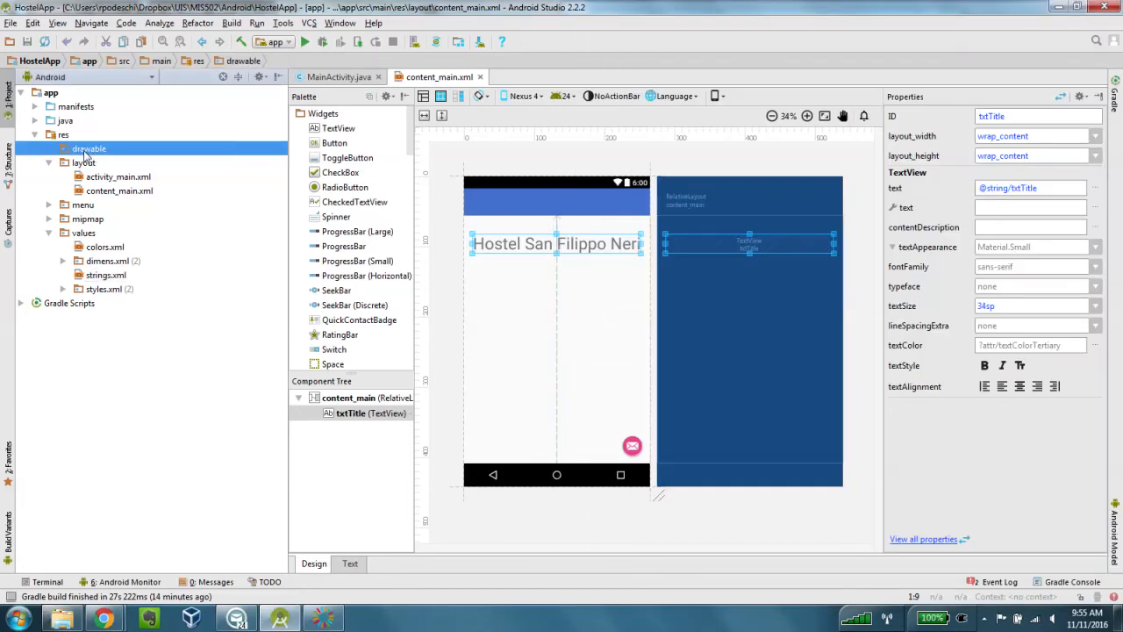
right_click(88, 148)
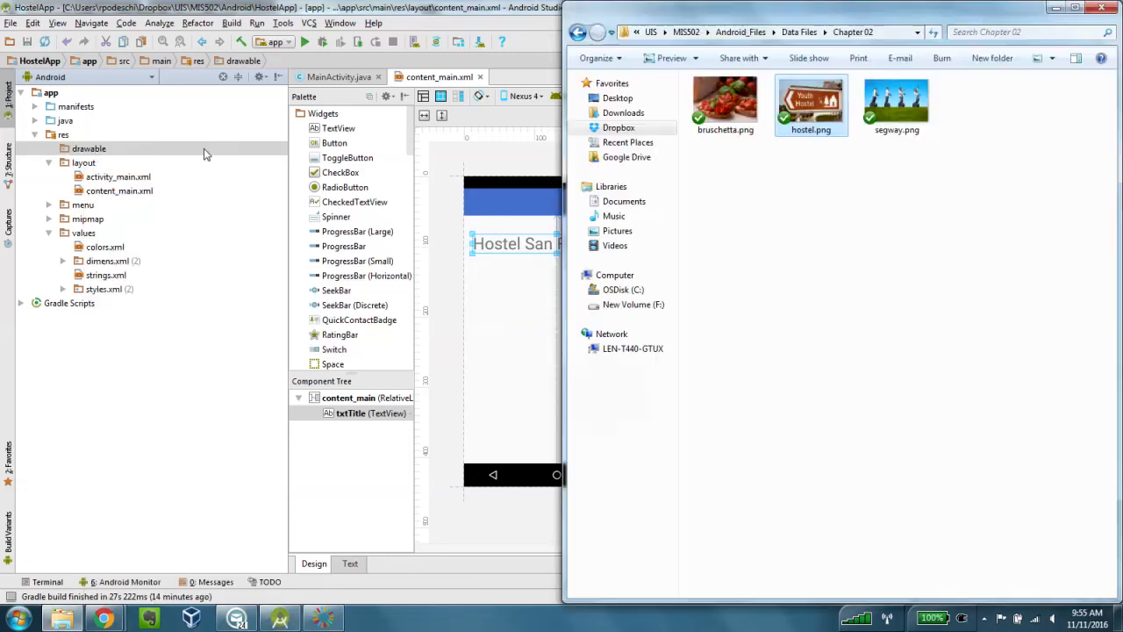
right_click(810, 105)
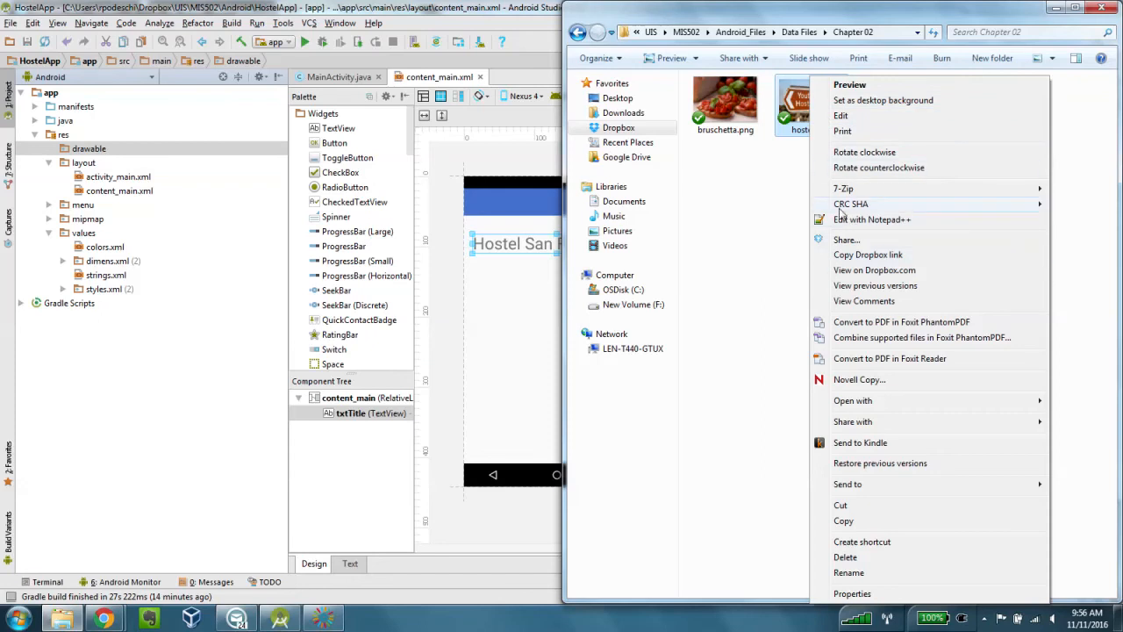
mouse_move(845, 518)
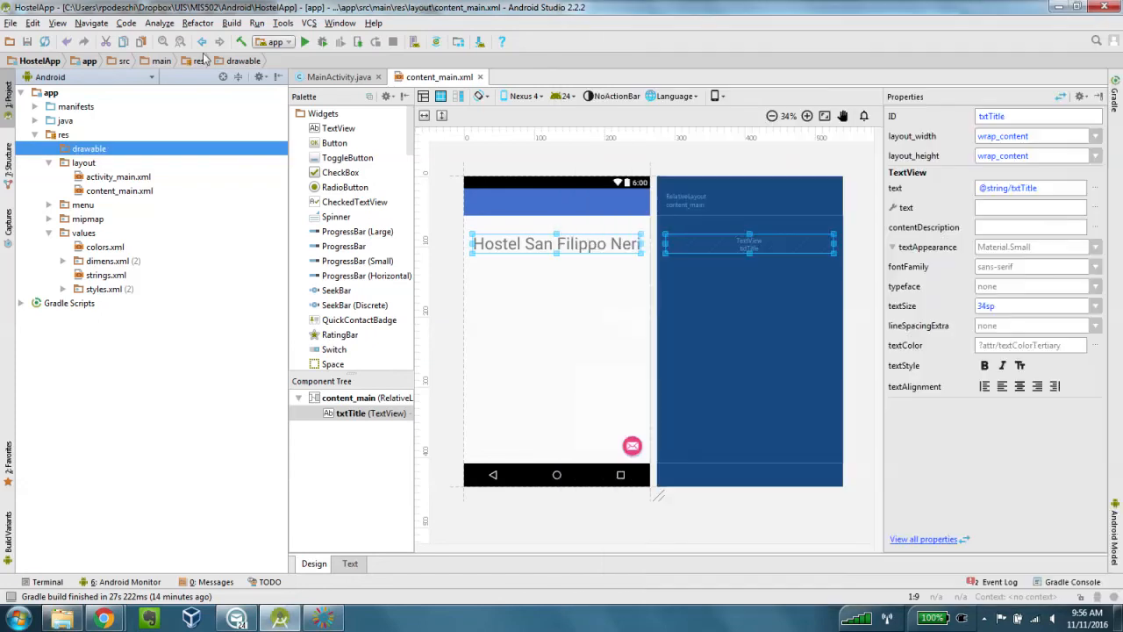
Paste hostel.png into res/drawable and confirm the copy.
right_click(89, 148)
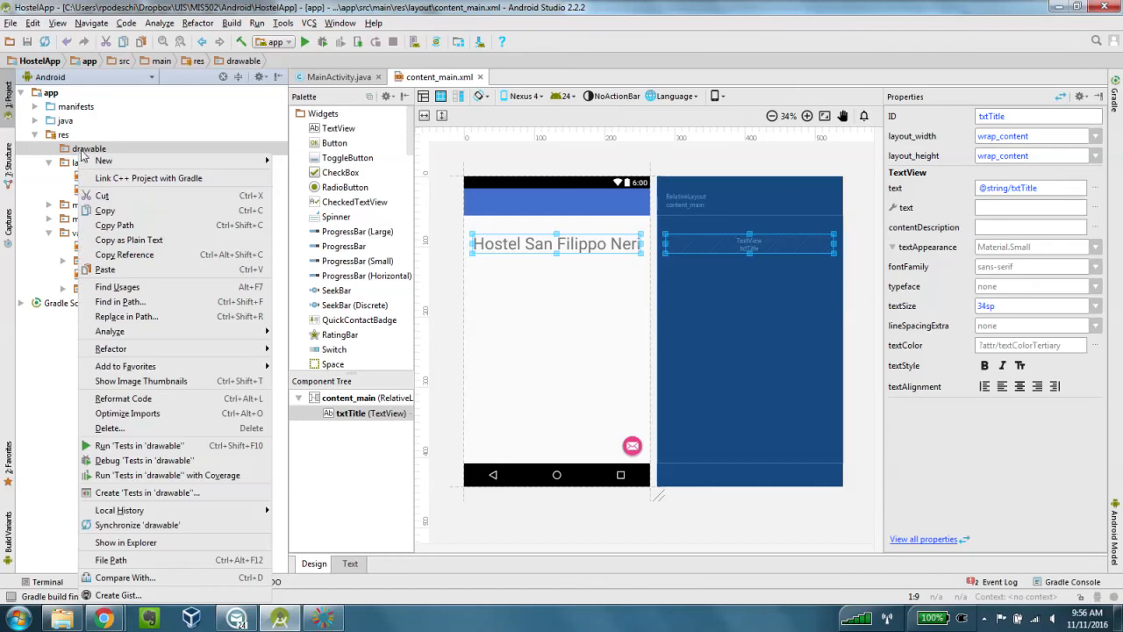
mouse_move(105, 269)
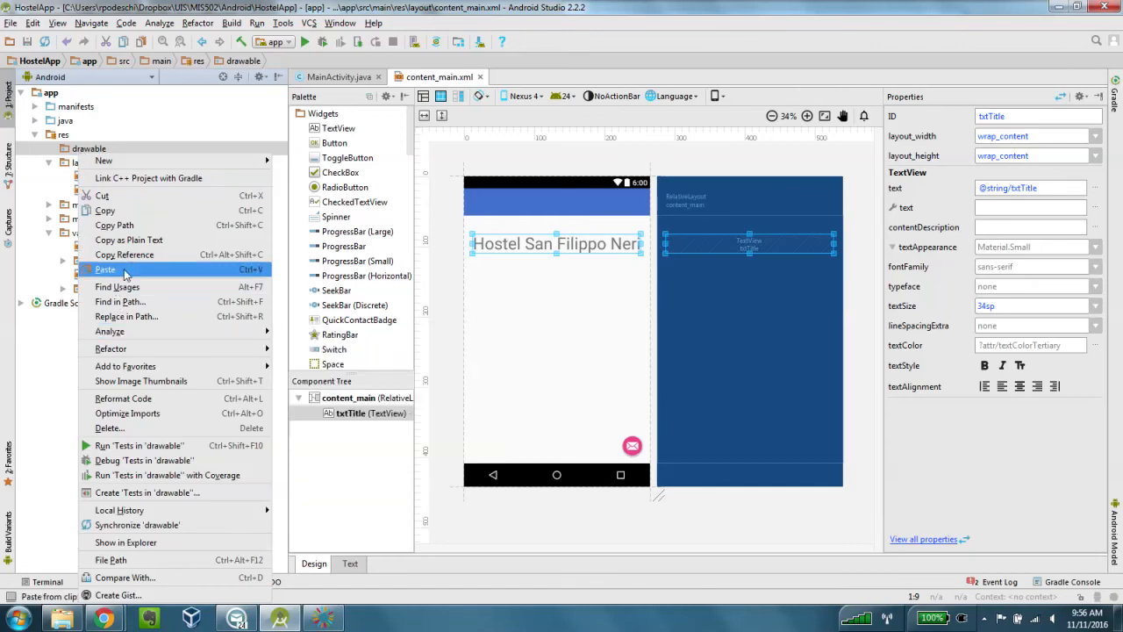
click(105, 270)
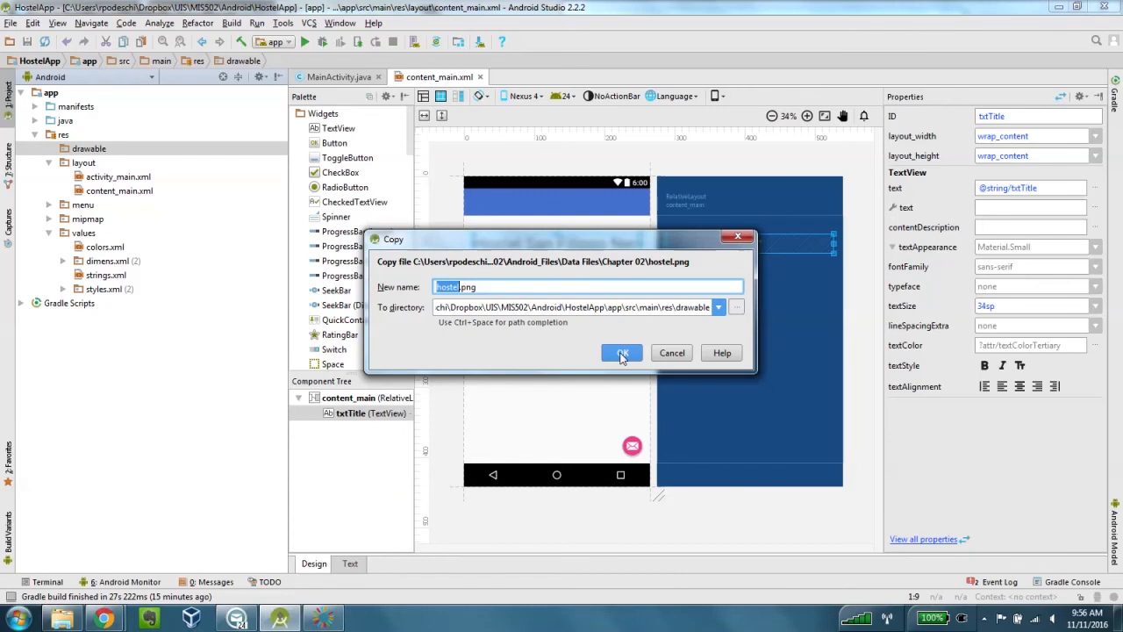
click(621, 352)
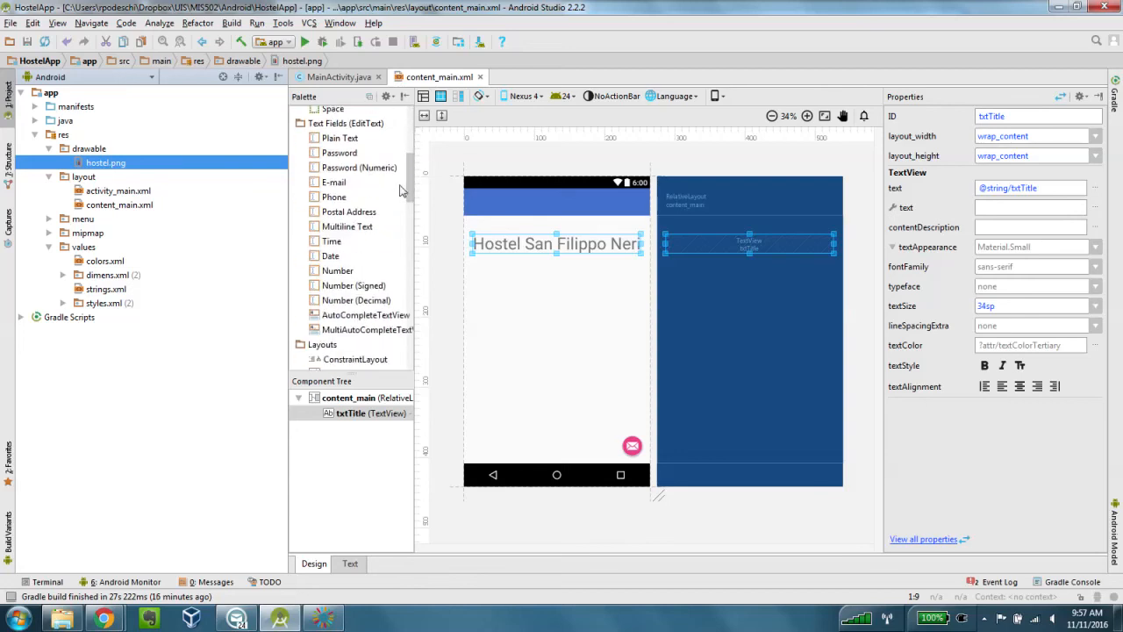
scroll(down, 3)
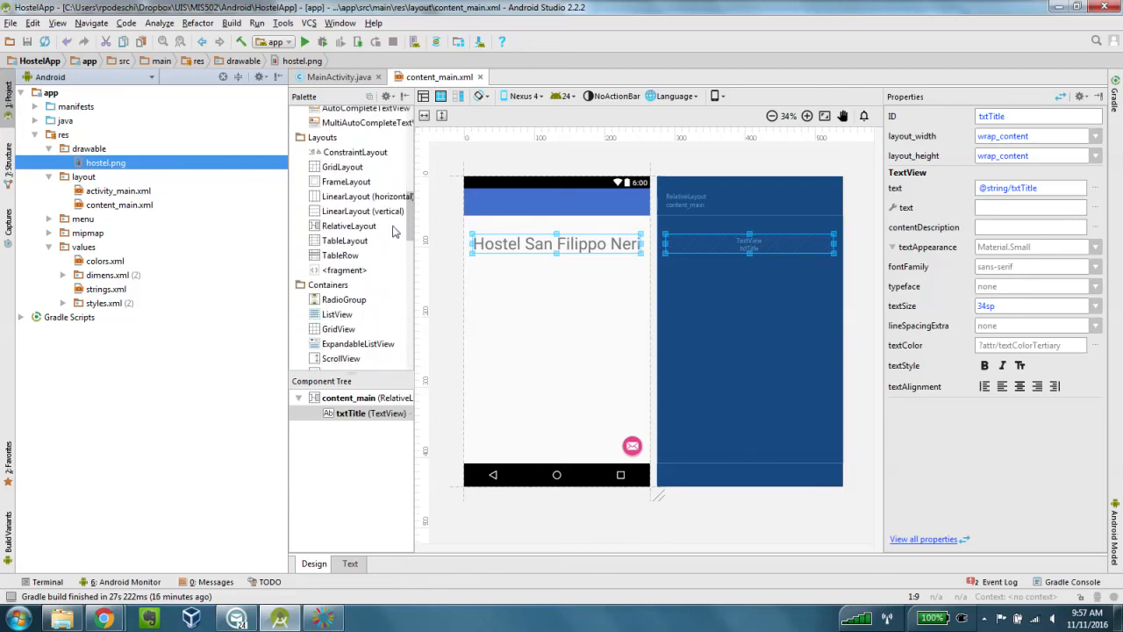
scroll(down, 3)
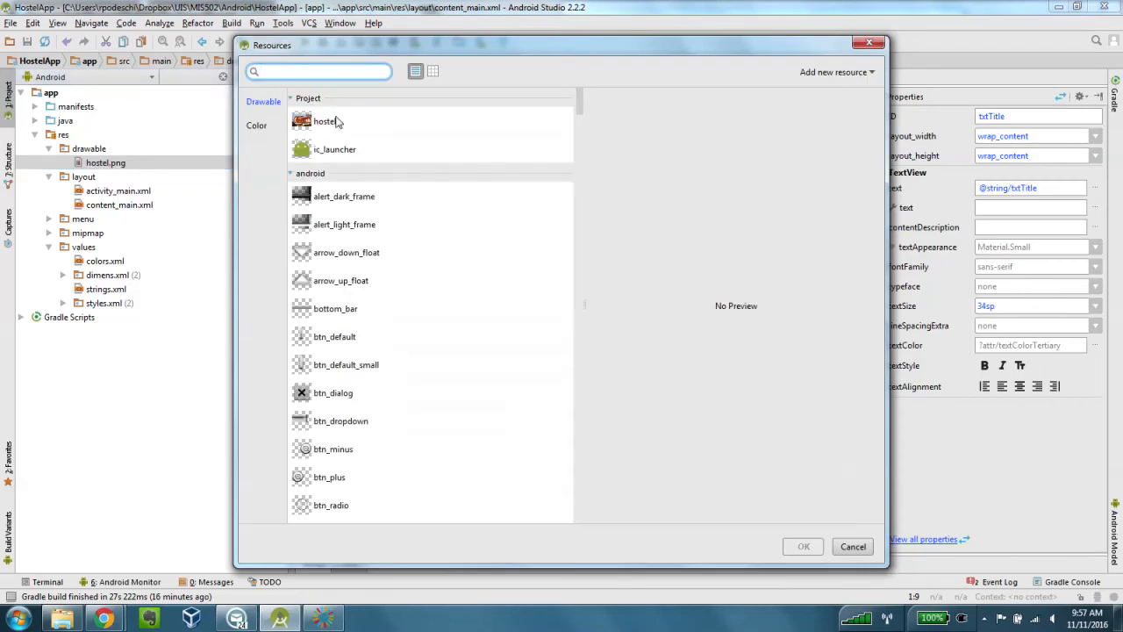
click(324, 121)
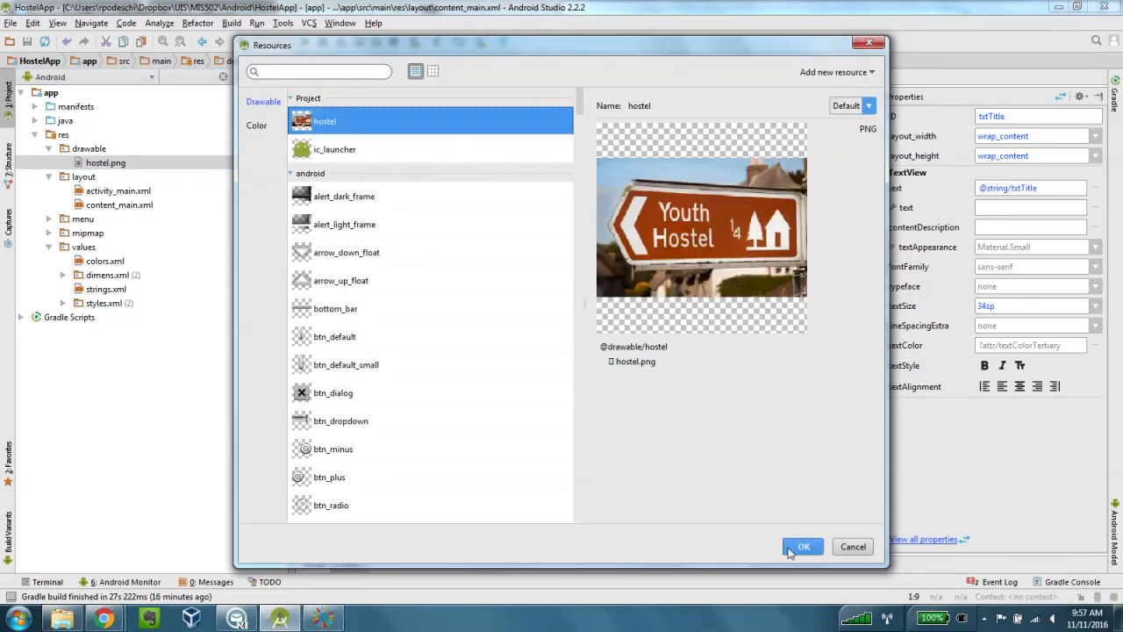
click(802, 546)
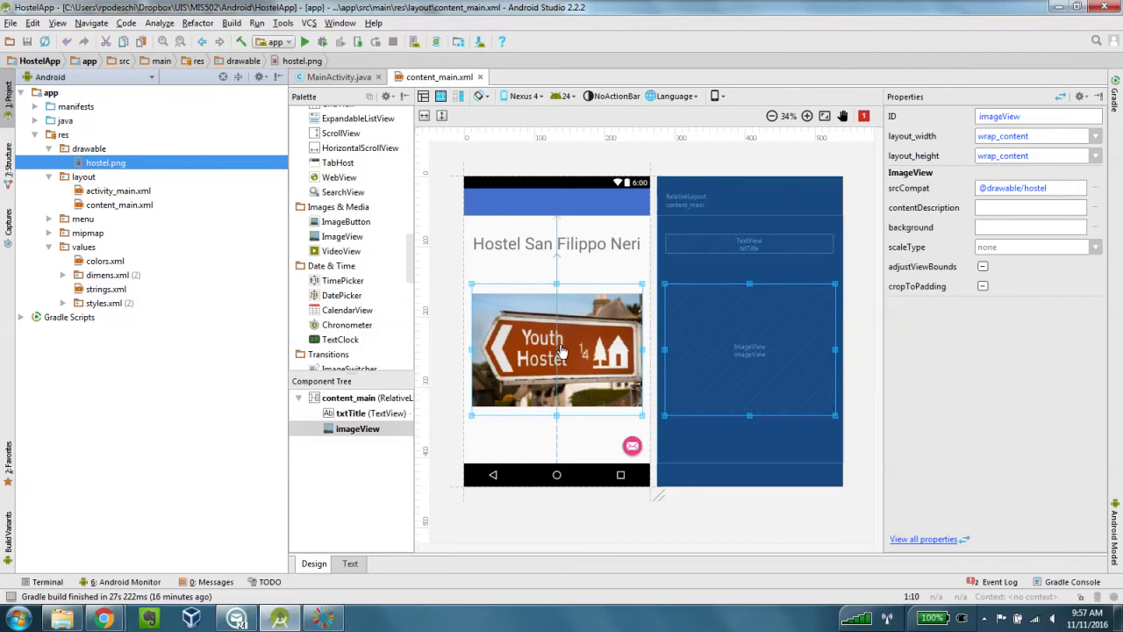
Move the picture up under the title and rename its ID to imgRecipe.
click(556, 342)
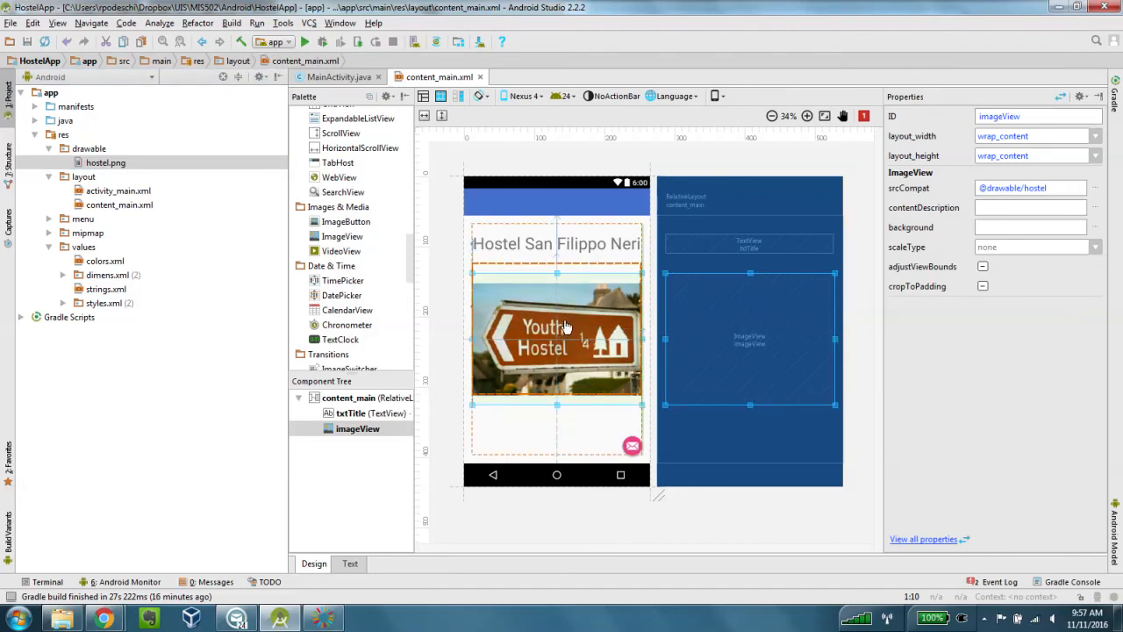
click(1035, 116)
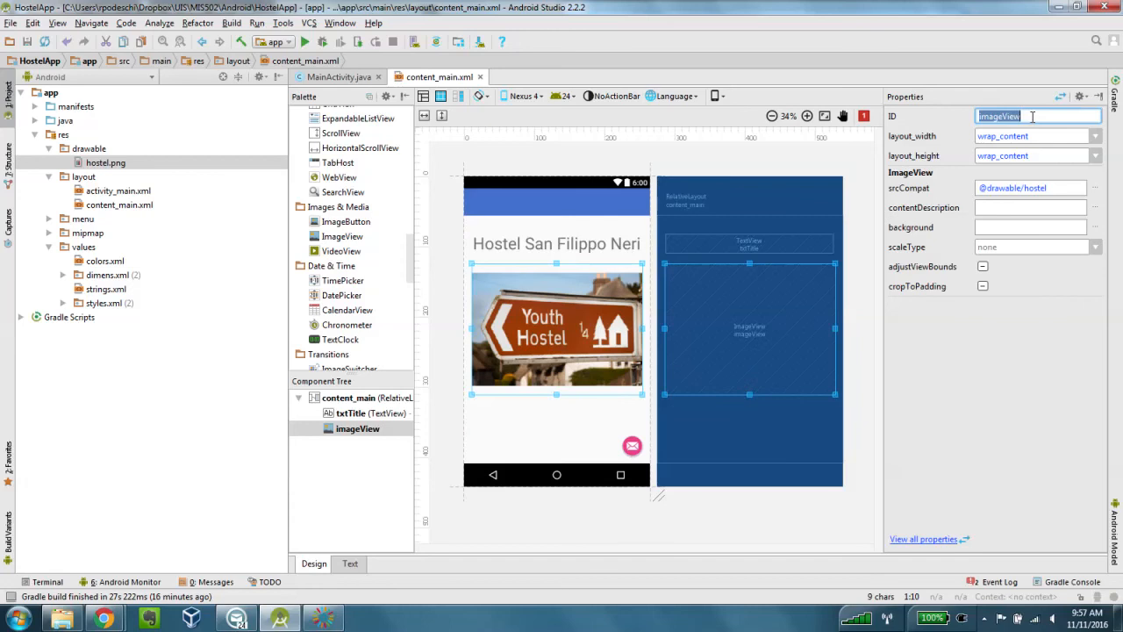
text(t)
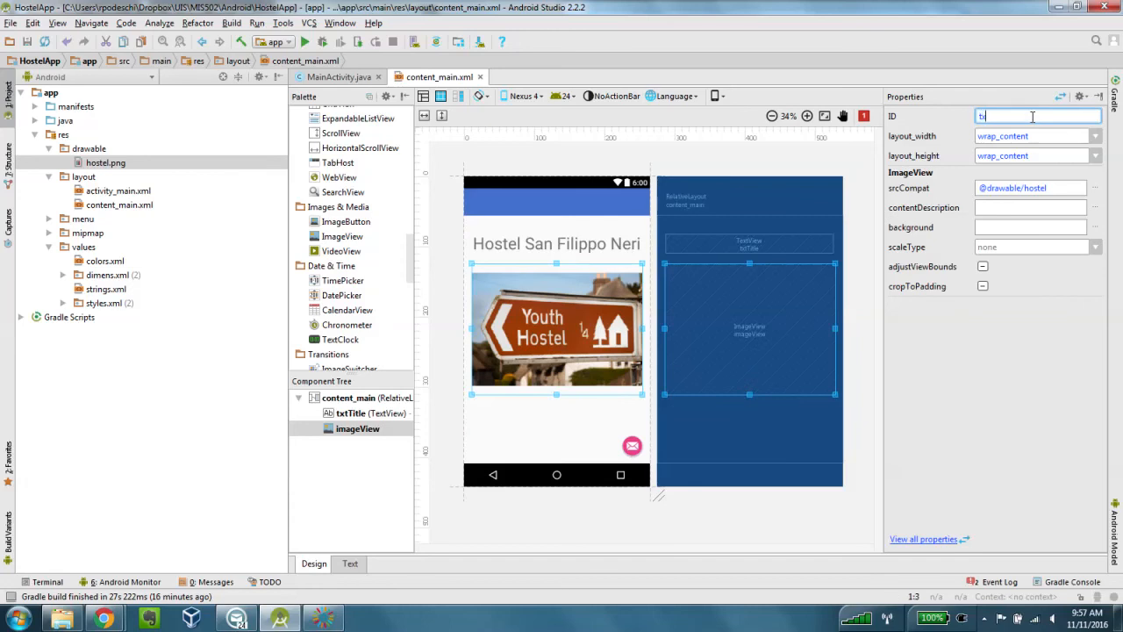
text(xt)
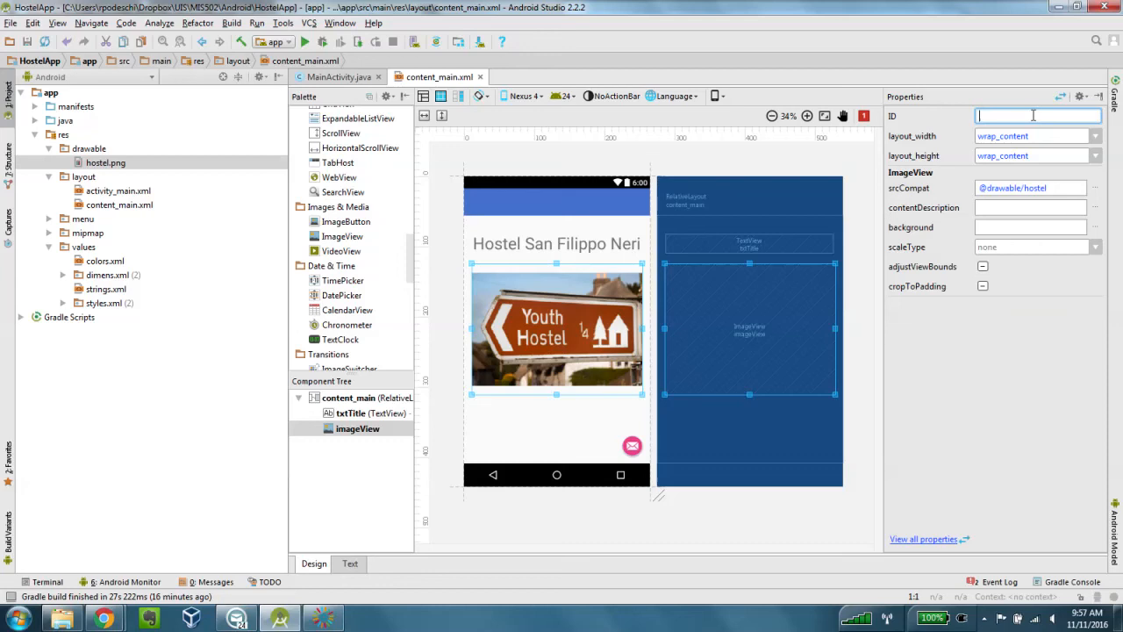
text(imgRecip)
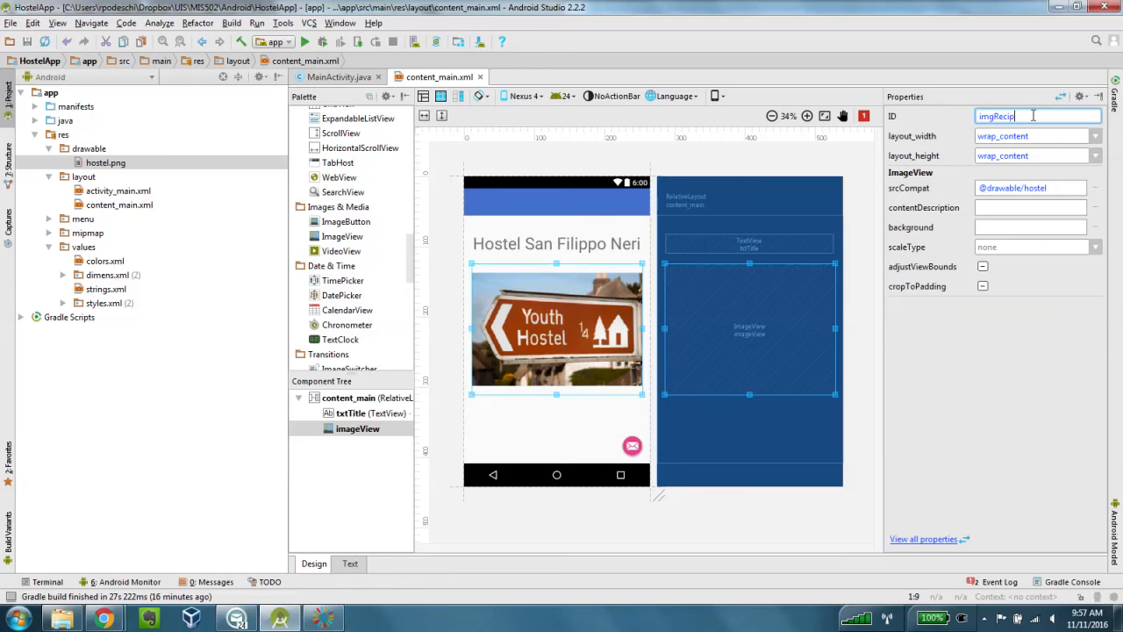
text(e)
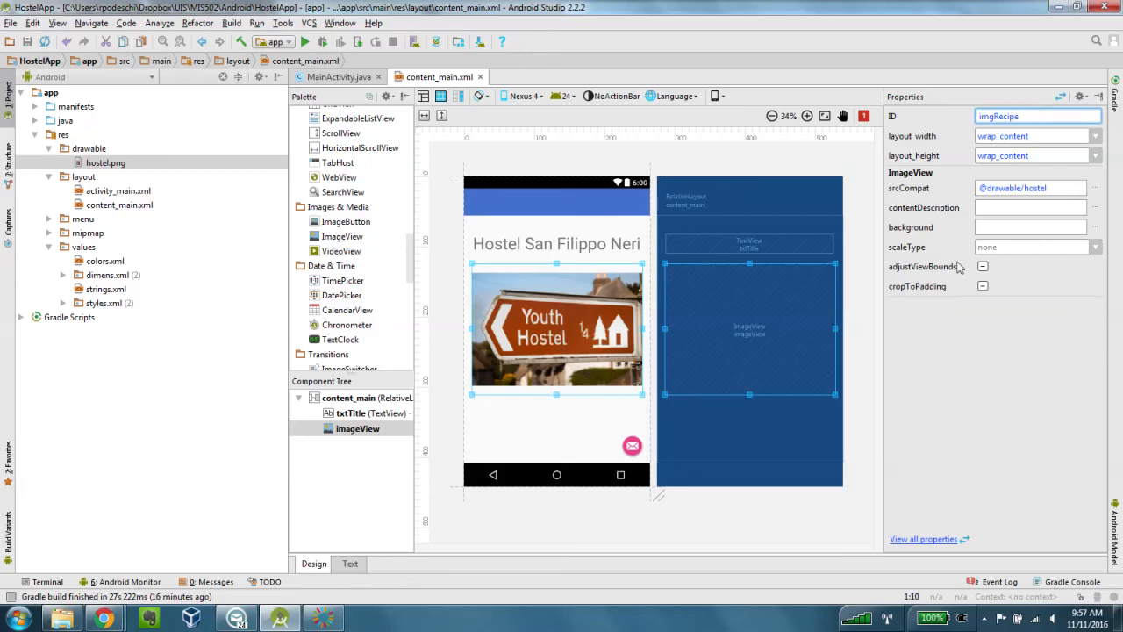
Set the picture's contentDescription to the 'description' string, Hostel Image.
click(1031, 207)
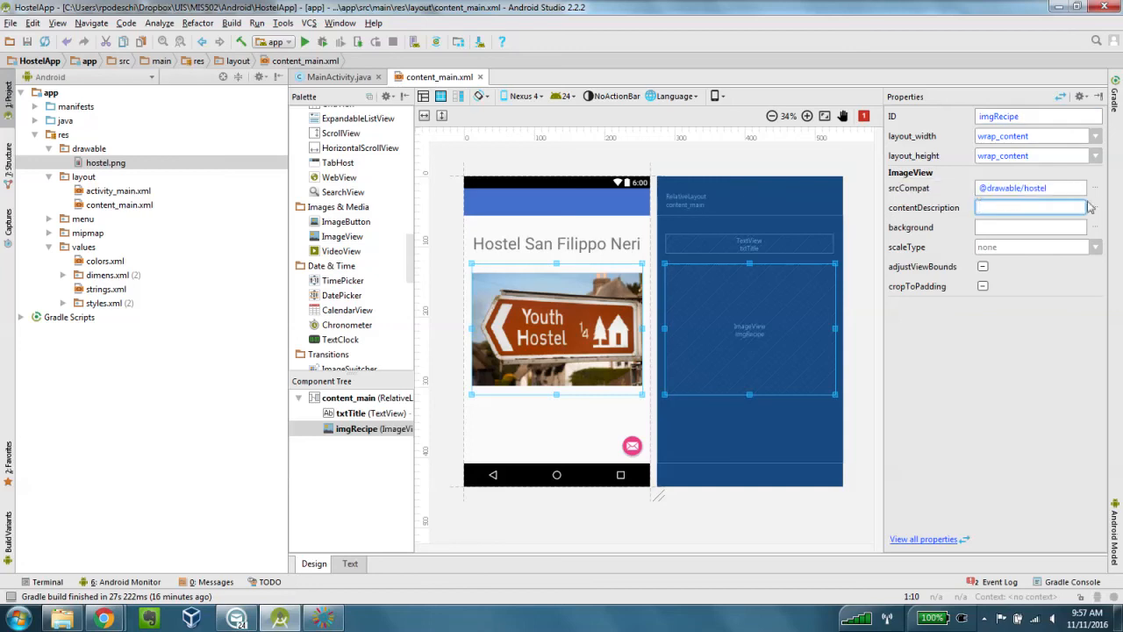
click(1095, 207)
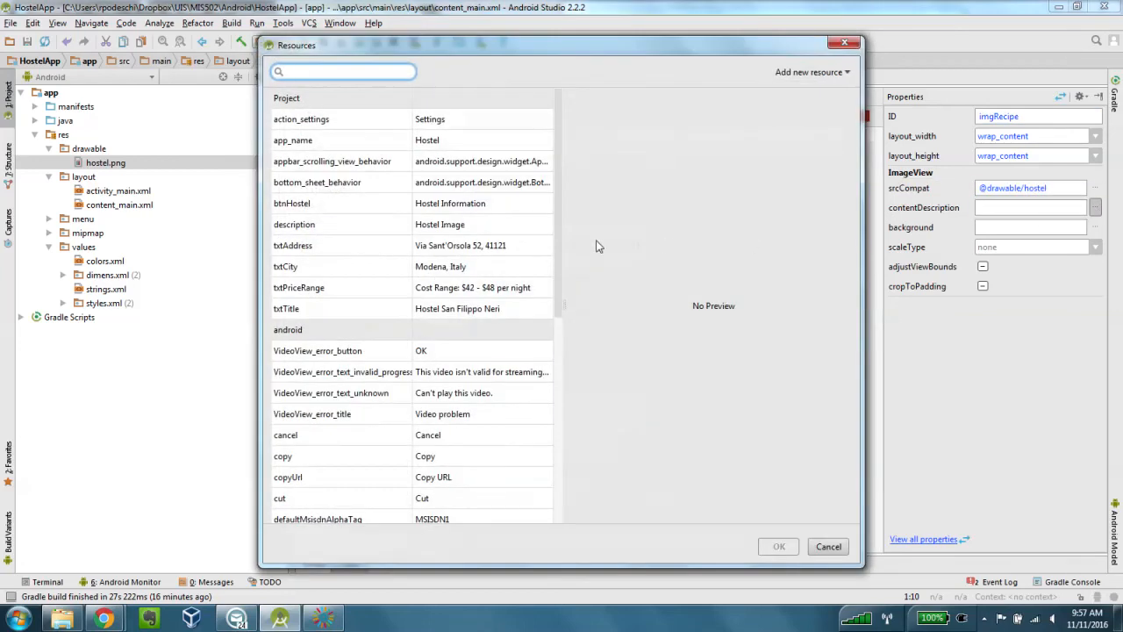
click(293, 224)
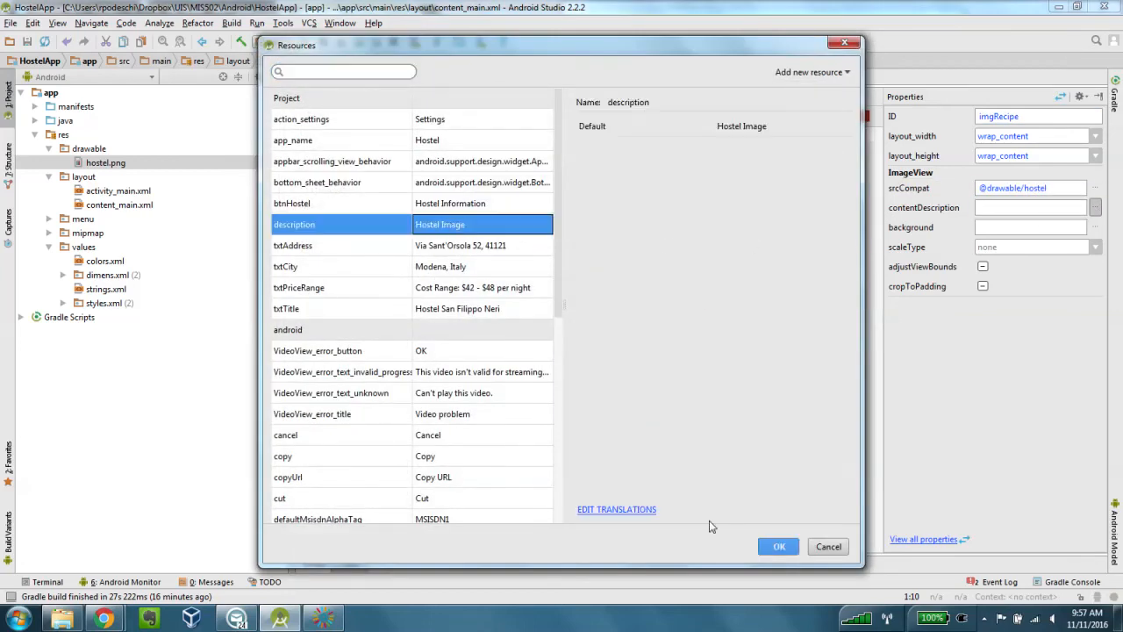
click(777, 546)
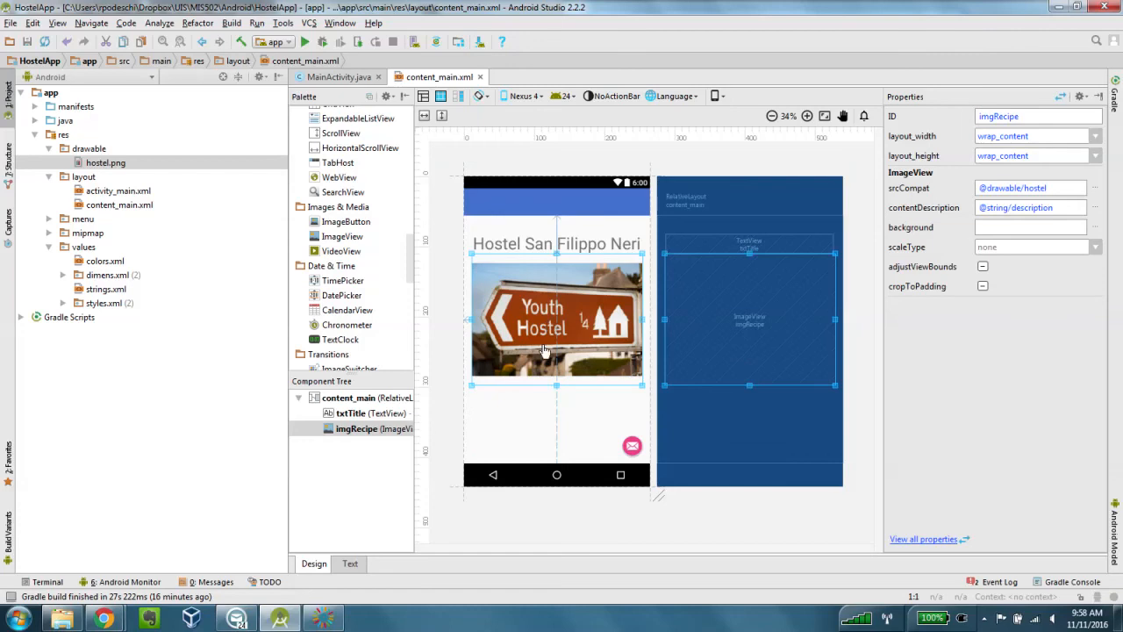
mouse_move(408, 259)
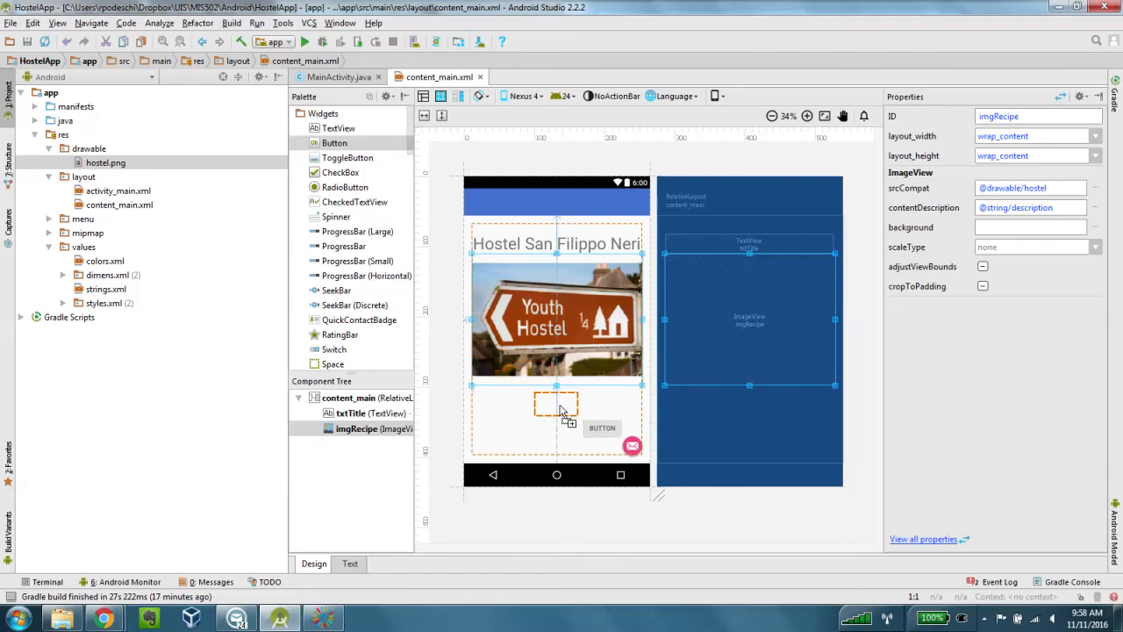
Place a Button below the hostel picture and enter btnHostel as its ID.
click(556, 404)
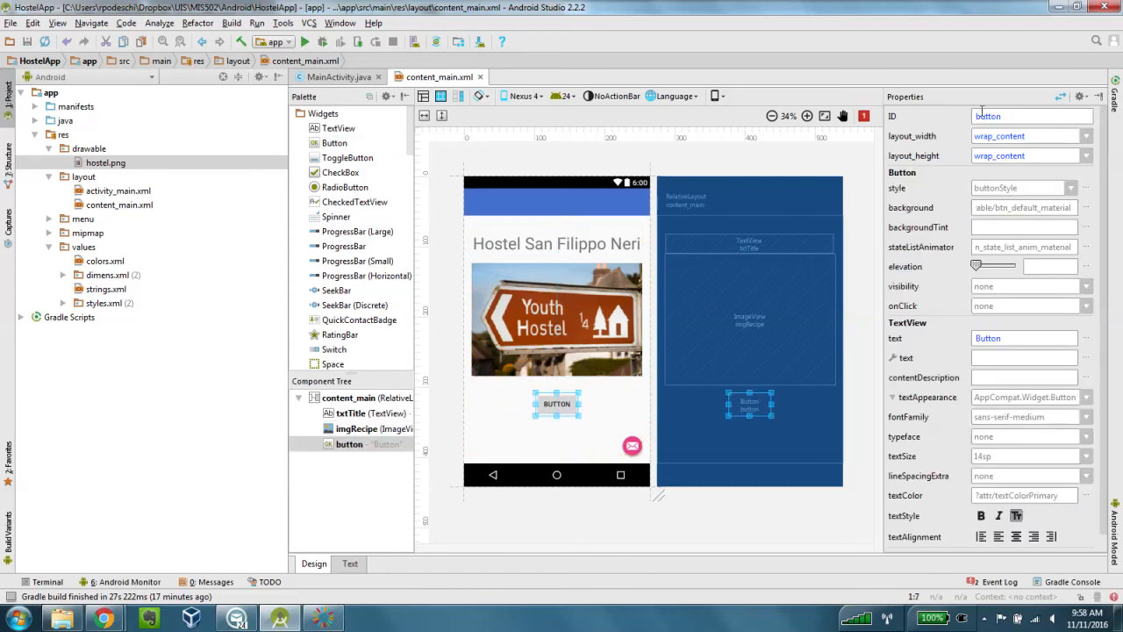
click(1031, 115)
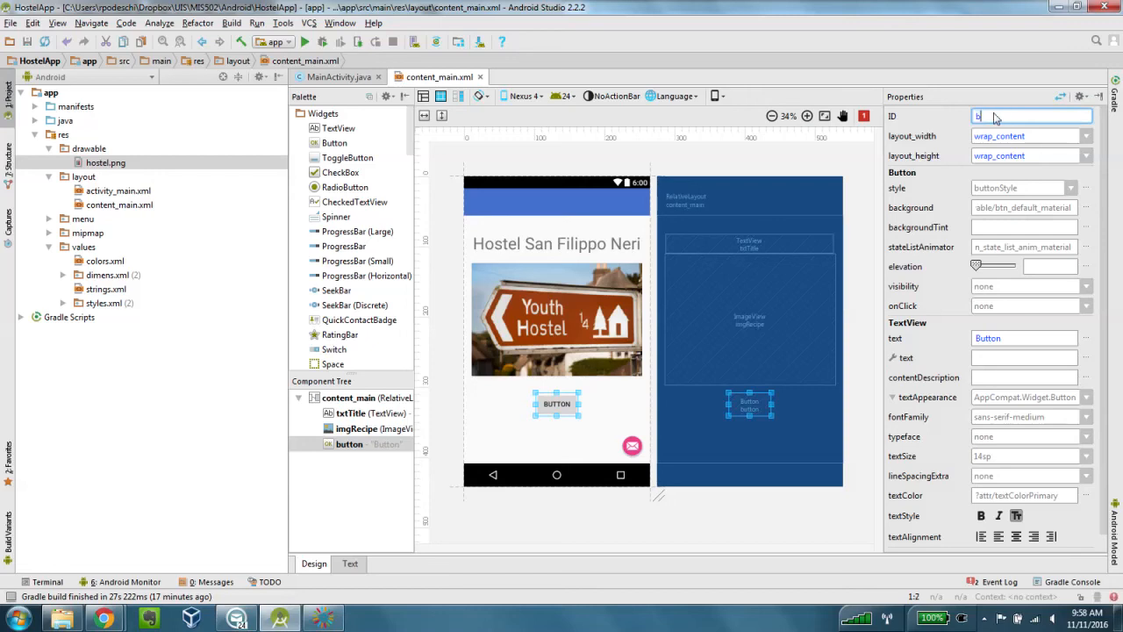
text(tnHostel)
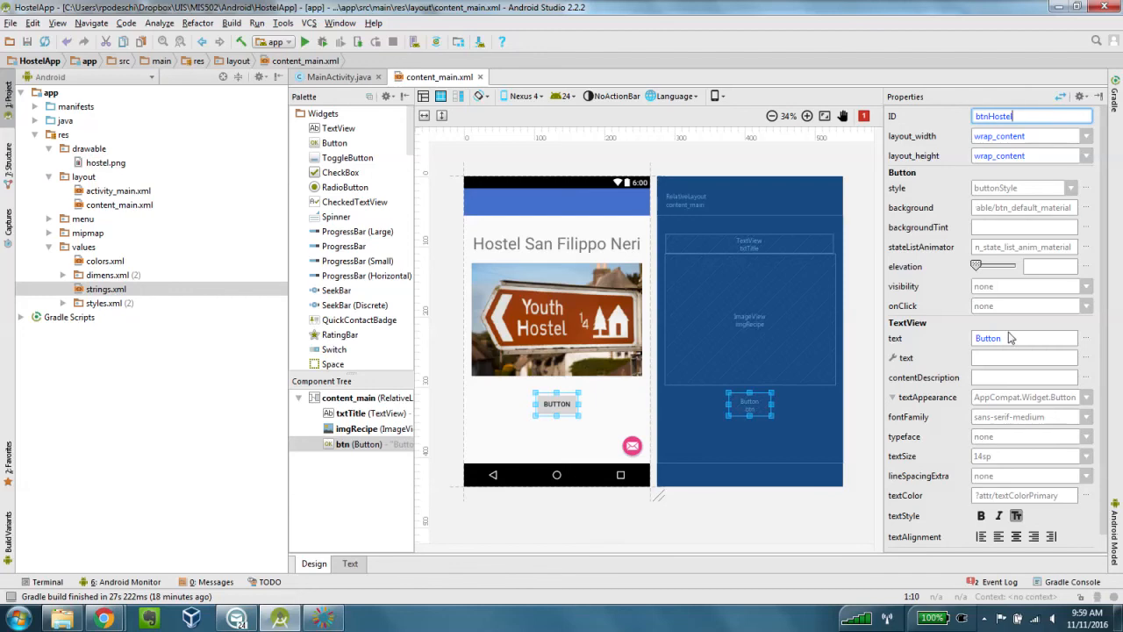
click(1024, 338)
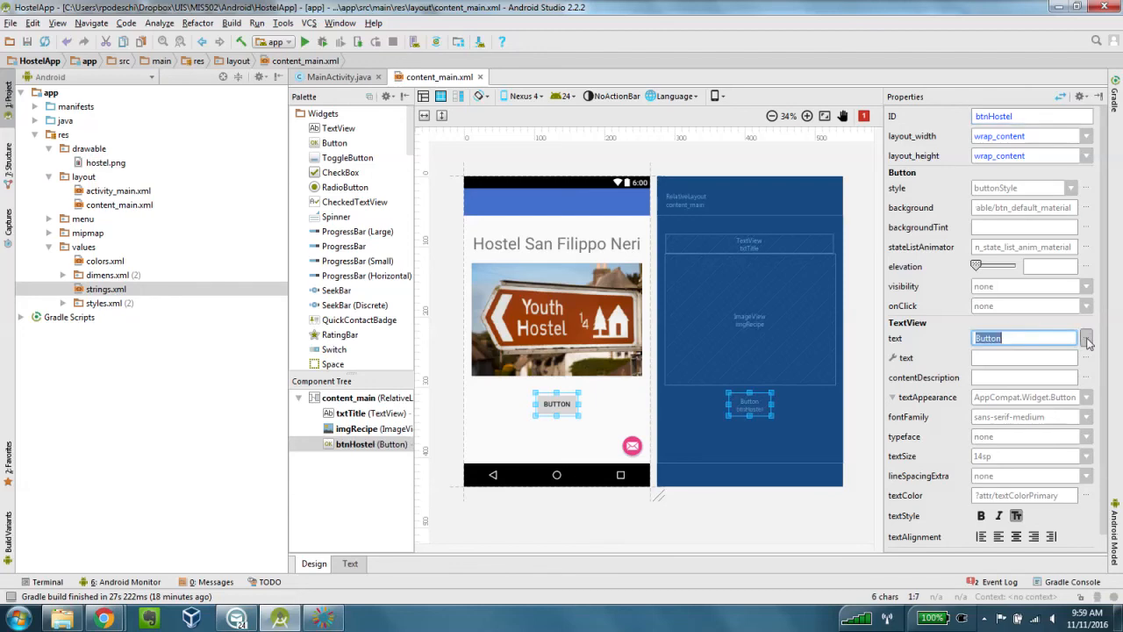
click(1086, 338)
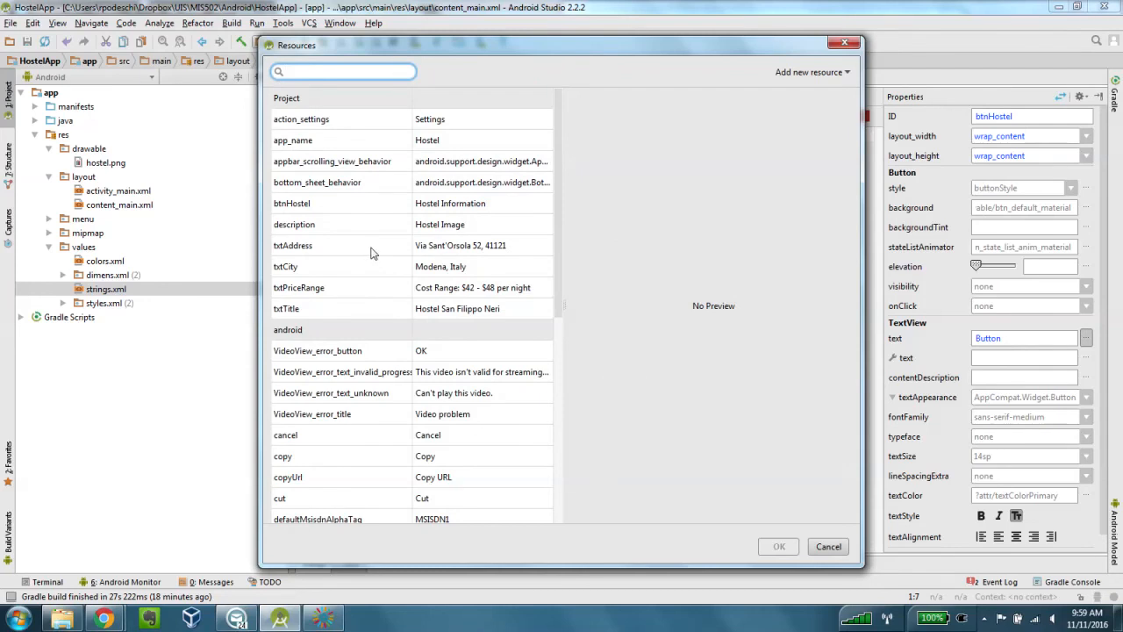
click(292, 203)
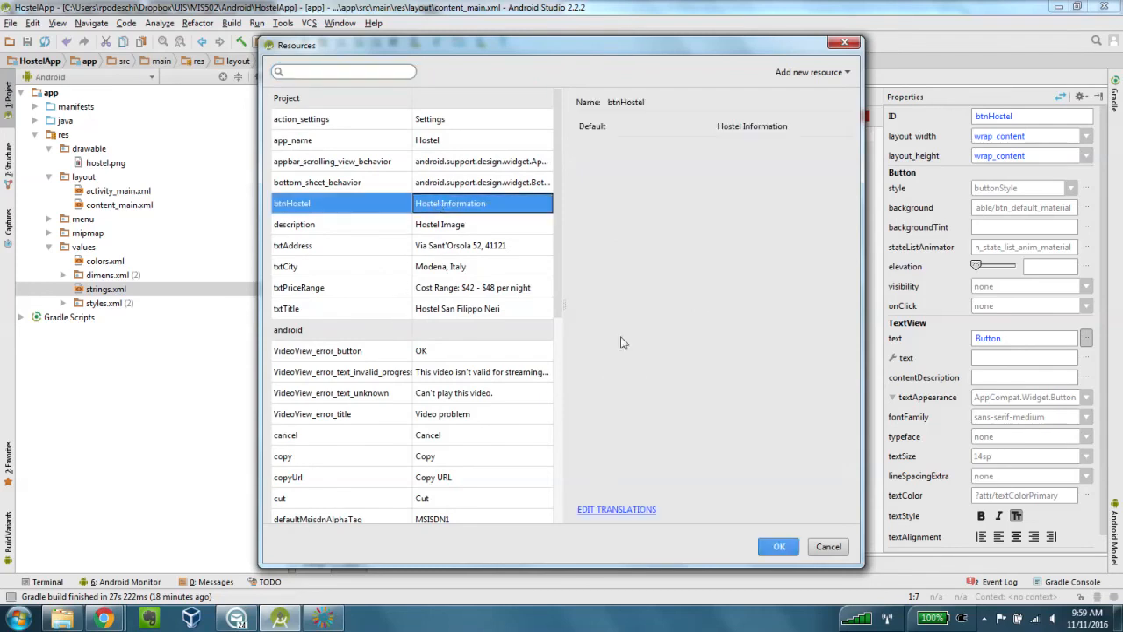
click(778, 546)
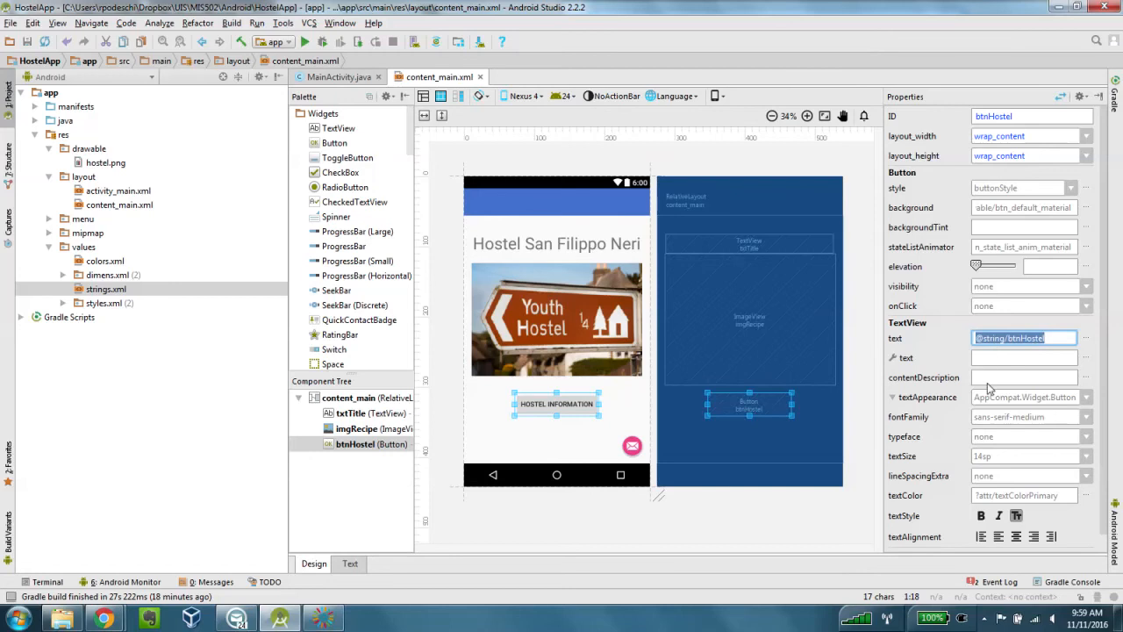
Set the button's text size to 32sp.
click(1026, 455)
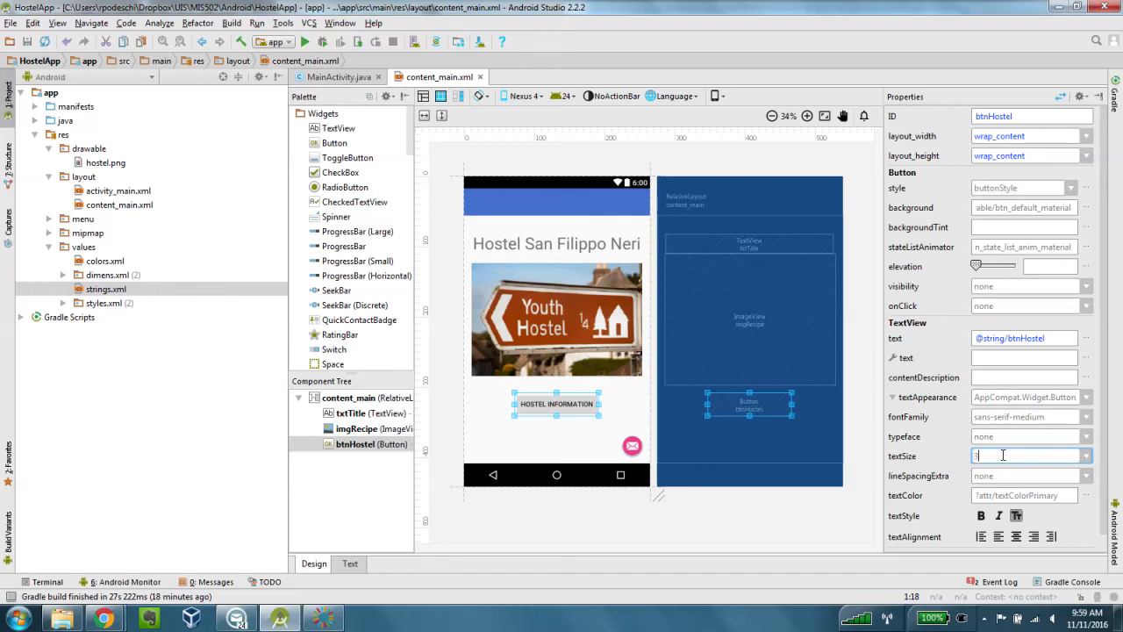
text(32sp)
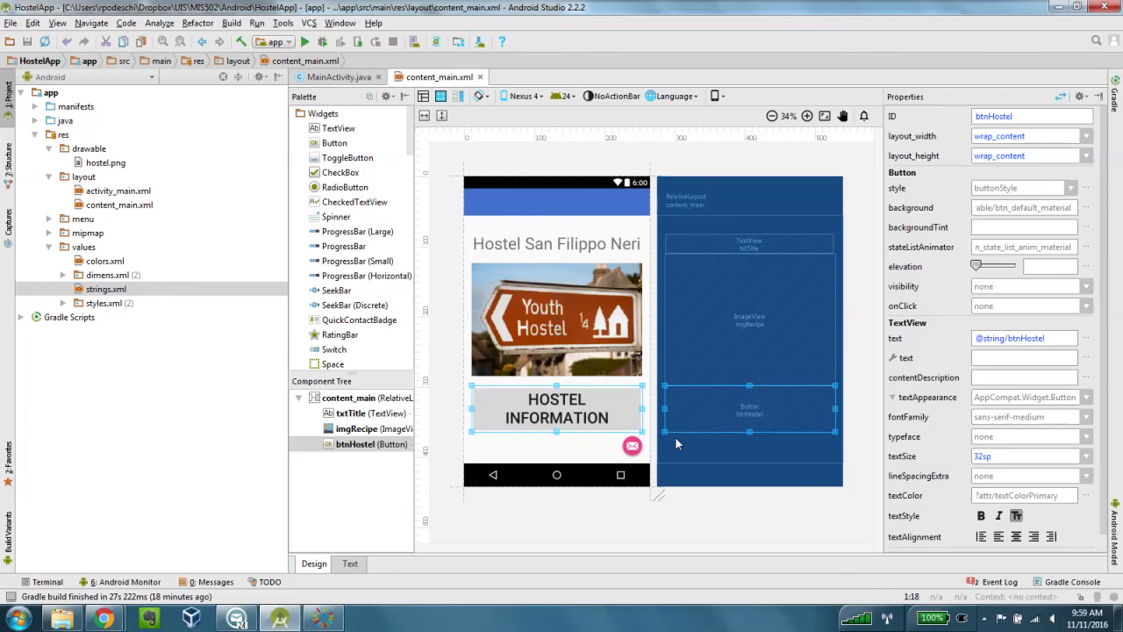
mouse_move(681, 423)
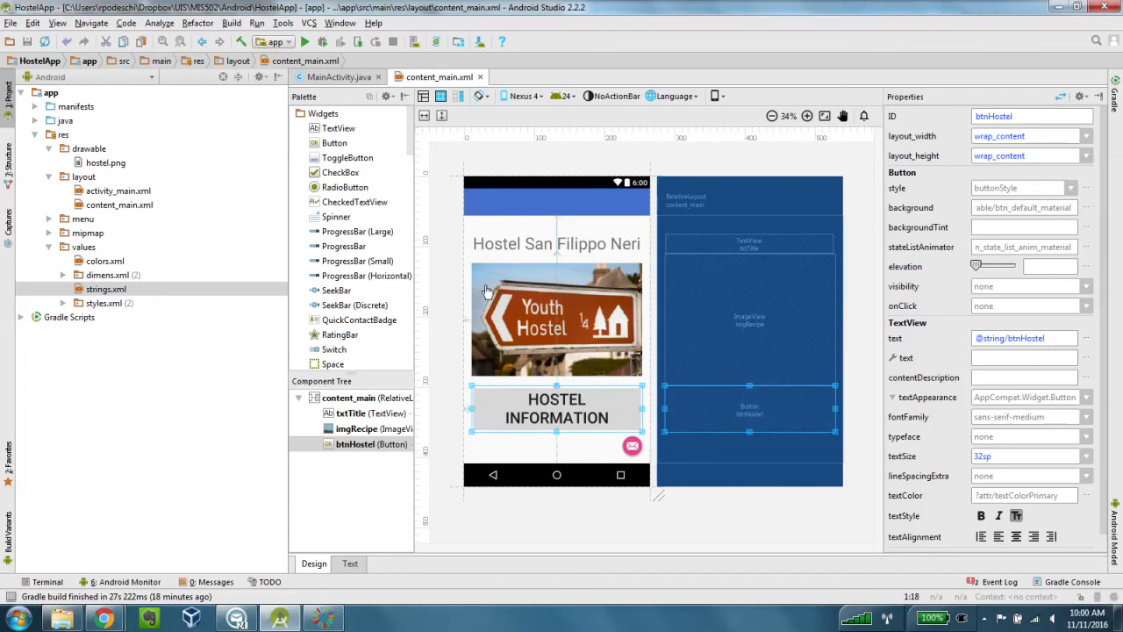
click(27, 42)
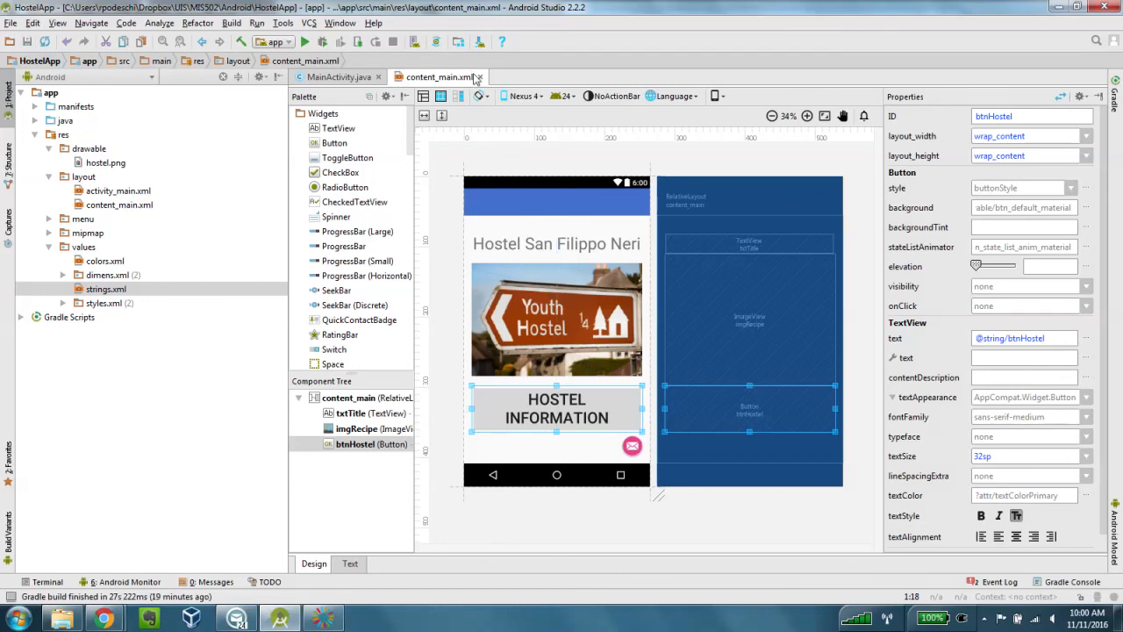
mouse_move(480, 76)
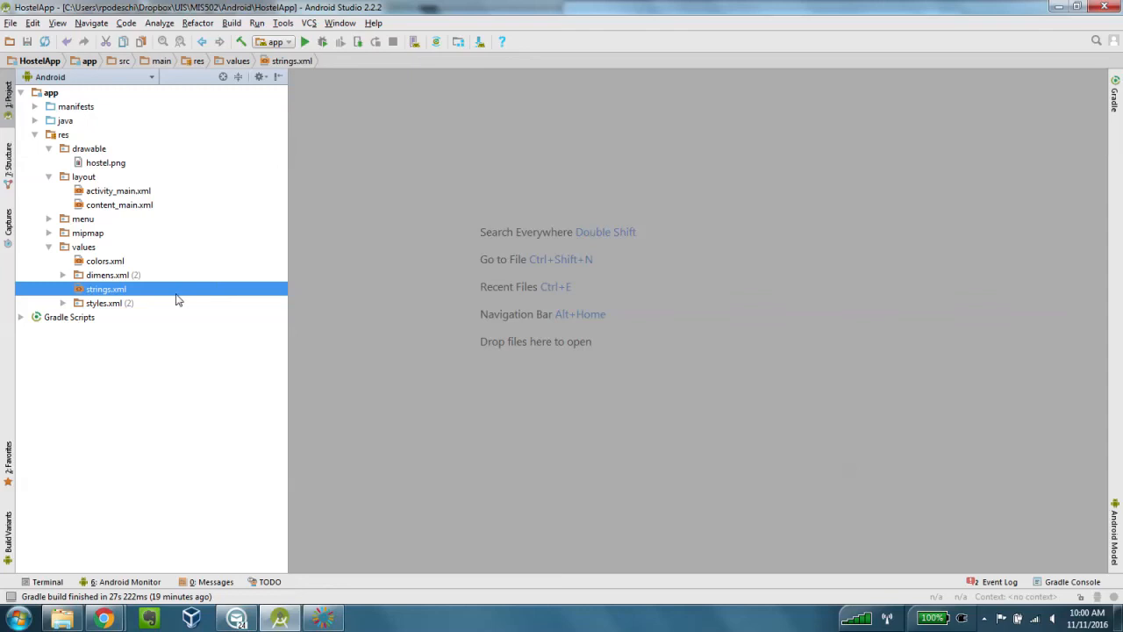
mouse_move(19, 36)
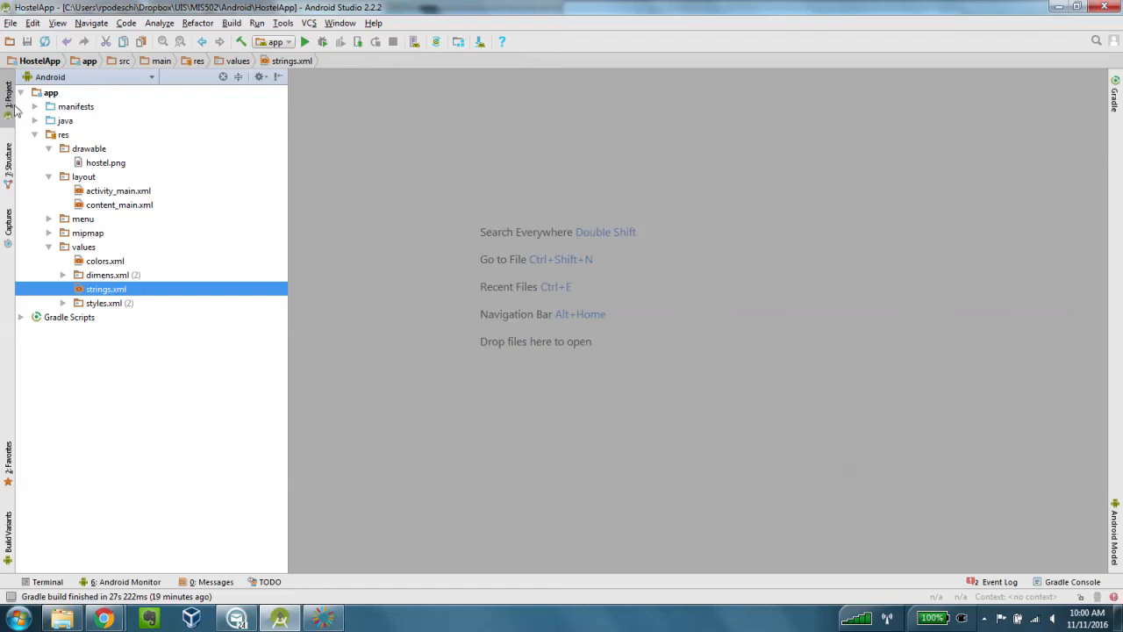
Expand the java folder and bring up the context menu for net.androidbootamp.hostelapp.
click(36, 120)
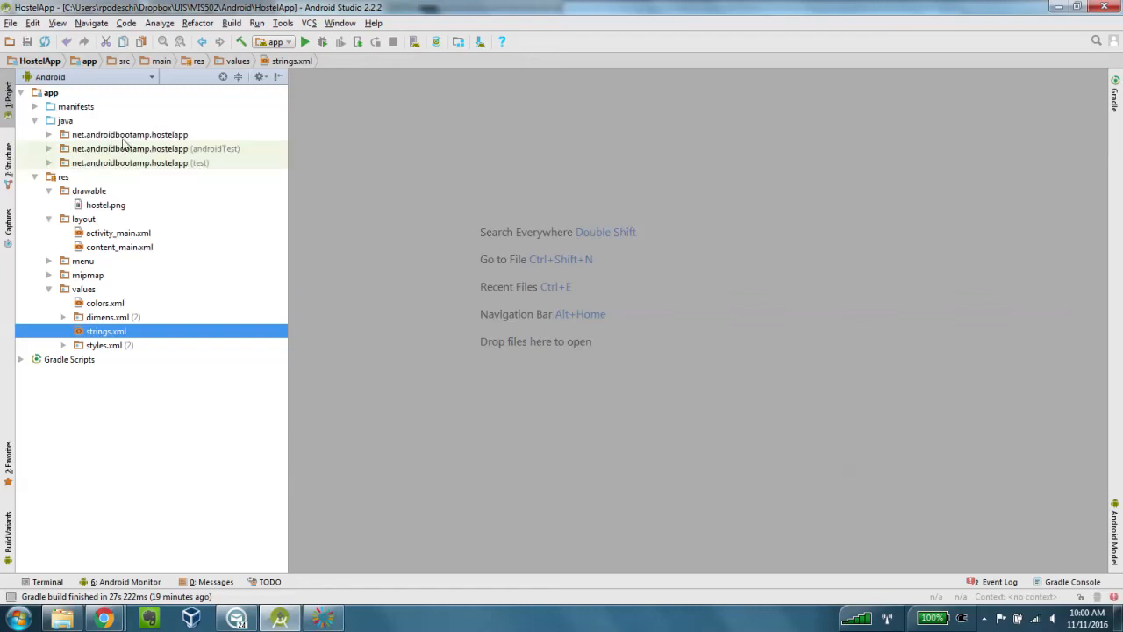
click(129, 134)
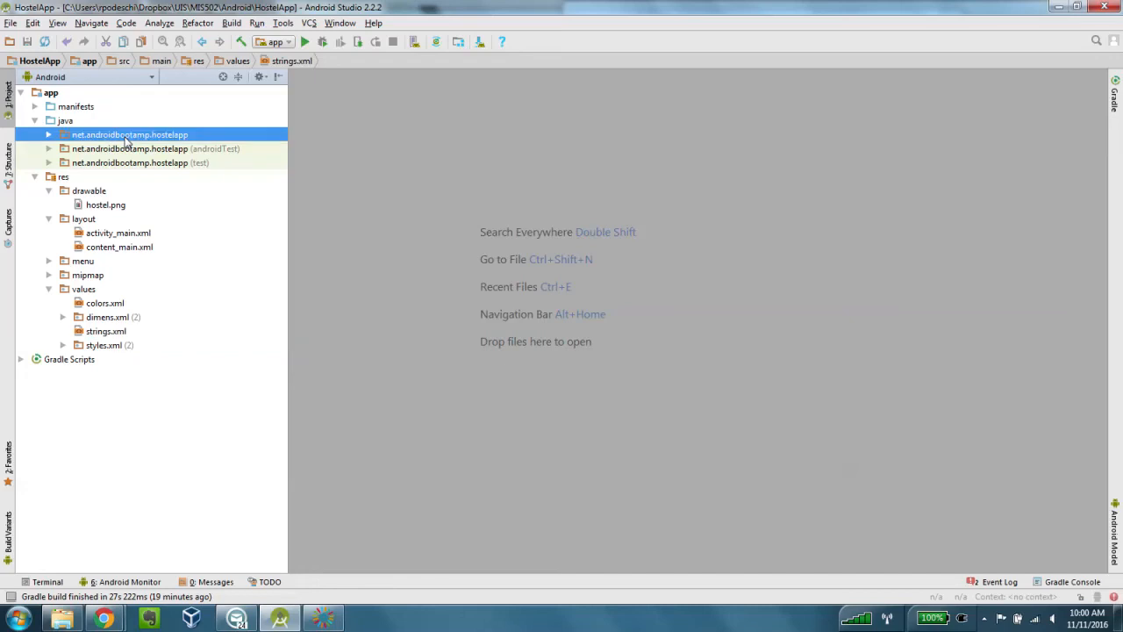
right_click(129, 134)
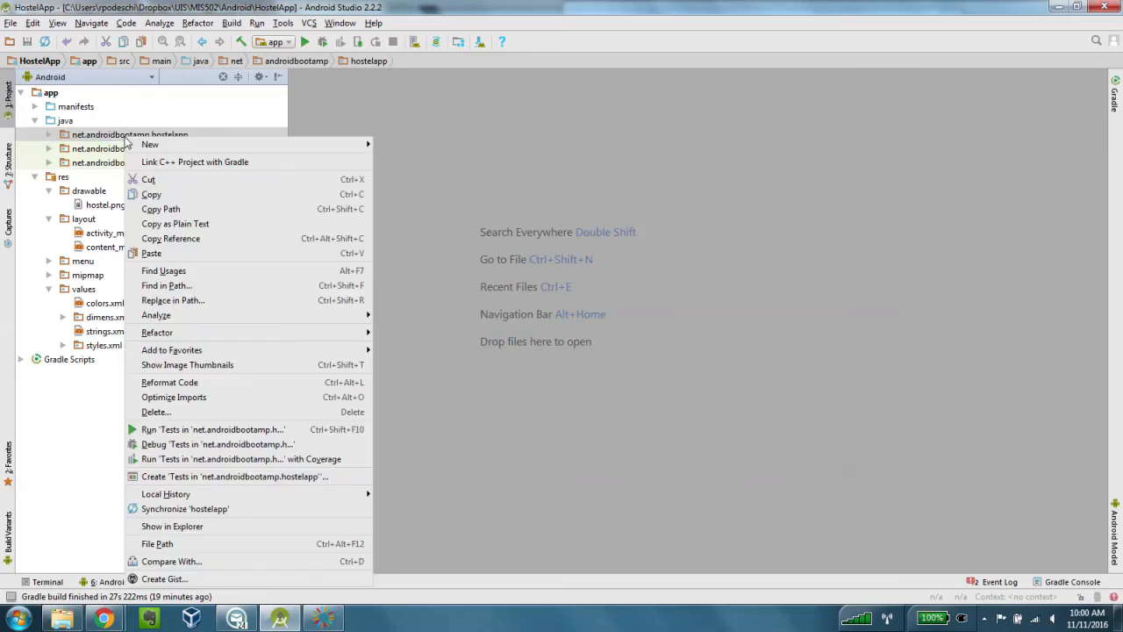
mouse_move(124, 142)
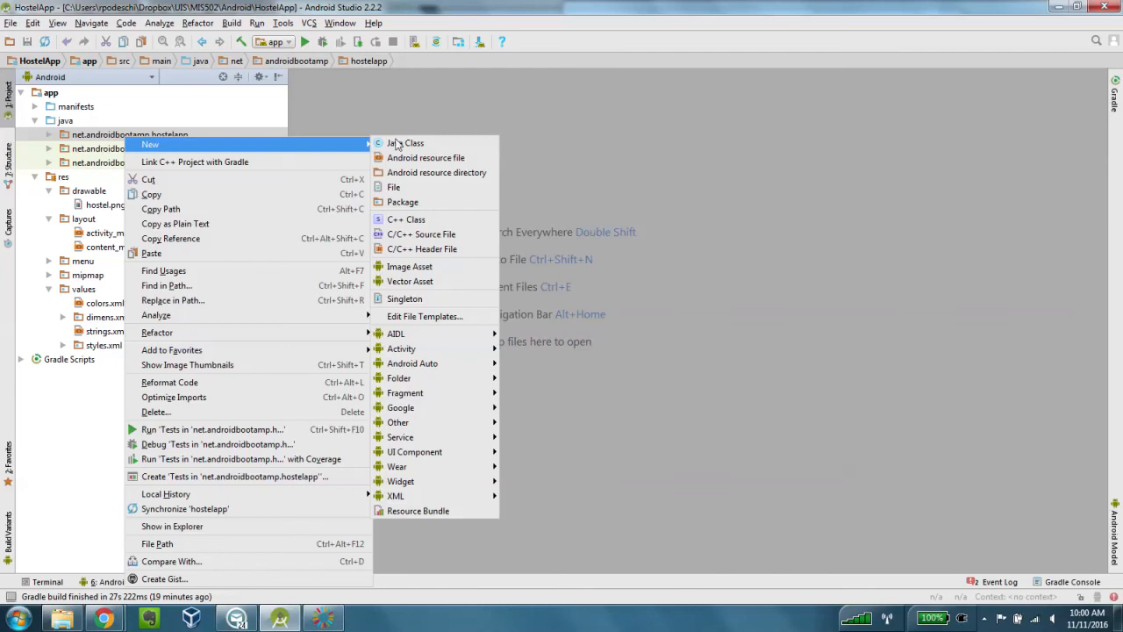
mouse_move(401, 348)
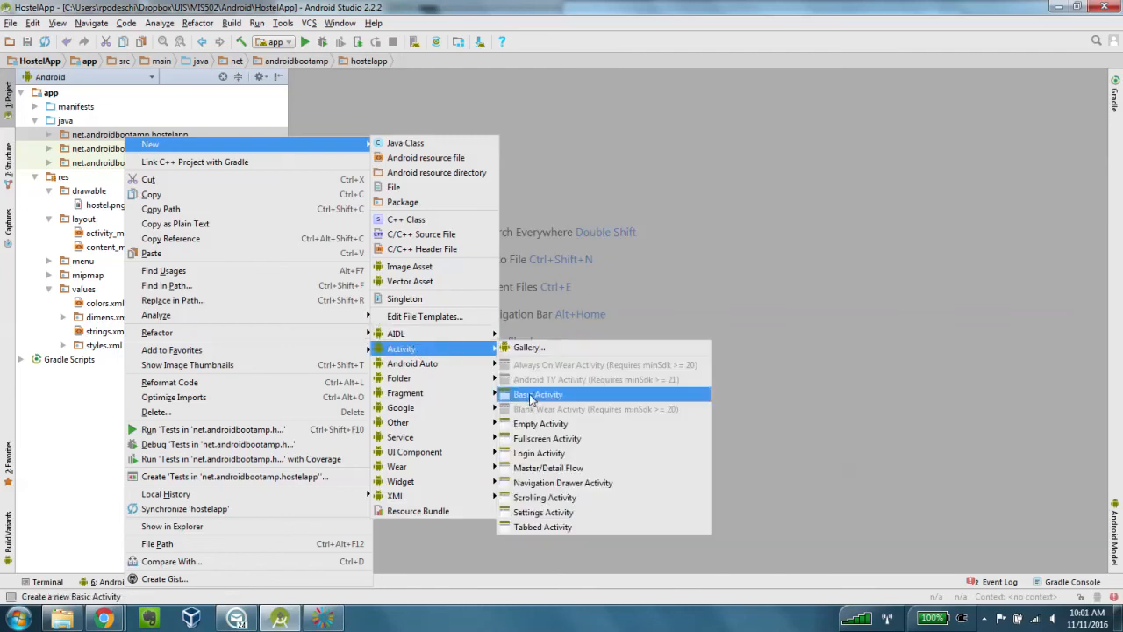
Choose New > Activity > Basic Activity for the hostelapp package.
click(537, 394)
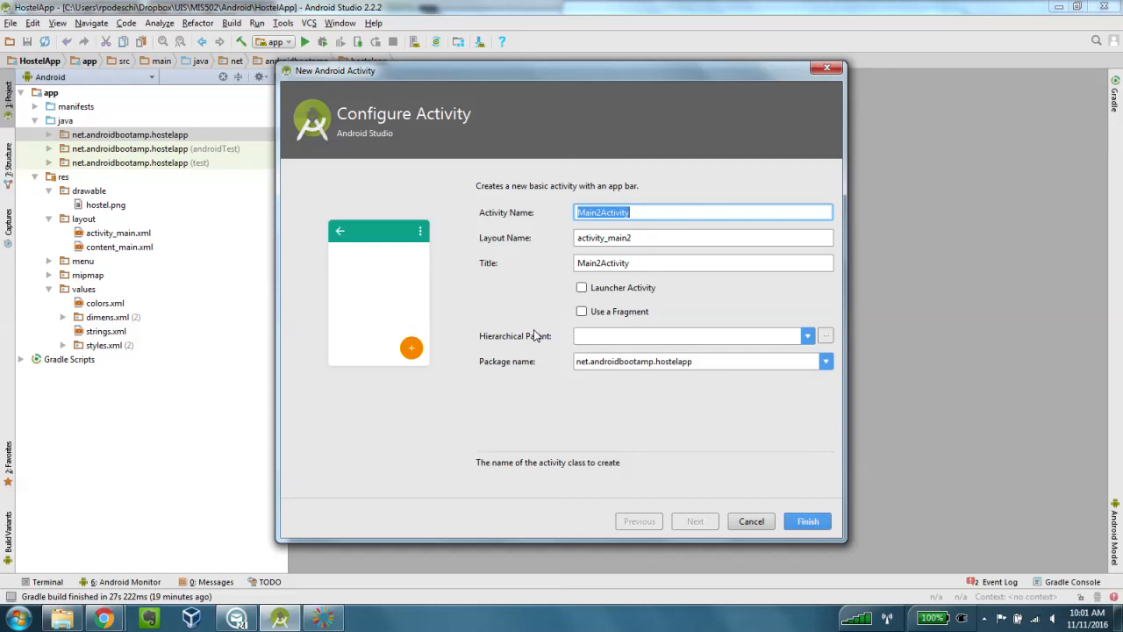
Name the new basic activity 'Details' and finish the wizard.
text(Details)
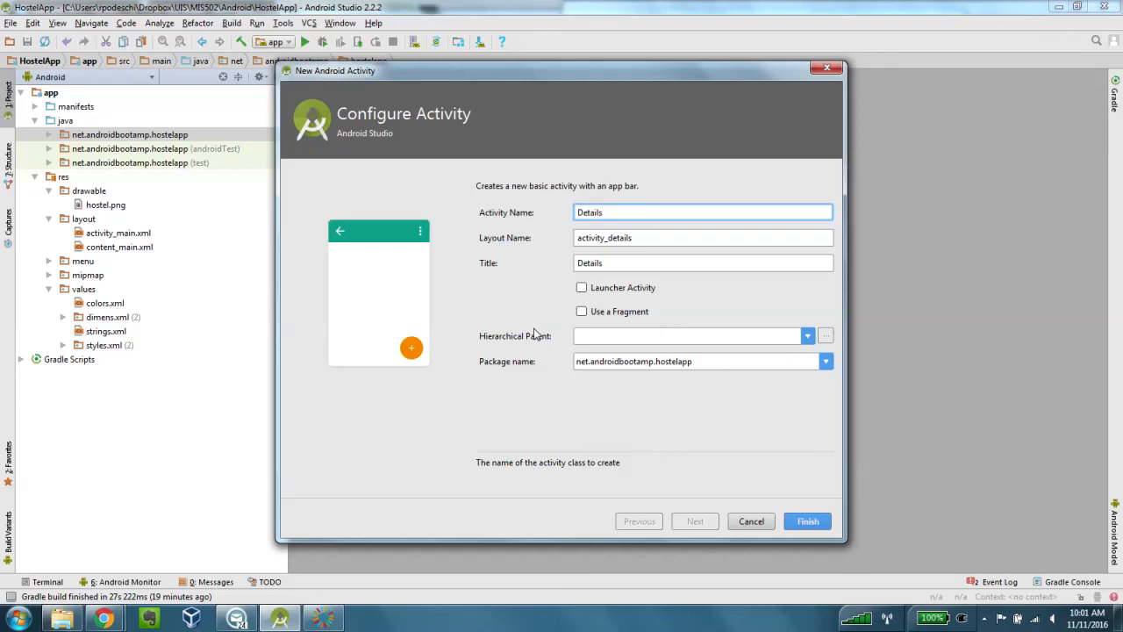
mouse_move(536, 337)
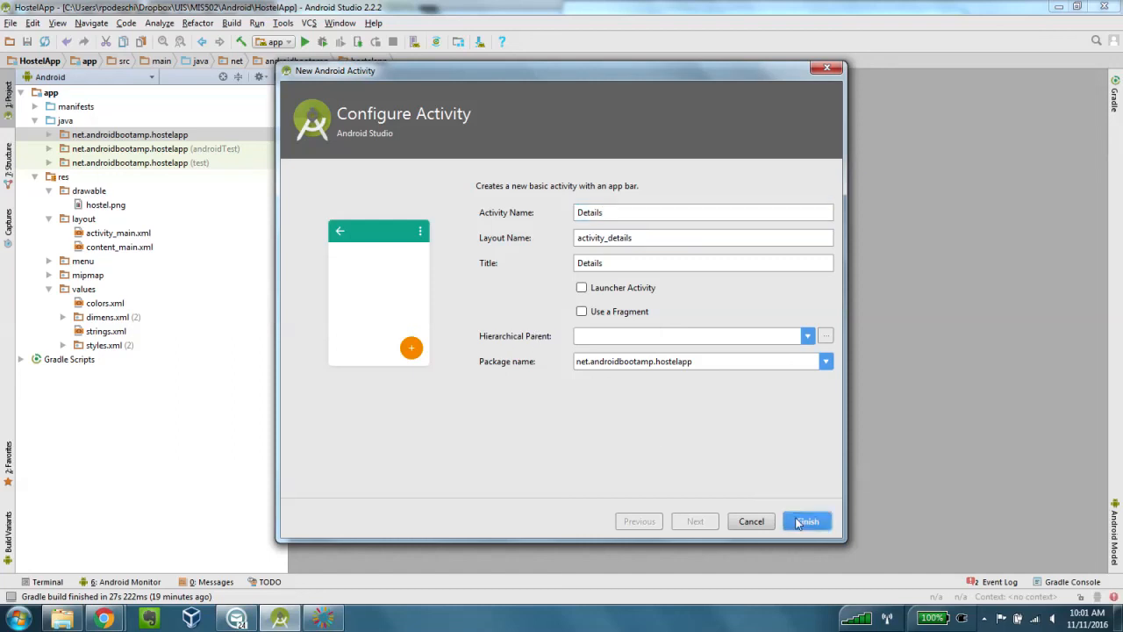
click(805, 520)
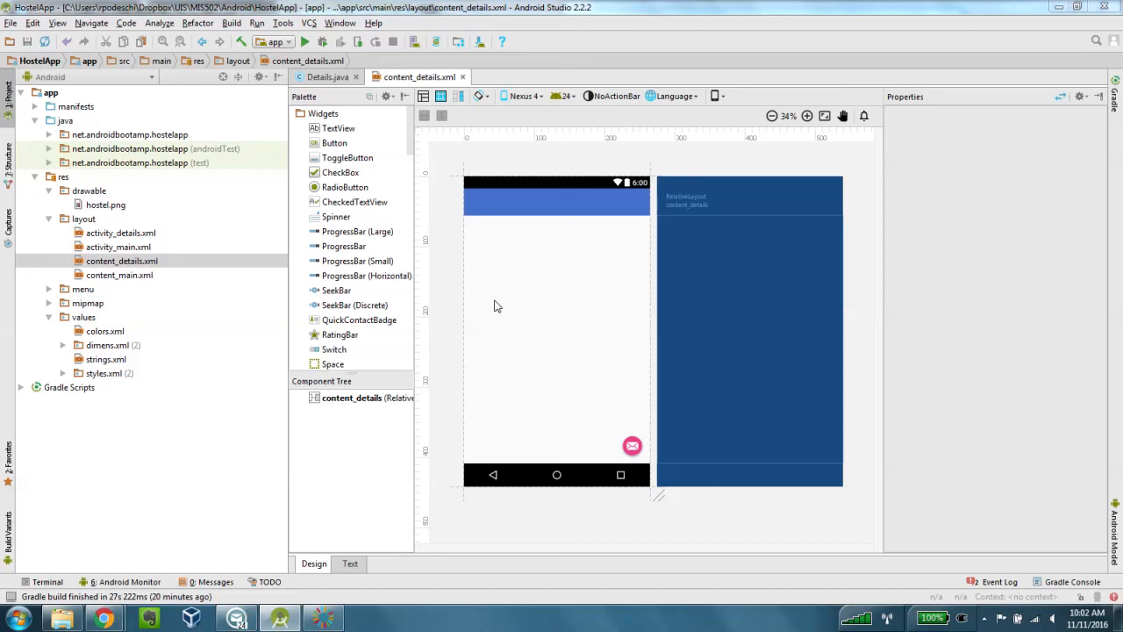
mouse_move(332, 134)
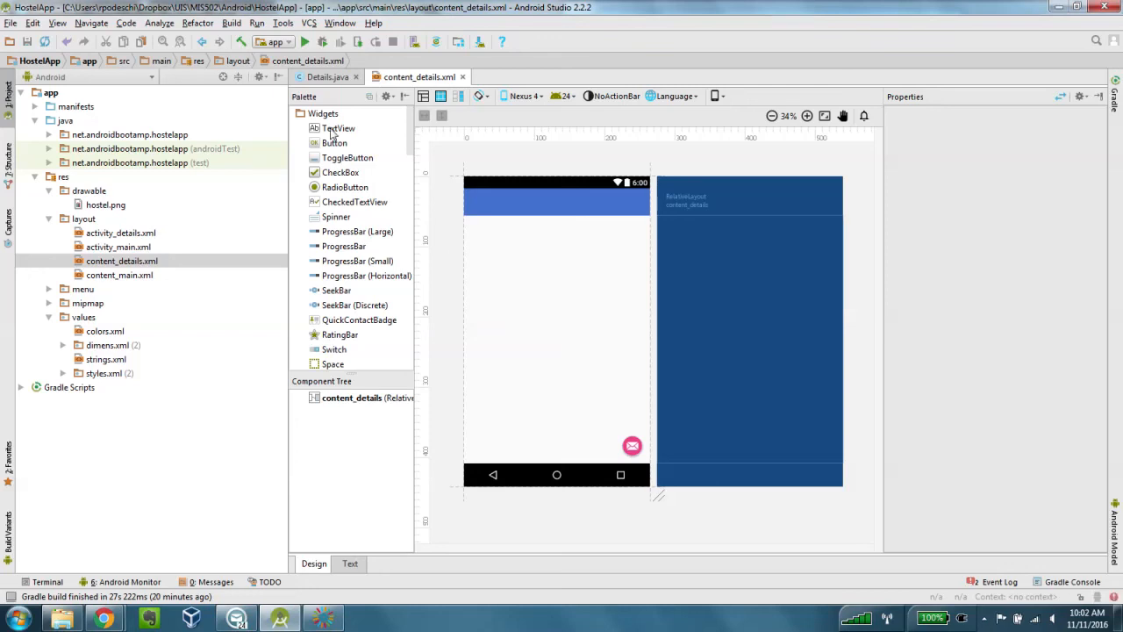
Add a txtTitle TextView showing the hostel name string.
drag(338, 128, 557, 237)
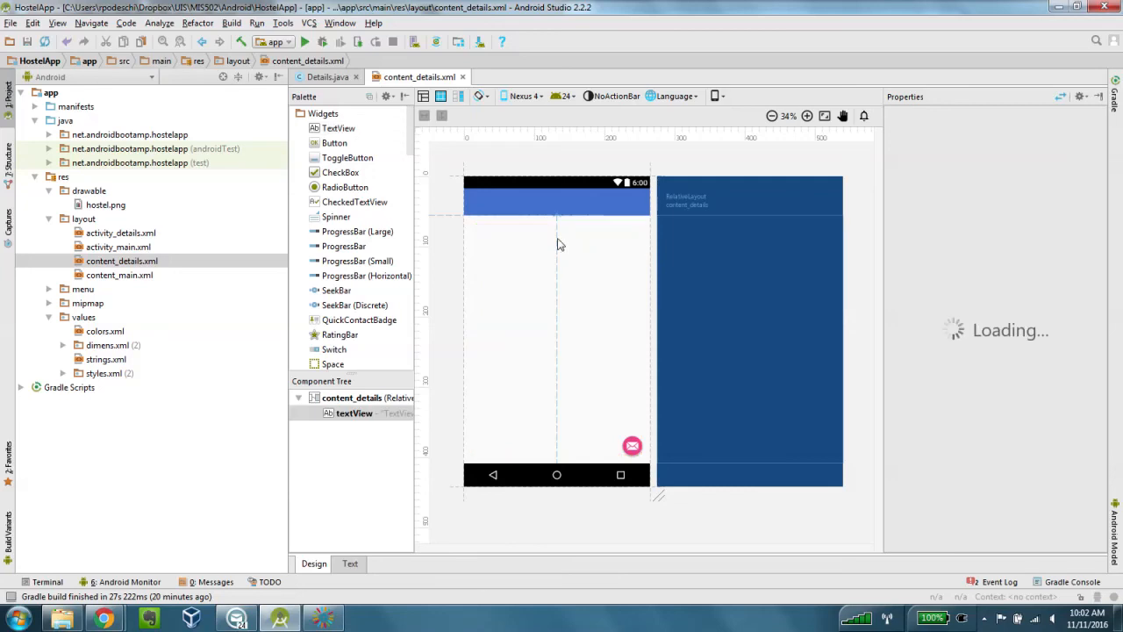
click(556, 237)
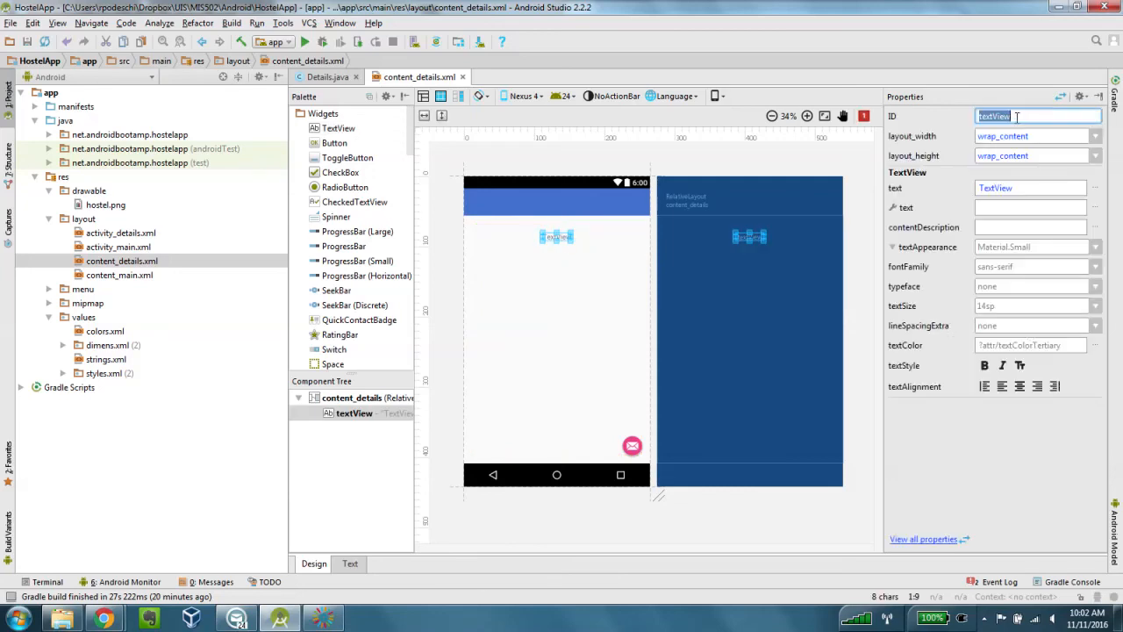
text(txtTitl)
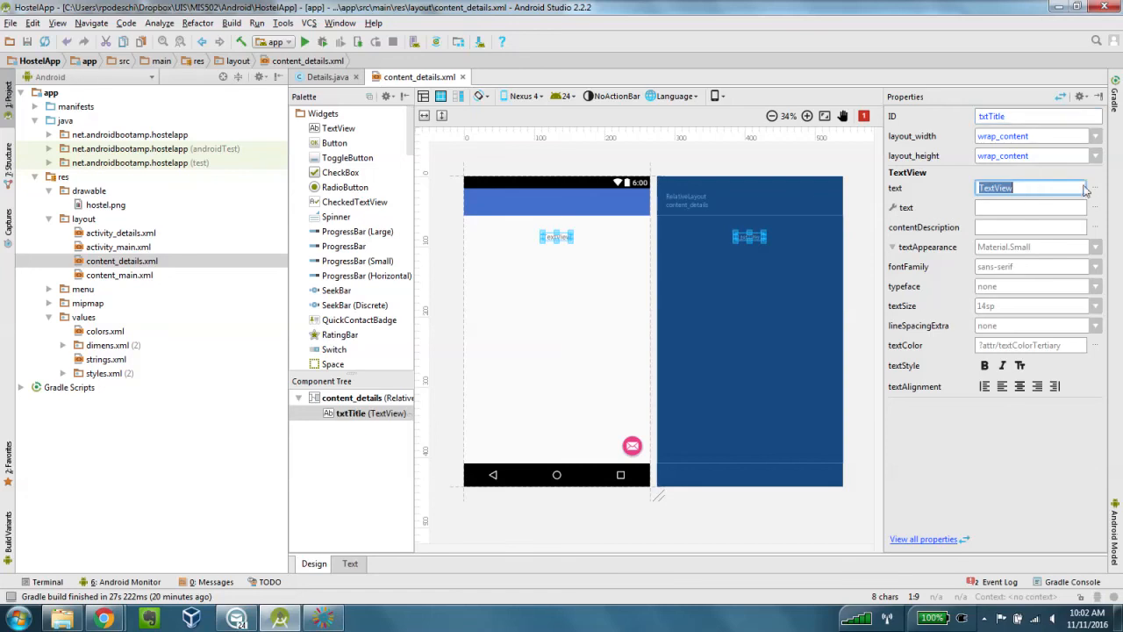
click(1094, 188)
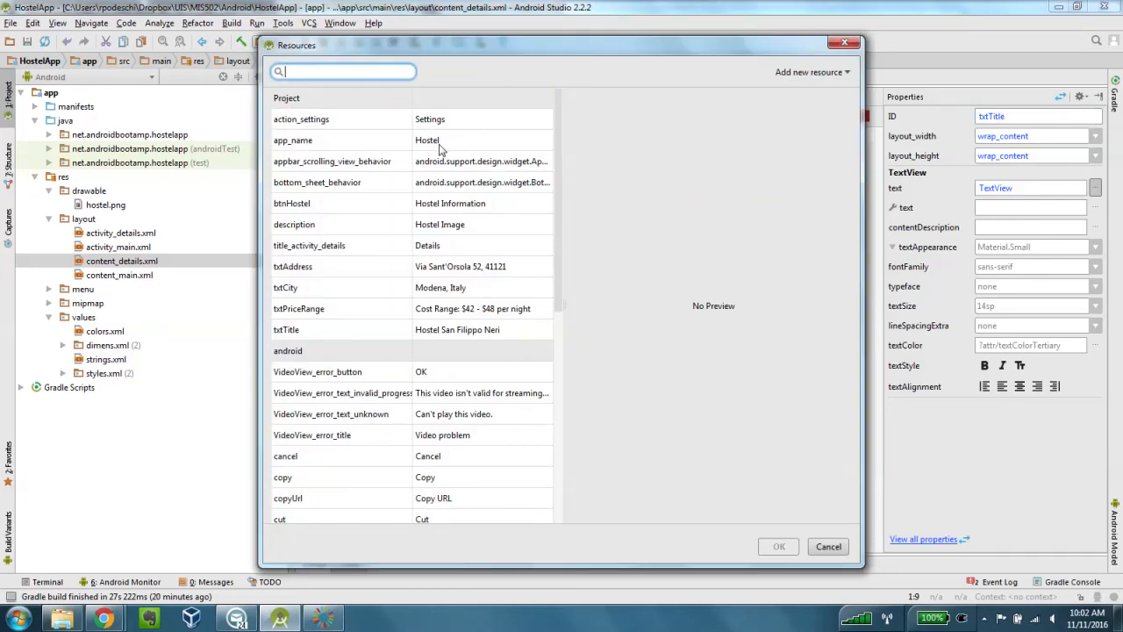
mouse_move(428, 329)
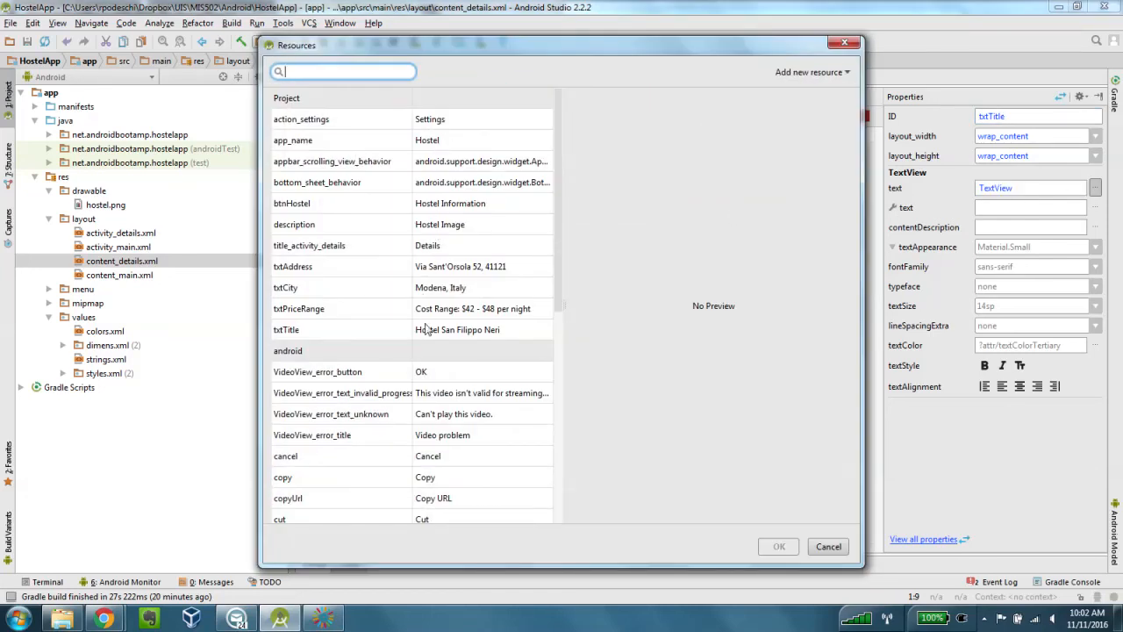
click(286, 329)
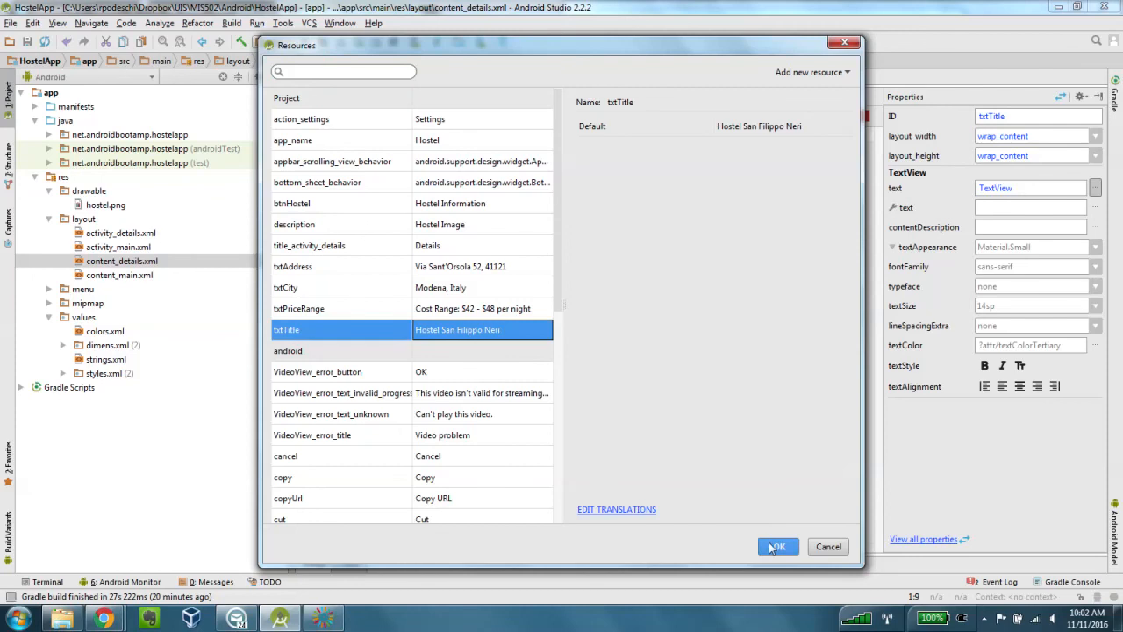
click(776, 546)
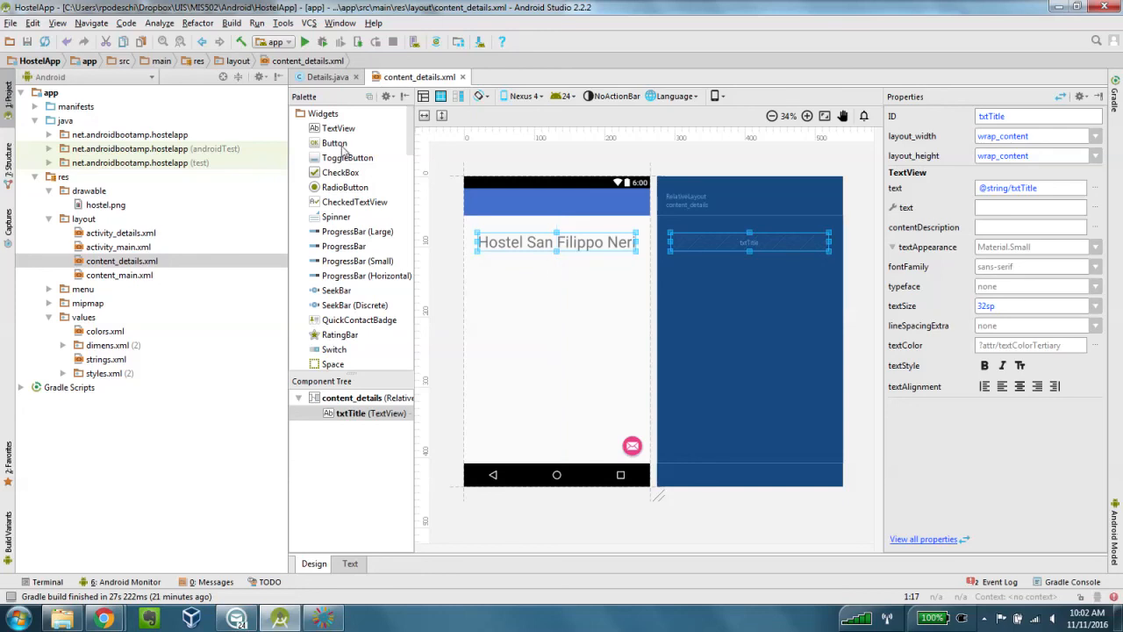
Add a txtAddress TextView below it using the address string, size 30sp.
drag(337, 128, 562, 285)
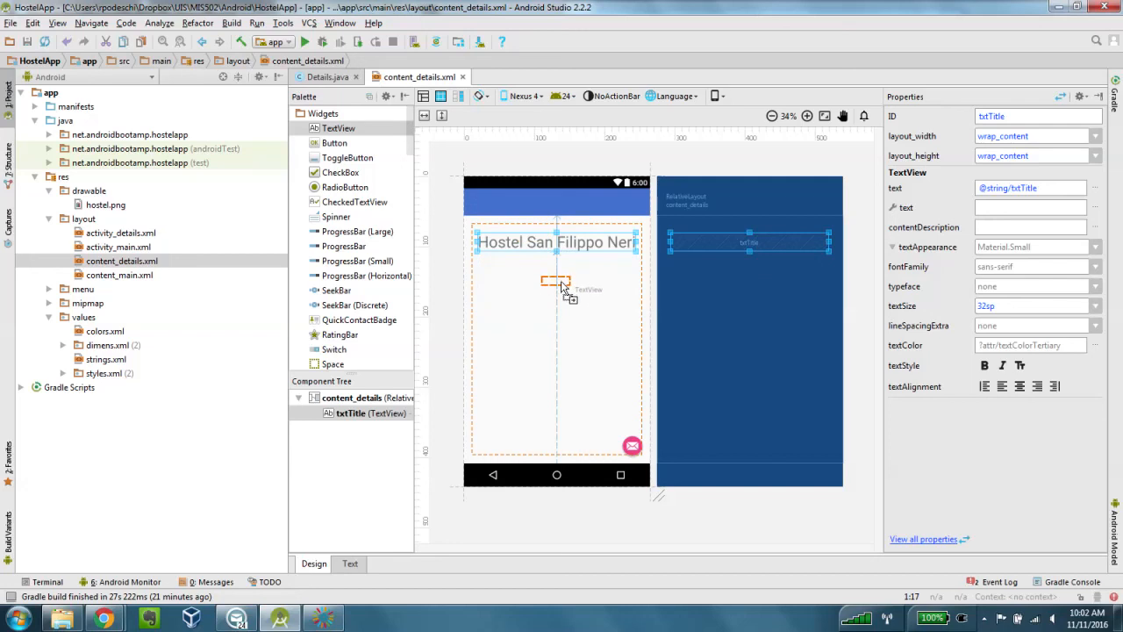
click(555, 281)
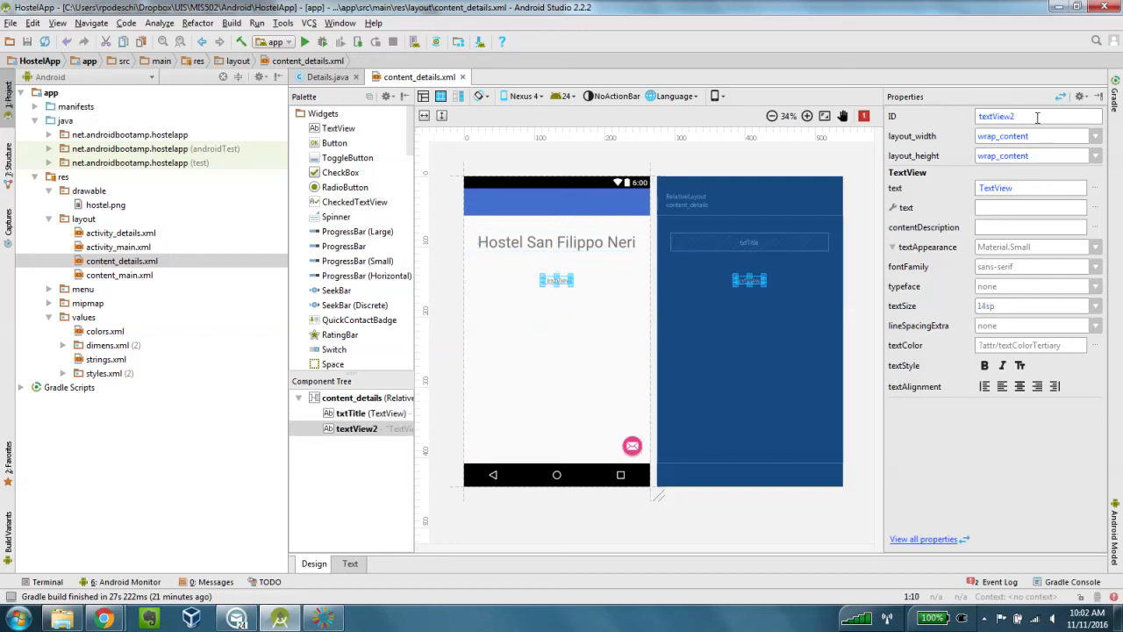
text(txtAddress)
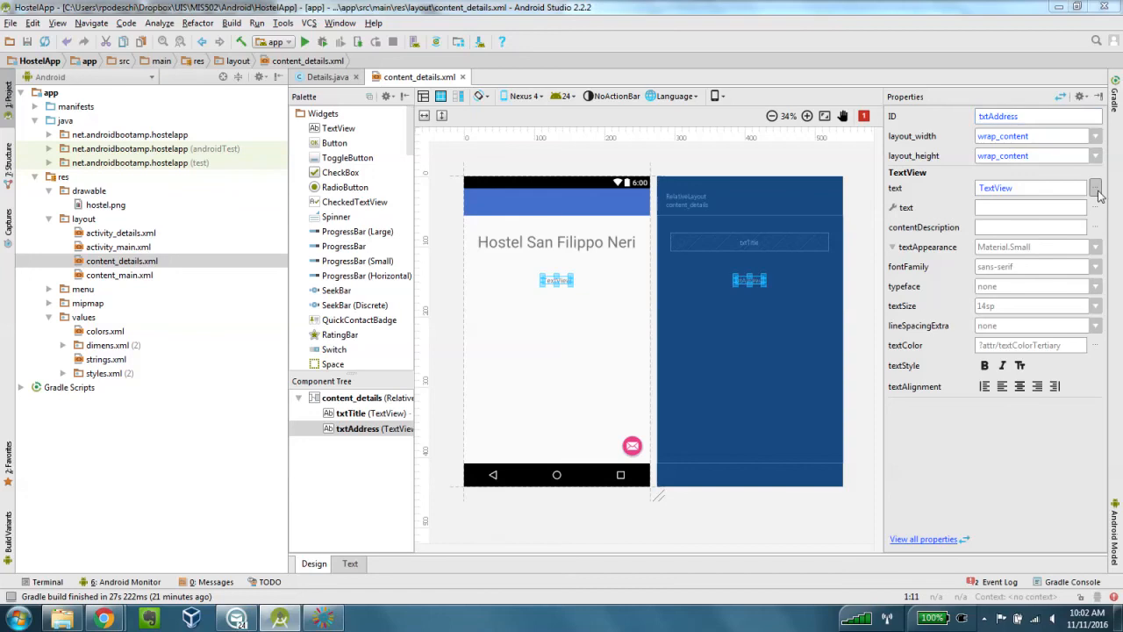
click(1095, 187)
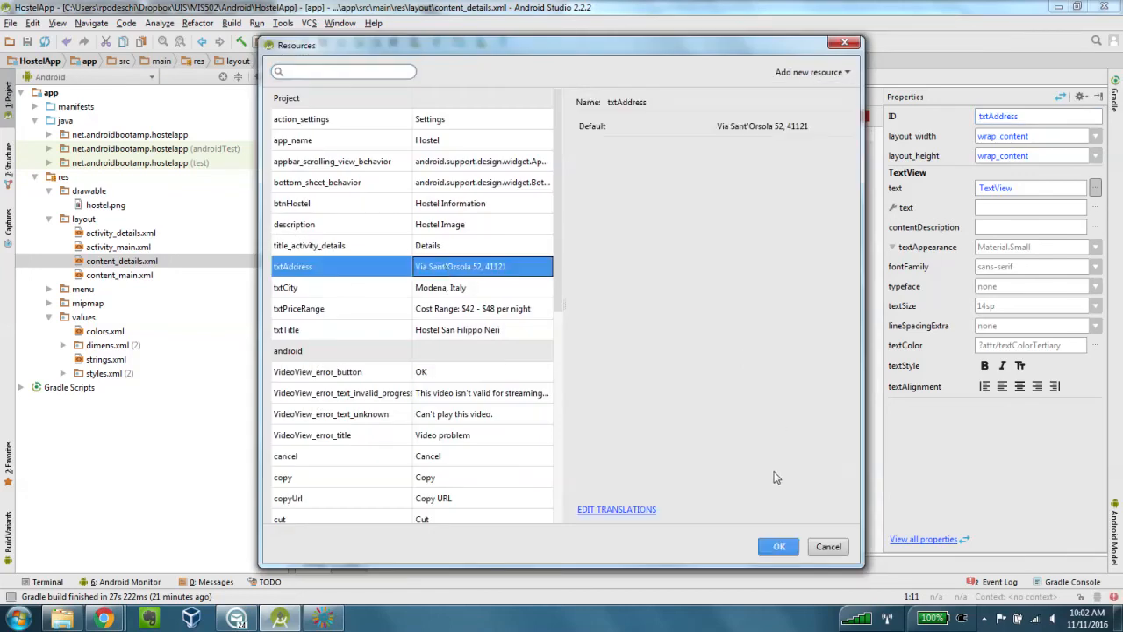
click(778, 546)
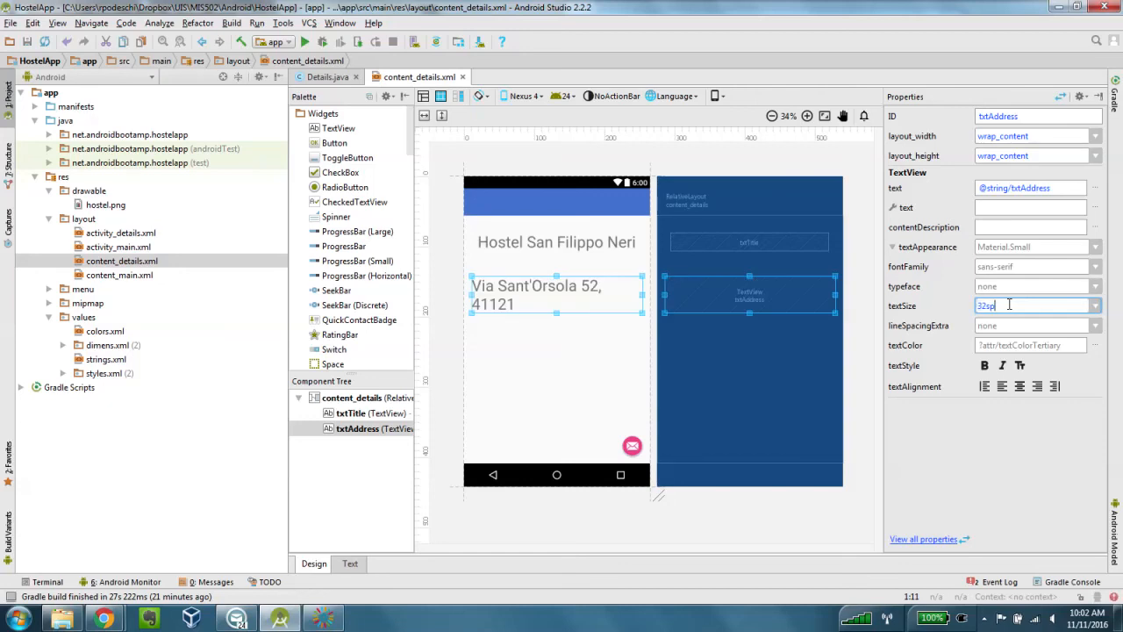
text(30sp)
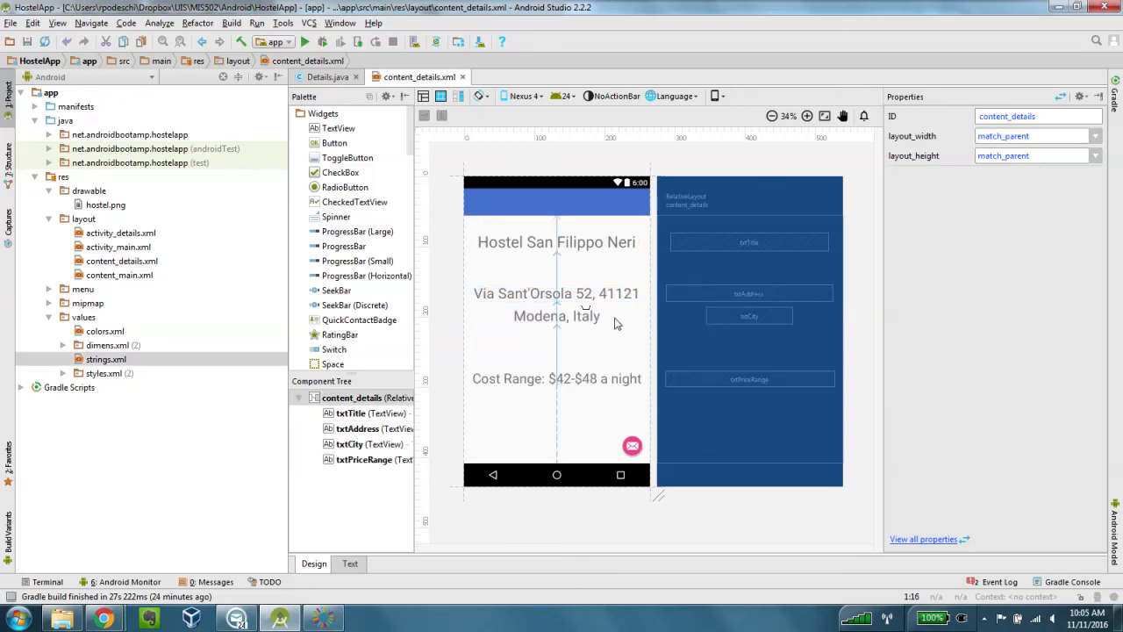
Switch between the Details.java and content_details.xml tabs, ending on Details.java.
click(327, 76)
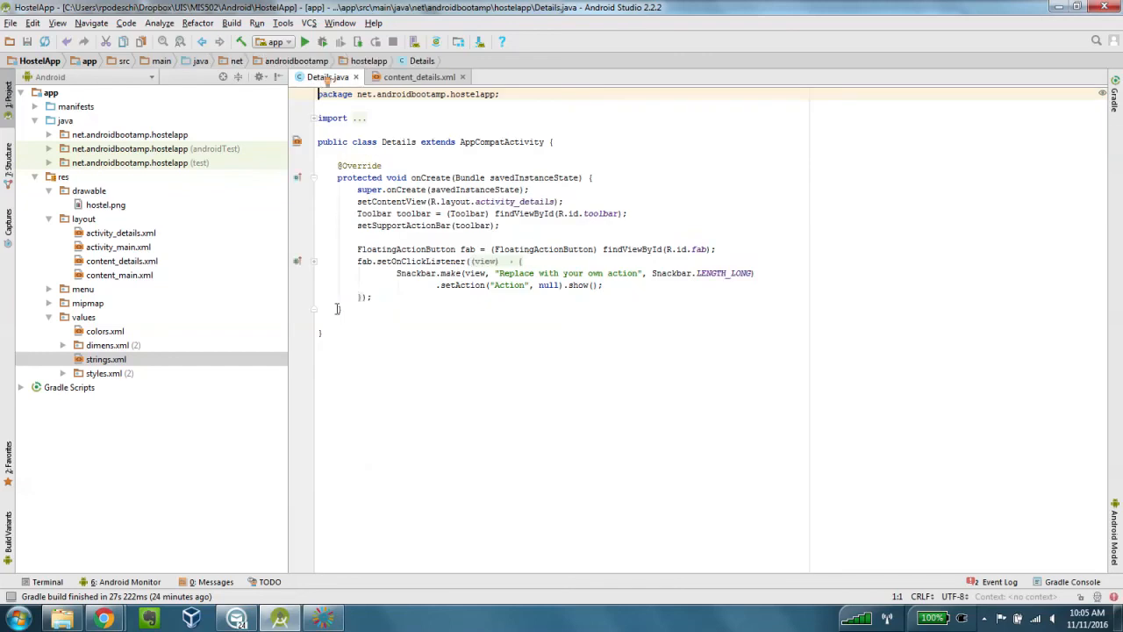
click(419, 77)
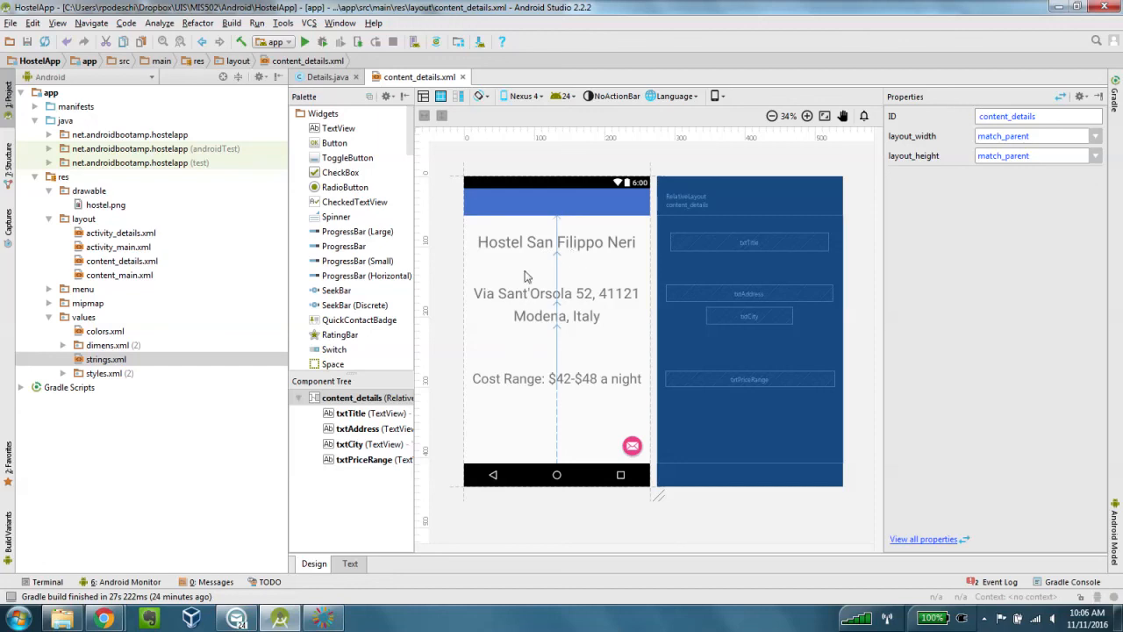
mouse_move(507, 302)
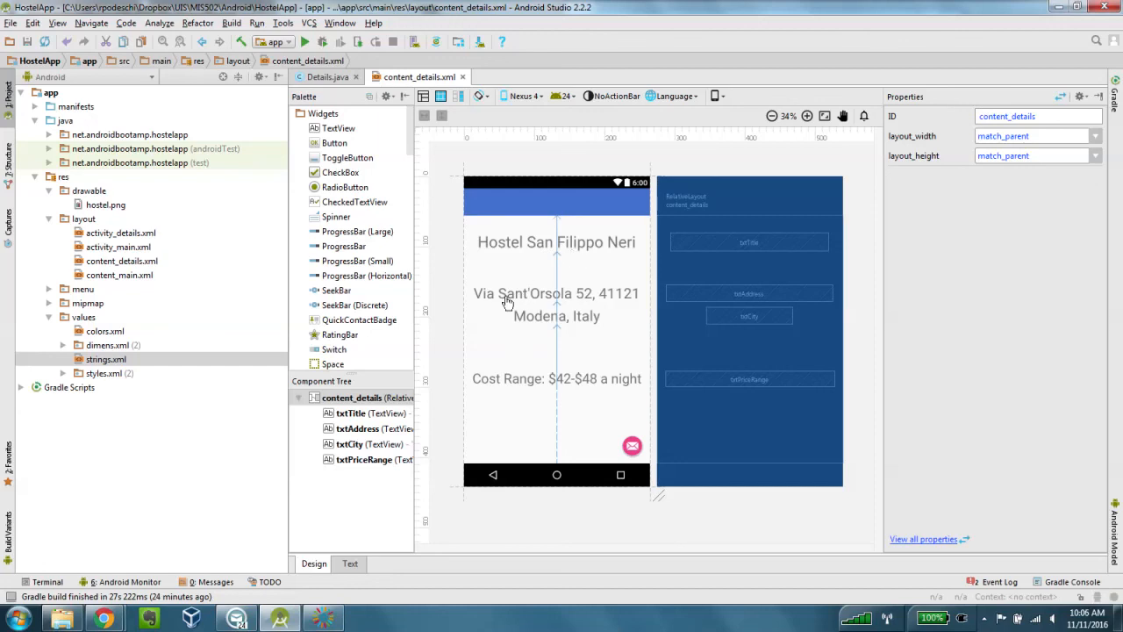
mouse_move(500, 357)
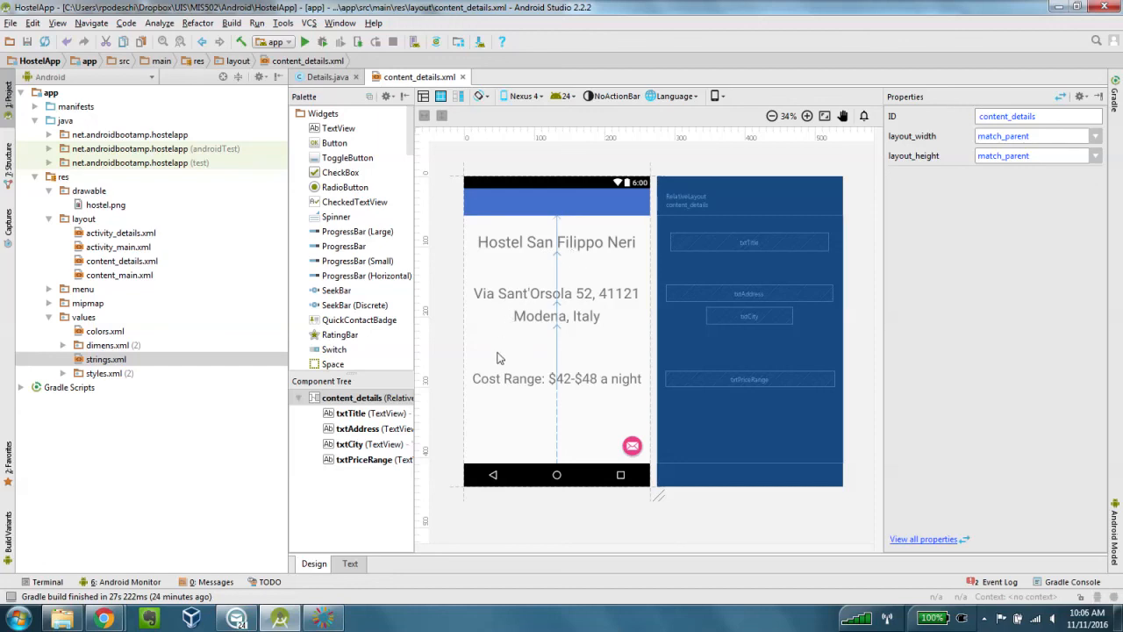
mouse_move(527, 386)
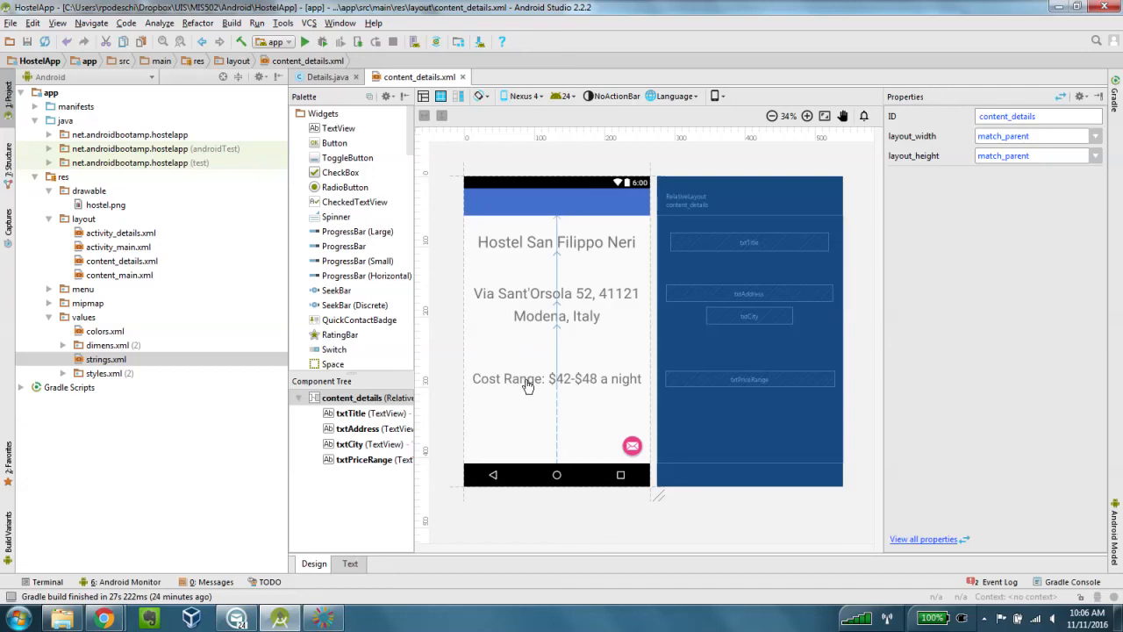
mouse_move(314, 95)
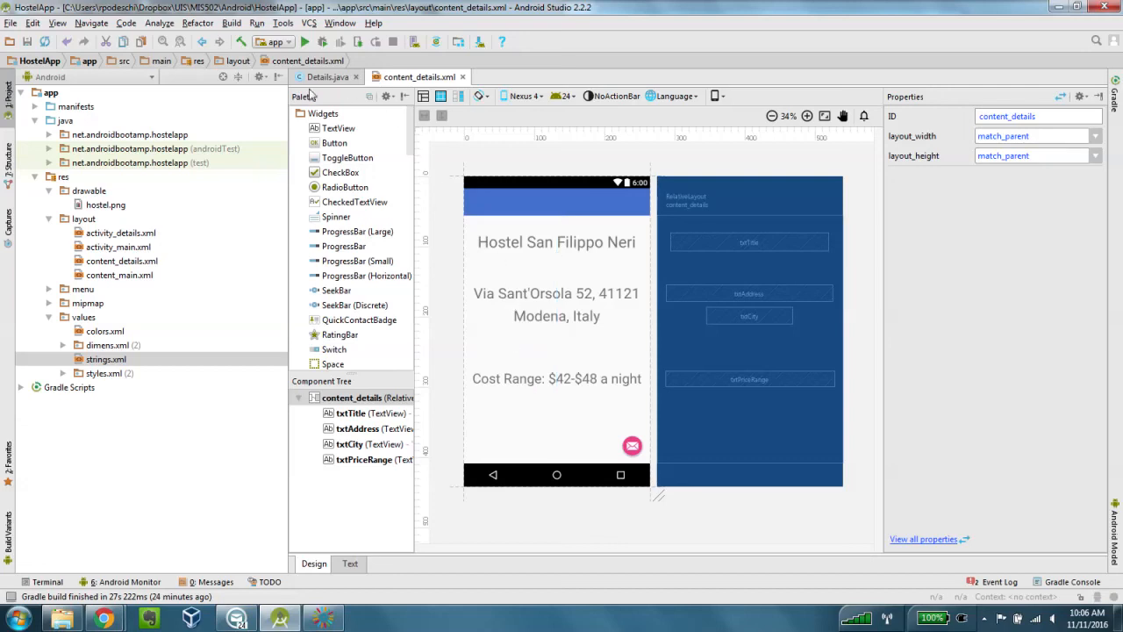
click(326, 77)
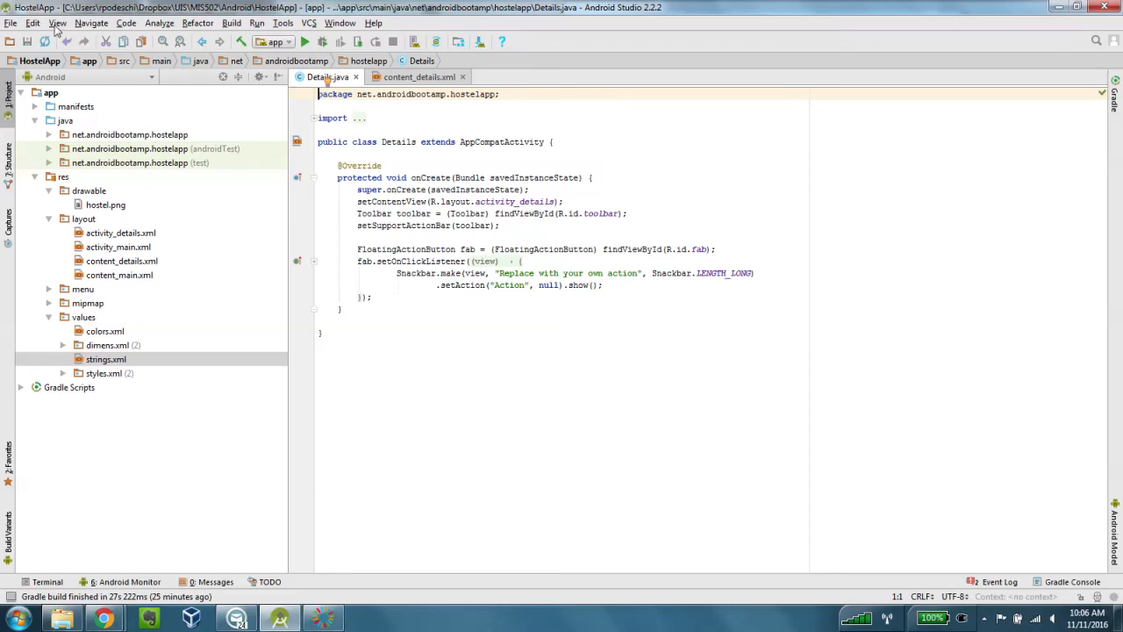
Turn on line numbers in the Details.java code editor.
click(57, 23)
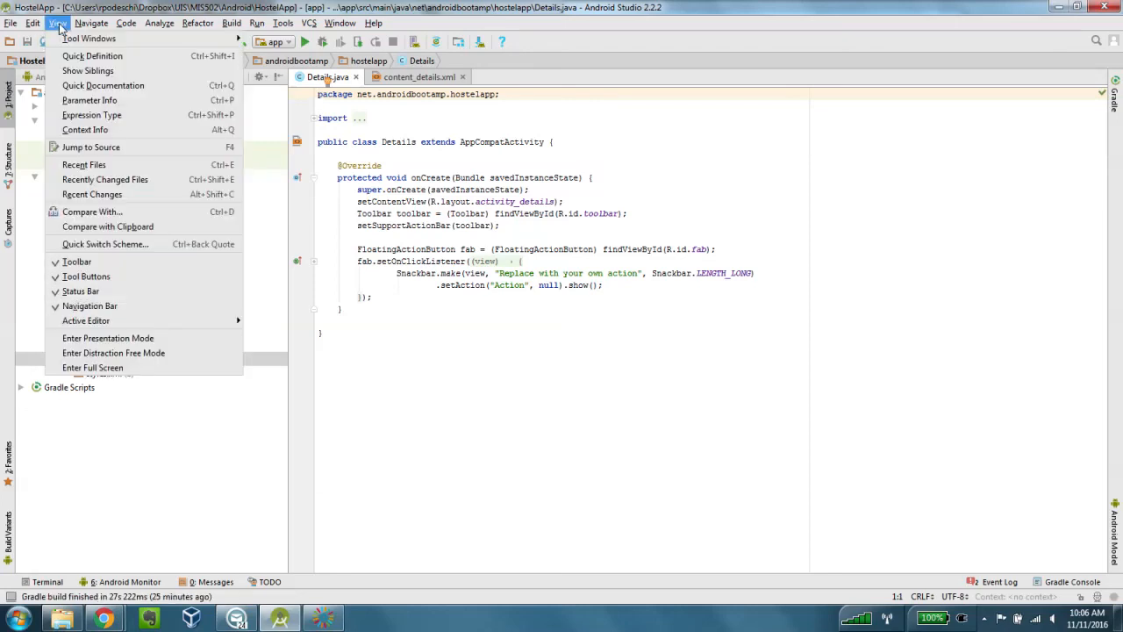
mouse_move(86, 320)
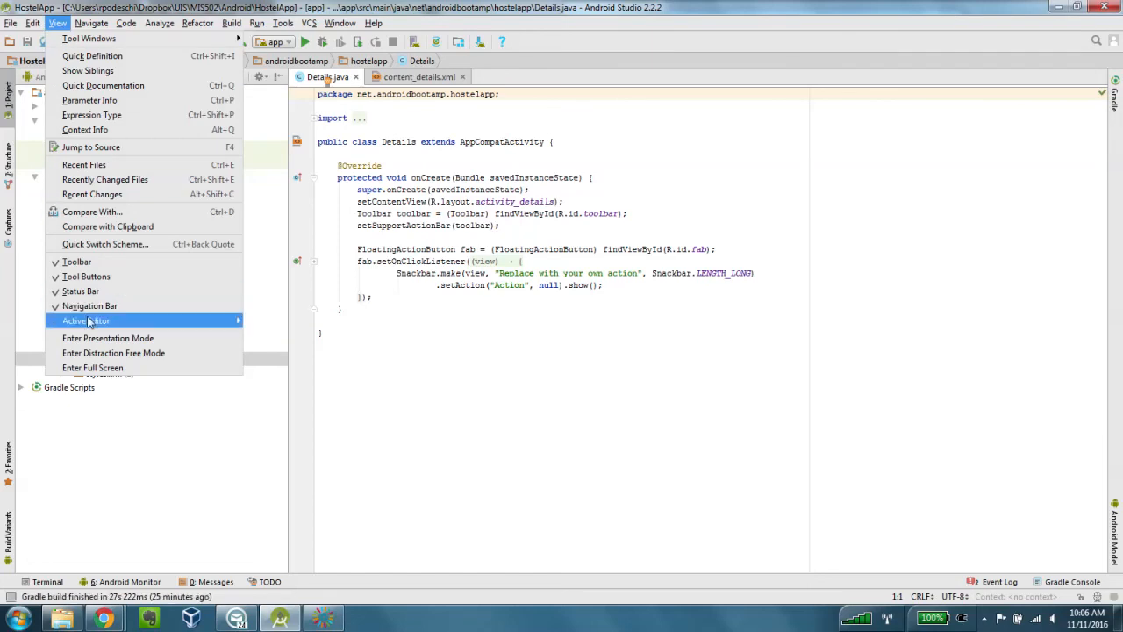
mouse_move(86, 320)
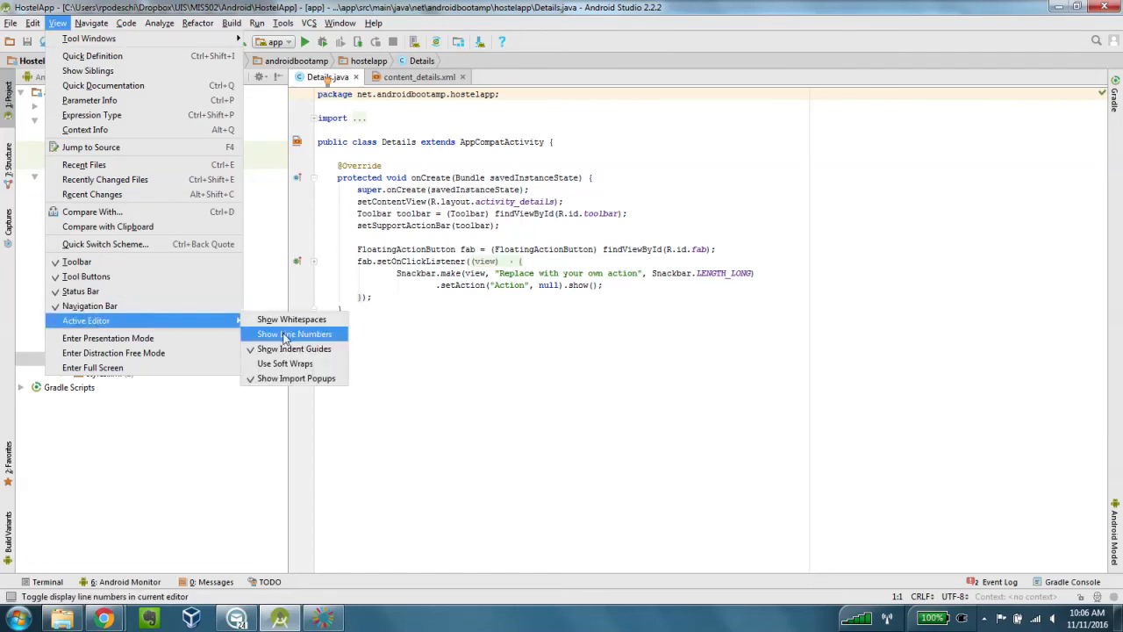
click(294, 334)
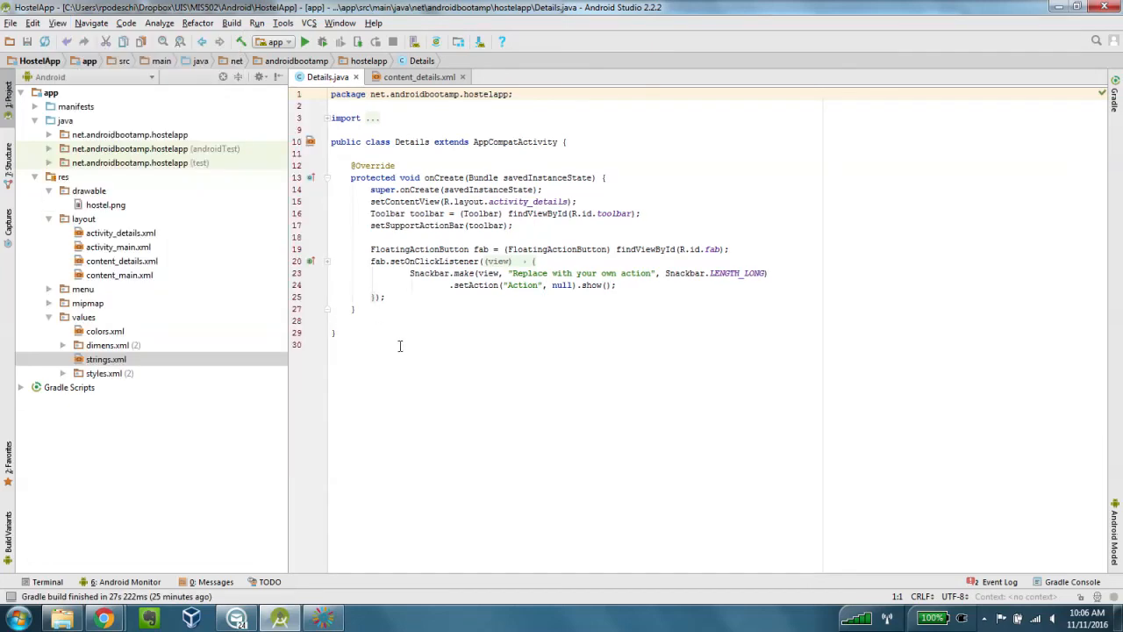
mouse_move(423, 362)
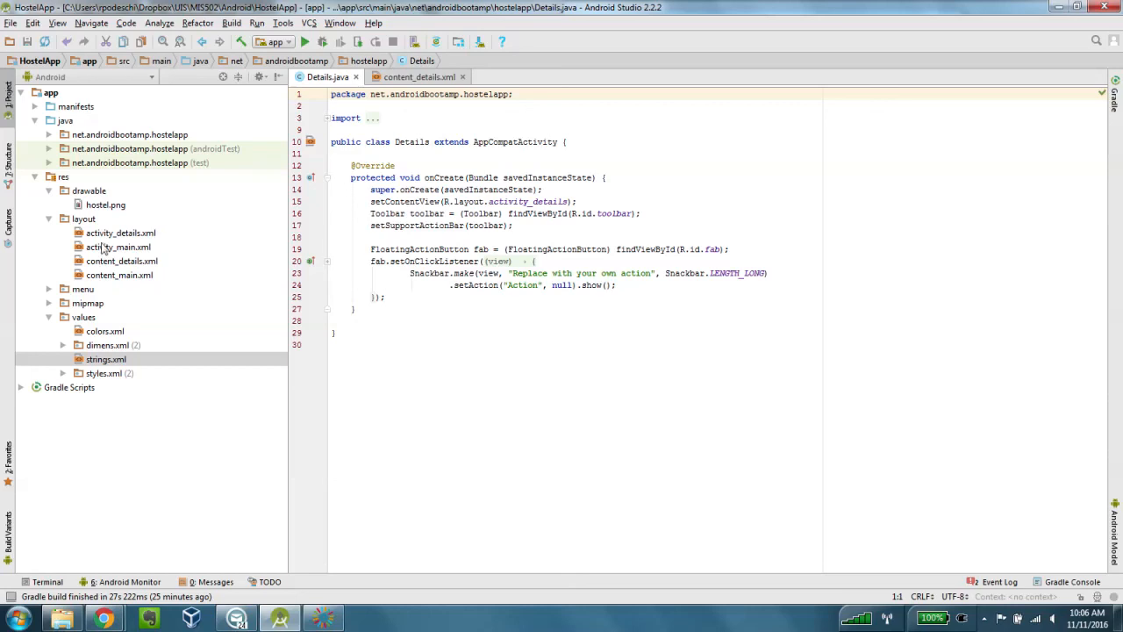
mouse_move(104, 250)
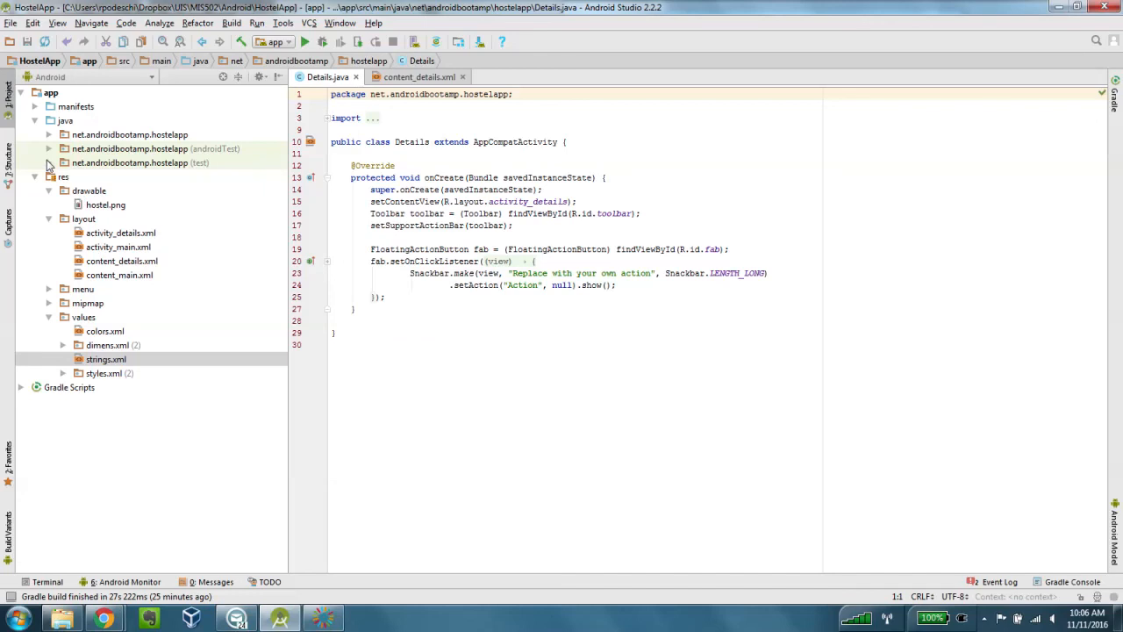
mouse_move(51, 154)
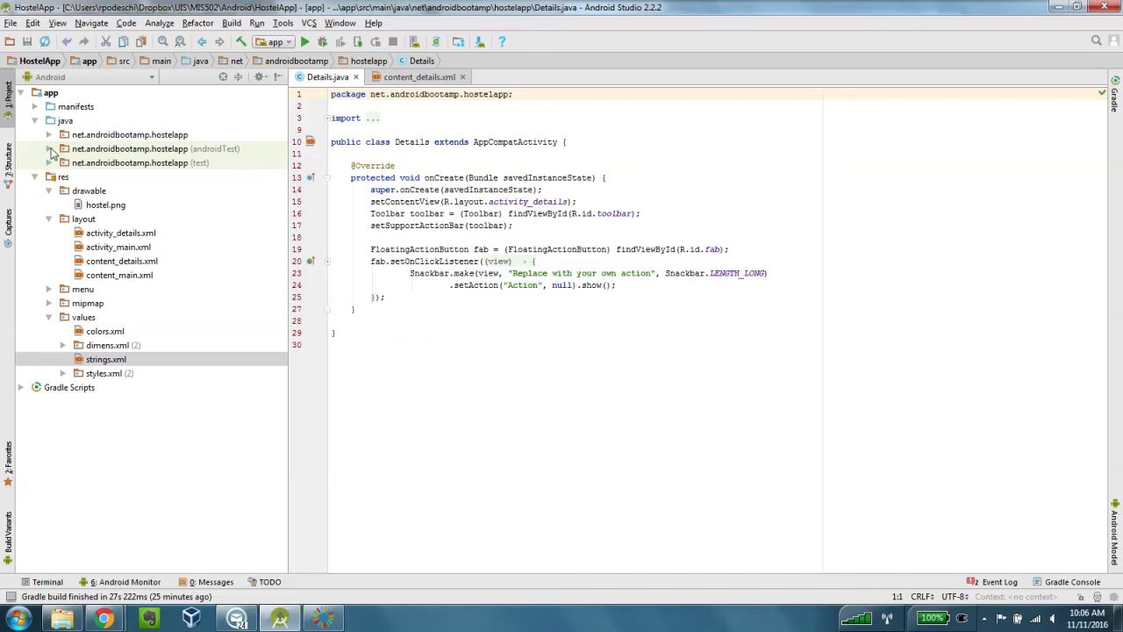
In MainActivity.java, replace Recipe with Details in the startActivity Intent.
click(50, 162)
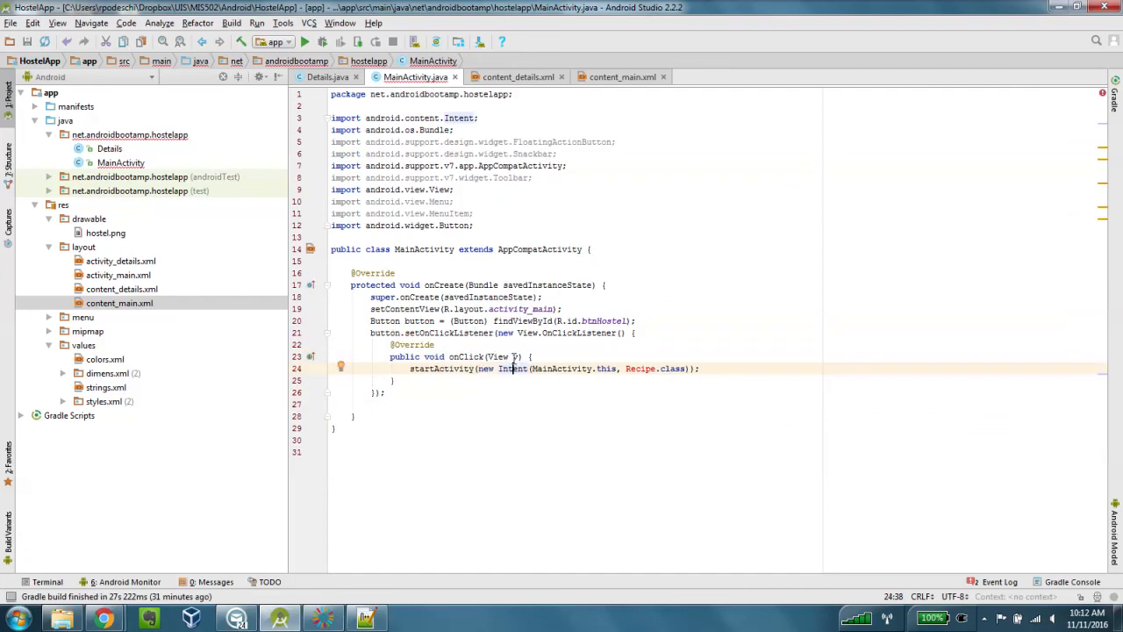
mouse_move(640, 368)
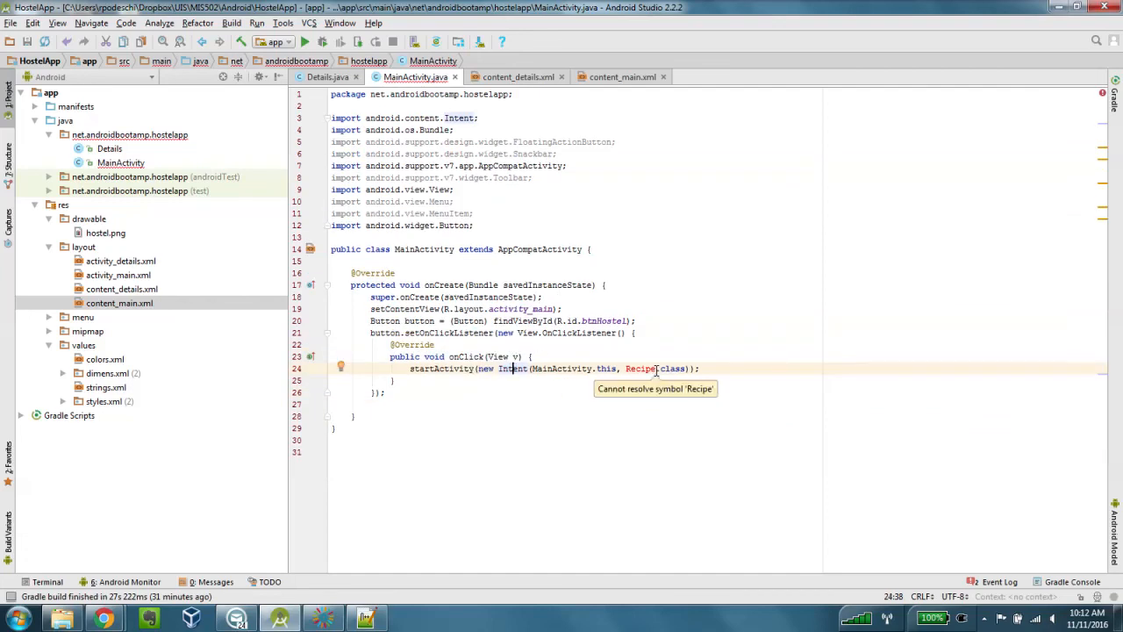
double_click(639, 368)
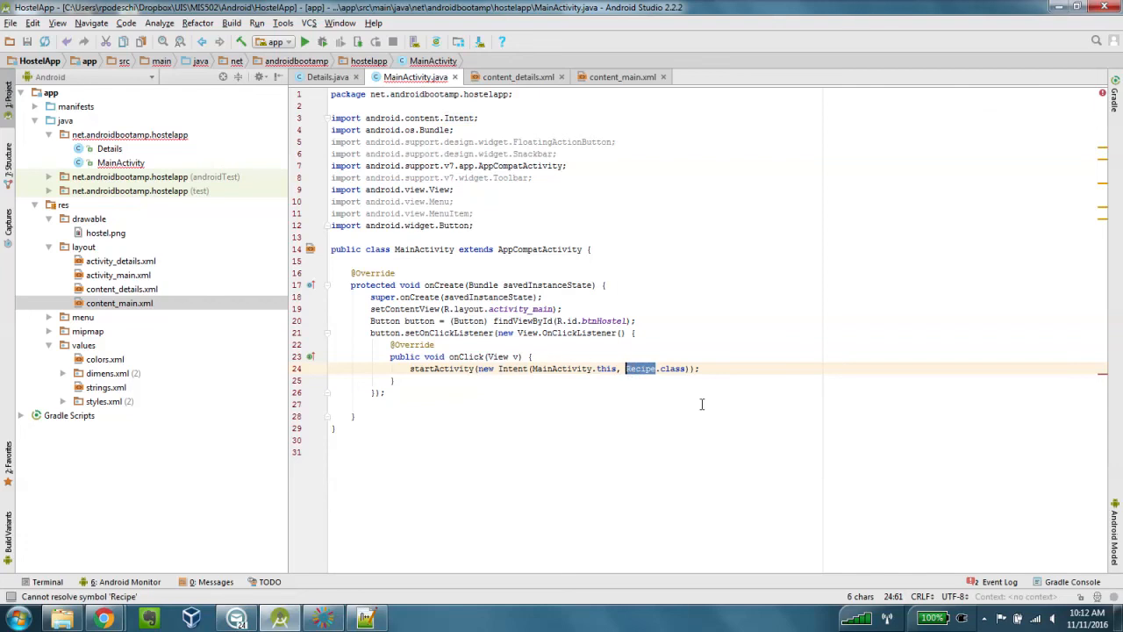
text(Des)
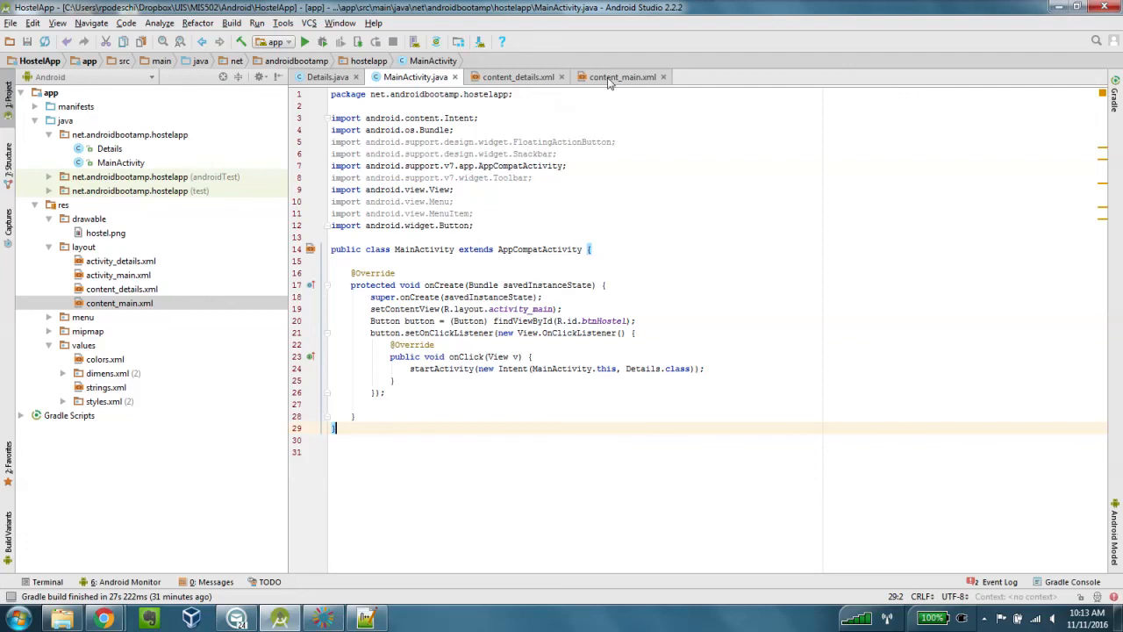
Review the content_main.xml and content_details.xml layouts, ending on content_main.xml.
click(621, 77)
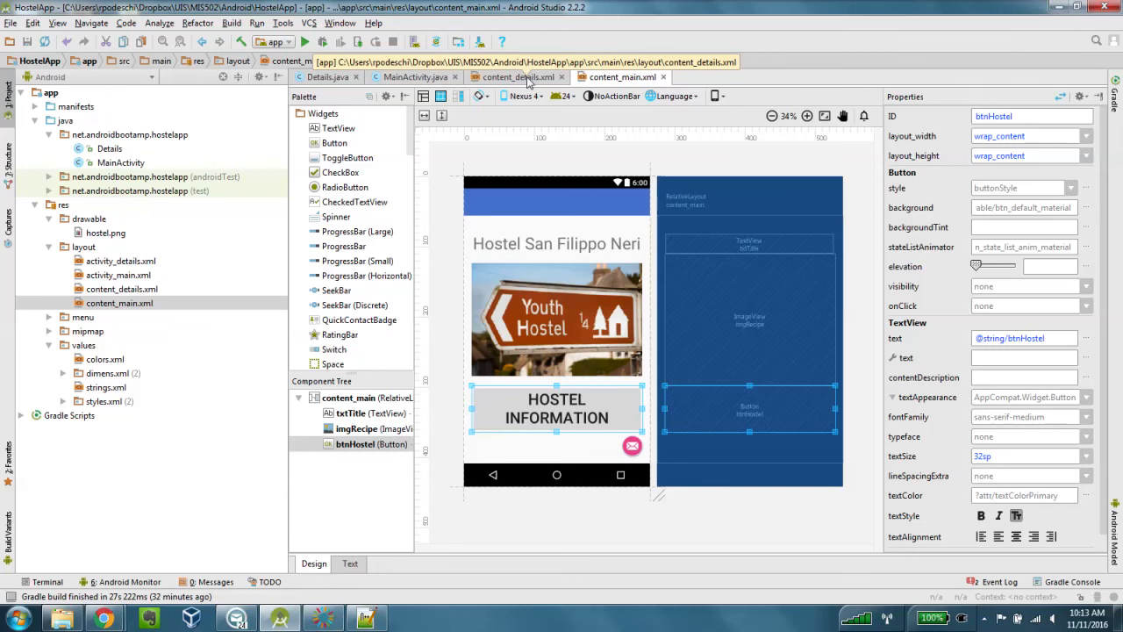
click(517, 76)
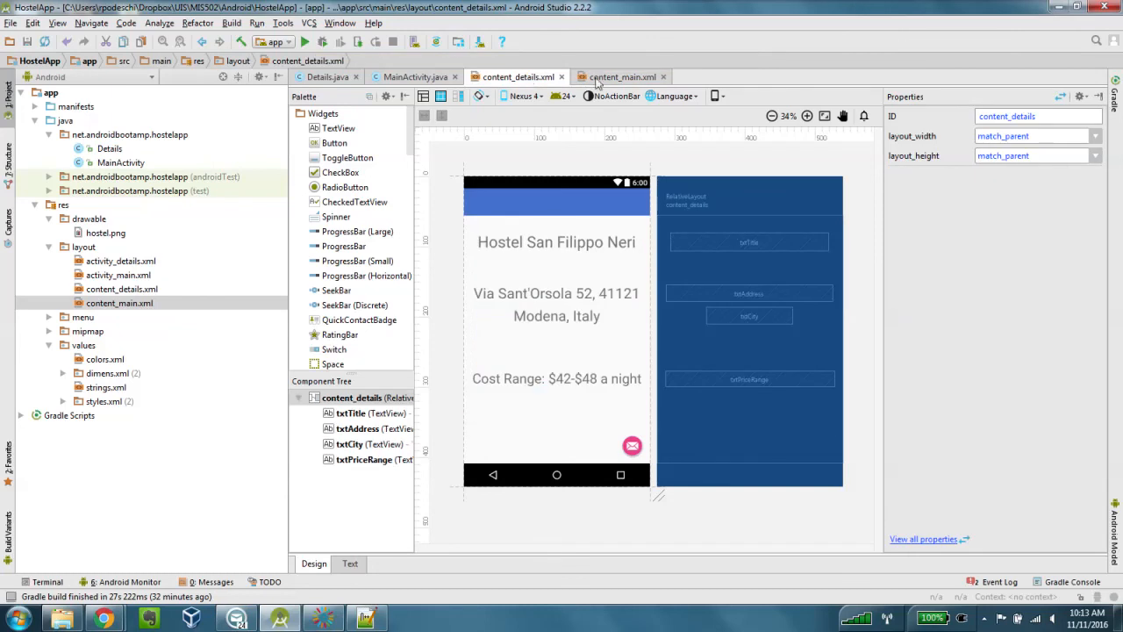
click(621, 76)
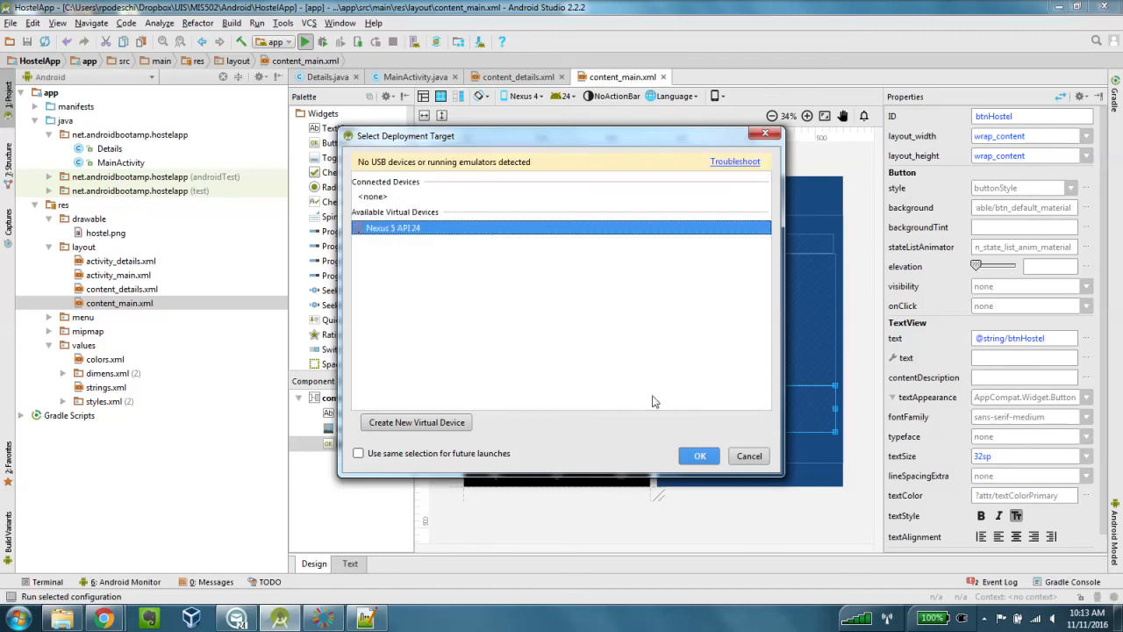
Launch HostelApp on the Nexus 5 API 24 emulator.
click(699, 455)
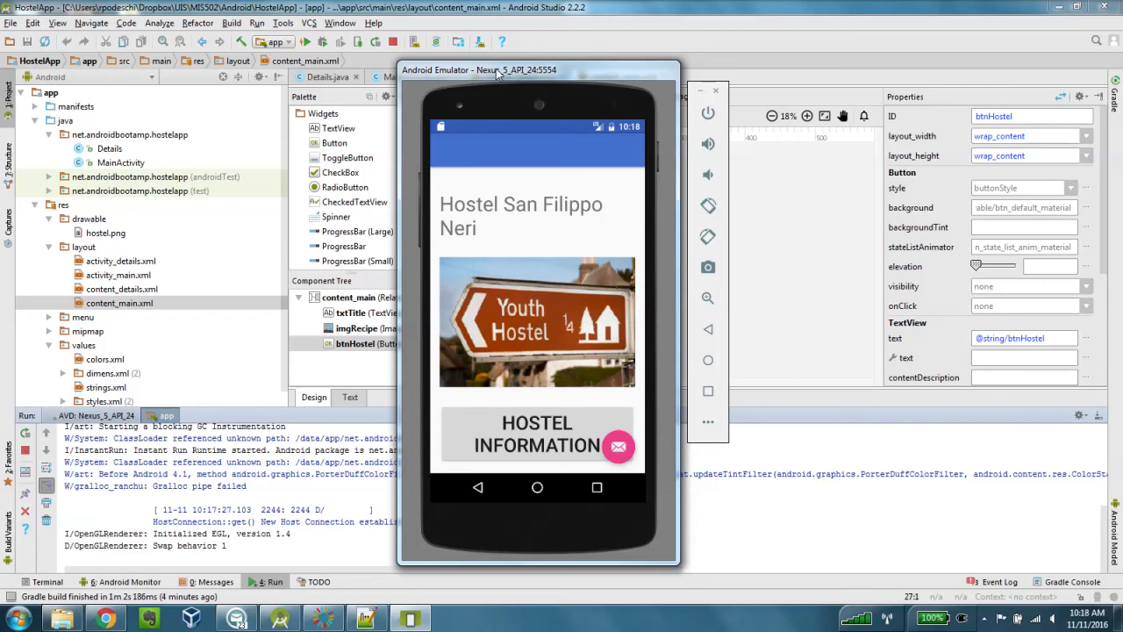
mouse_move(520, 266)
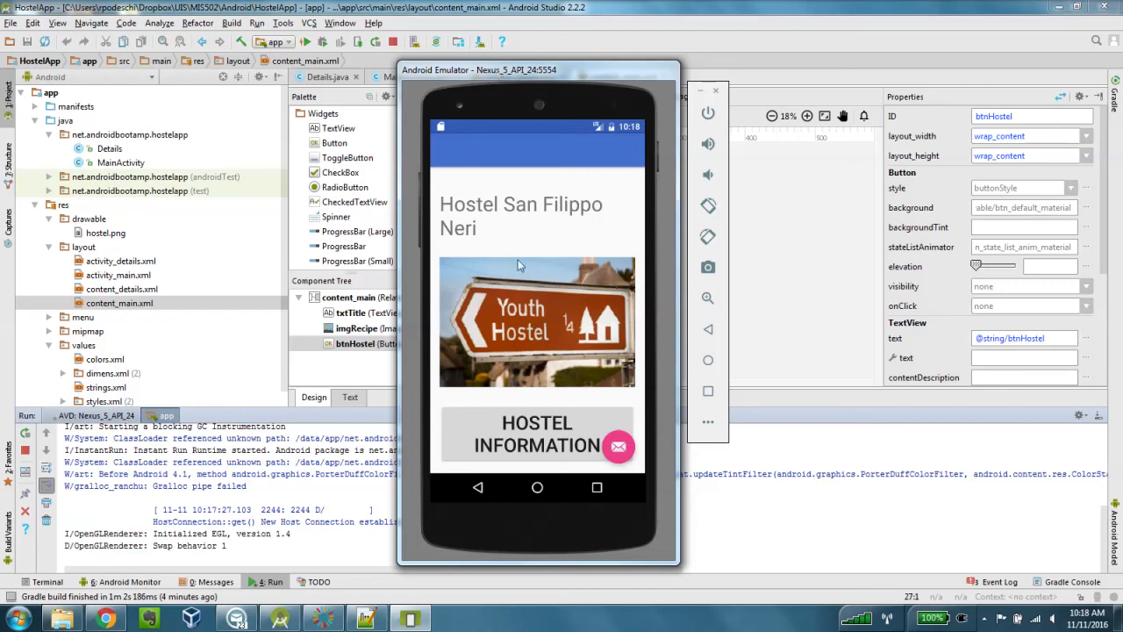
mouse_move(514, 218)
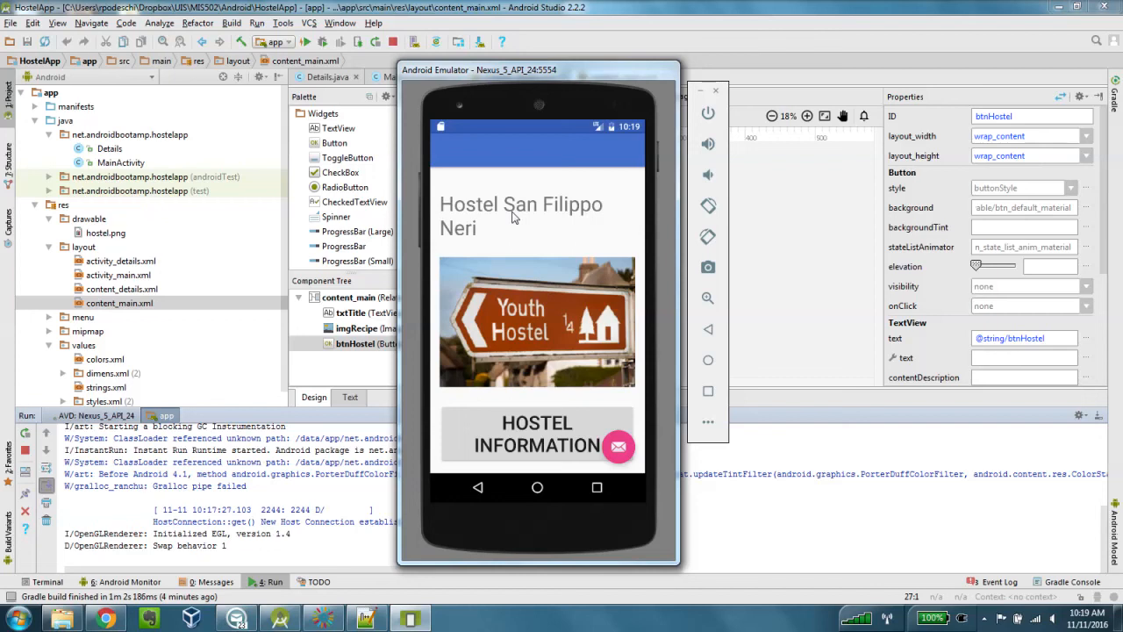
mouse_move(507, 404)
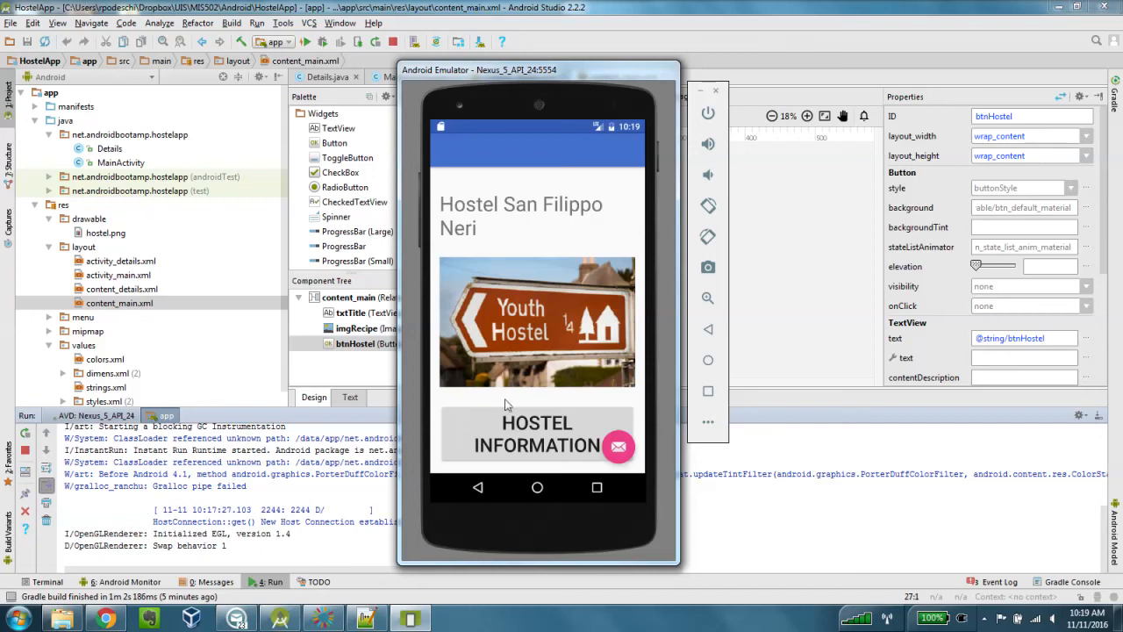
mouse_move(529, 431)
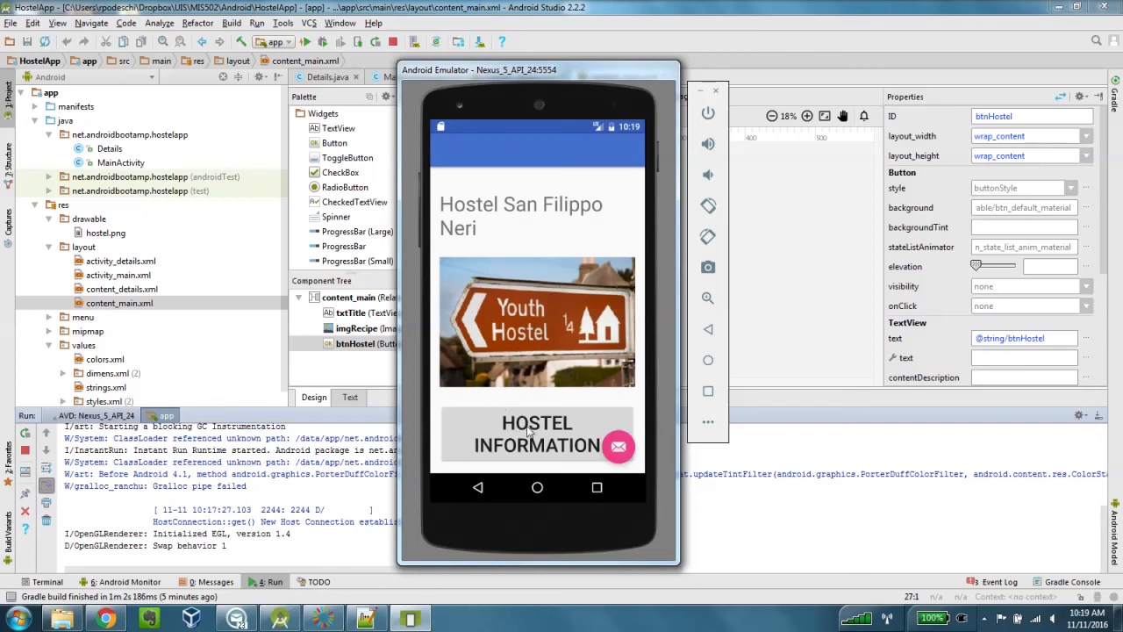
Tap HOSTEL INFORMATION in the emulator to show the Details screen.
click(536, 433)
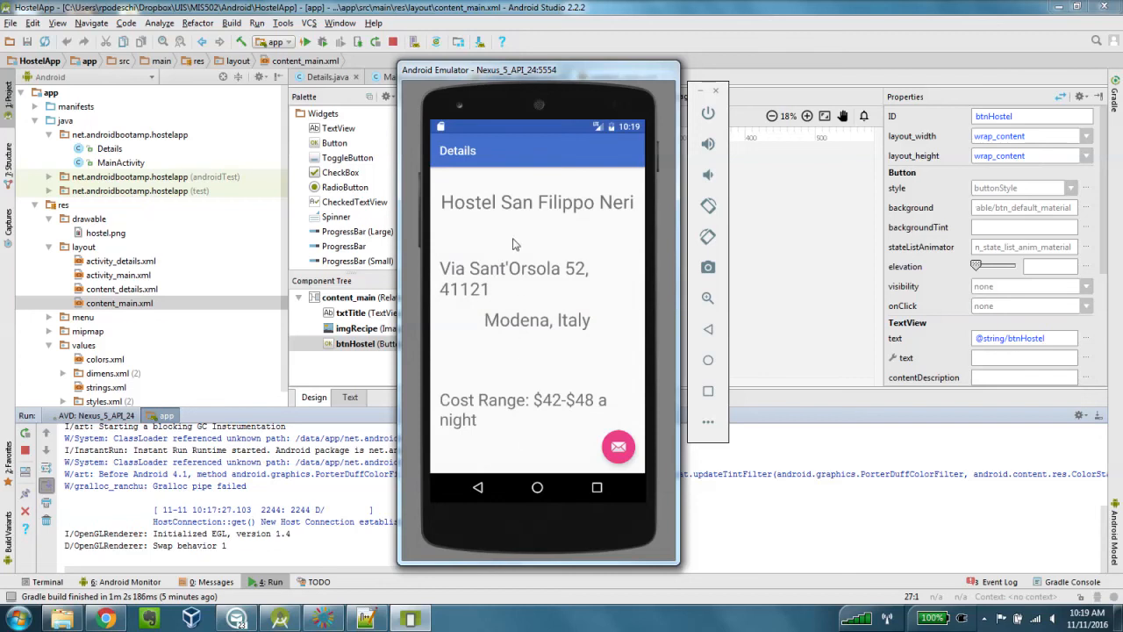
mouse_move(562, 212)
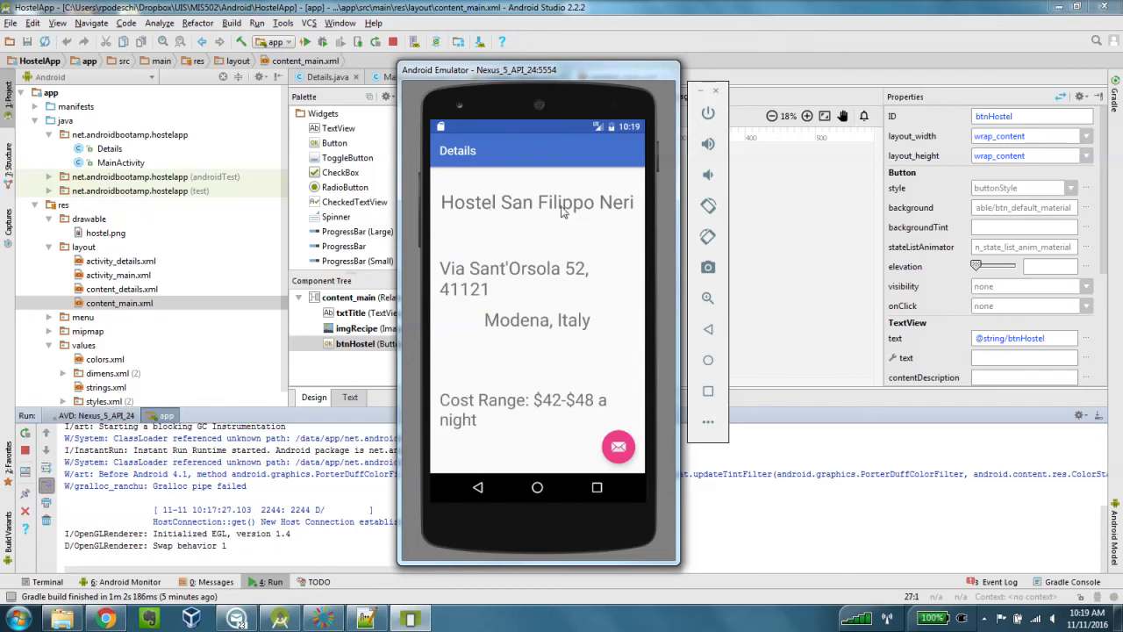
mouse_move(544, 277)
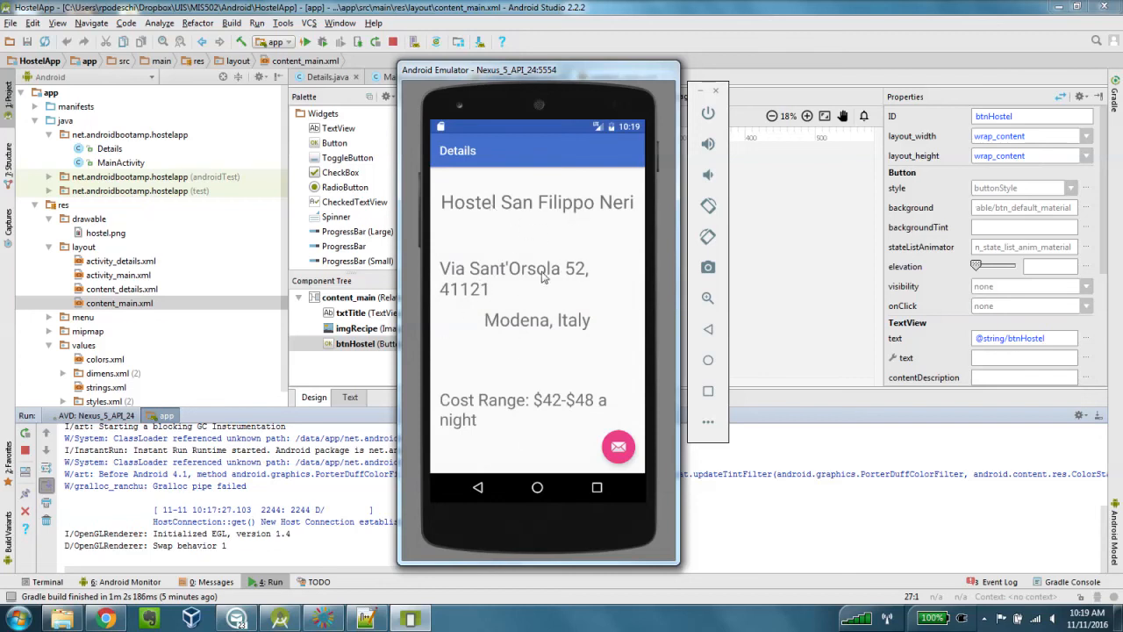
mouse_move(537, 354)
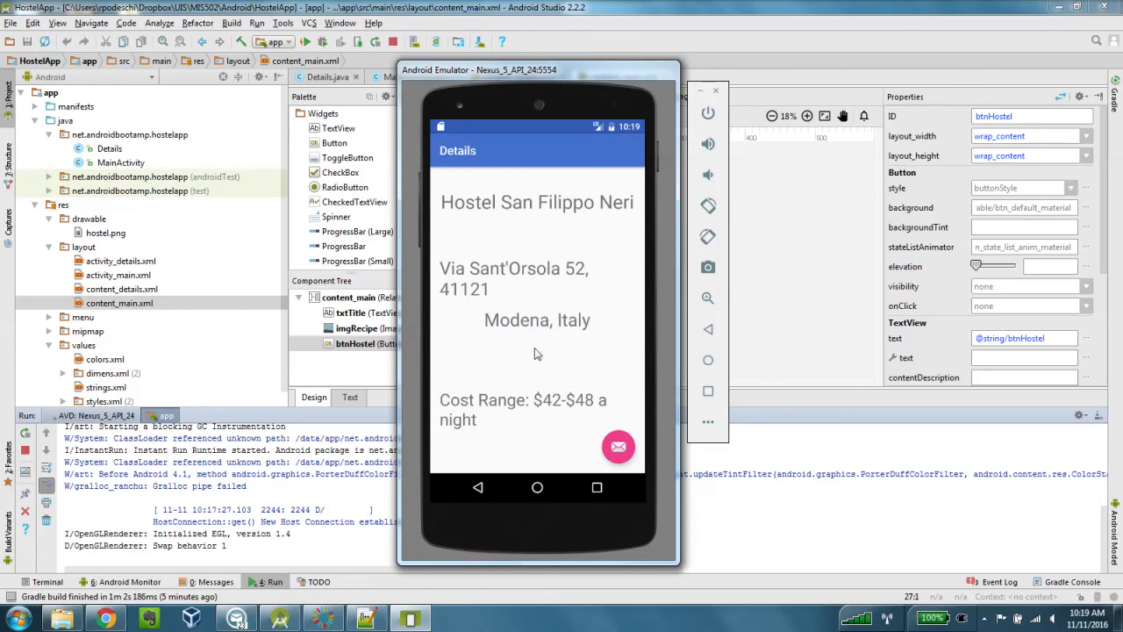
mouse_move(504, 449)
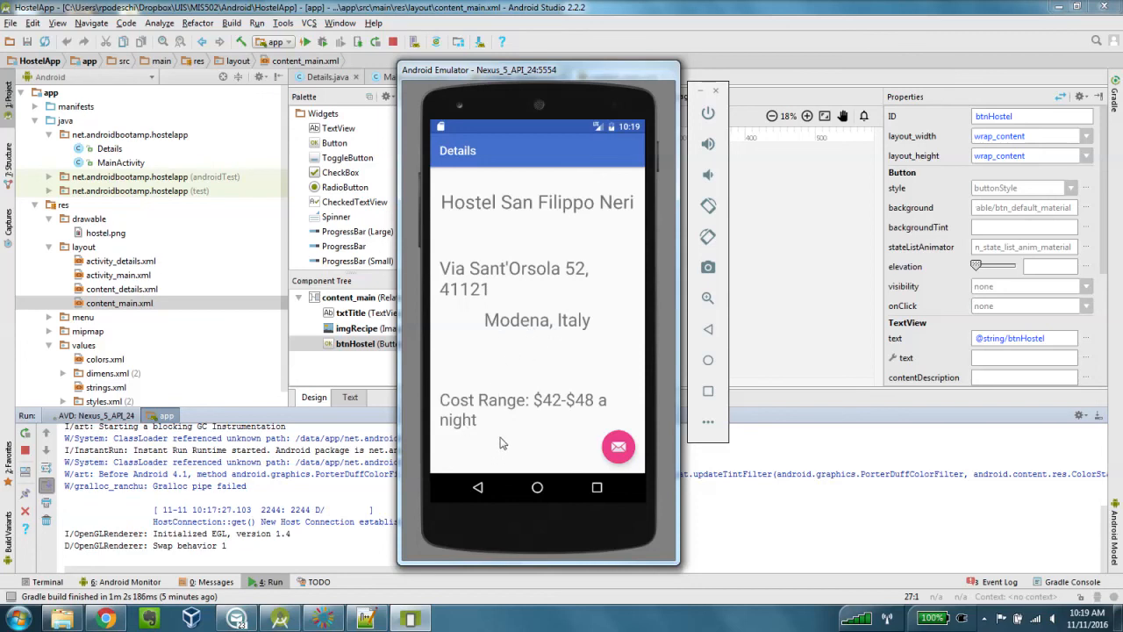
mouse_move(542, 209)
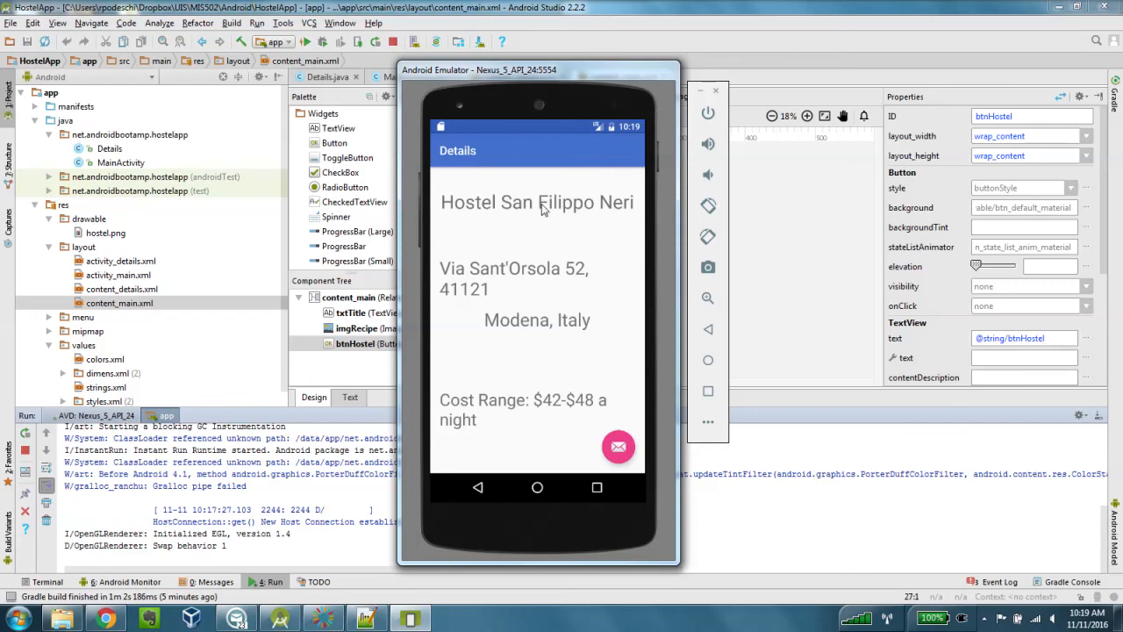
mouse_move(609, 209)
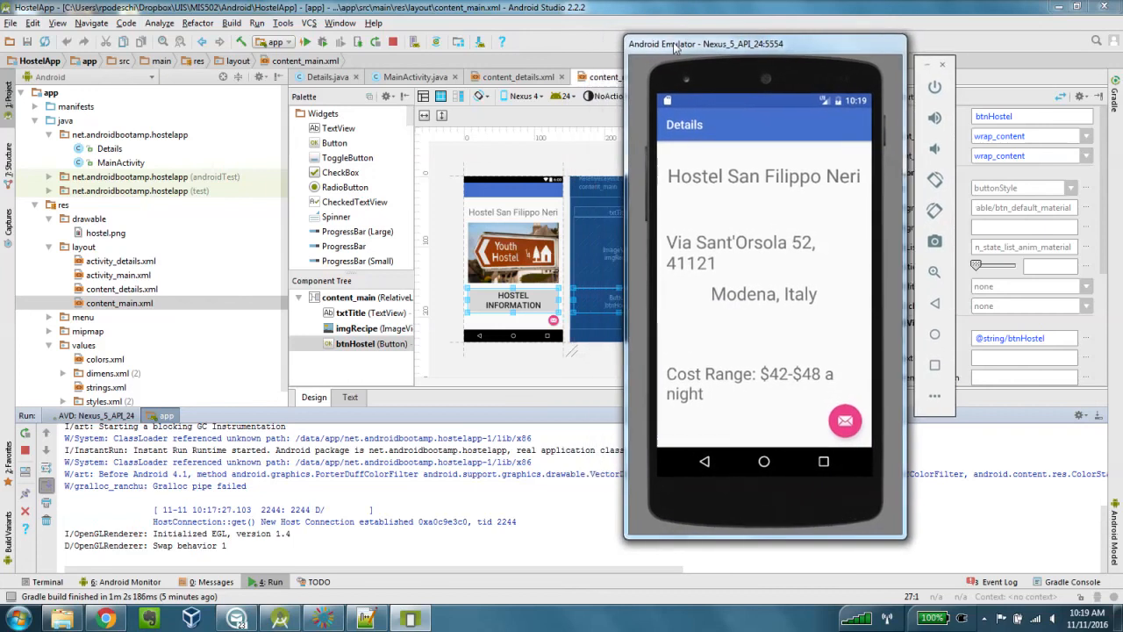
Move the emulator aside and open content_details.xml beside it in the design editor.
drag(706, 43, 760, 47)
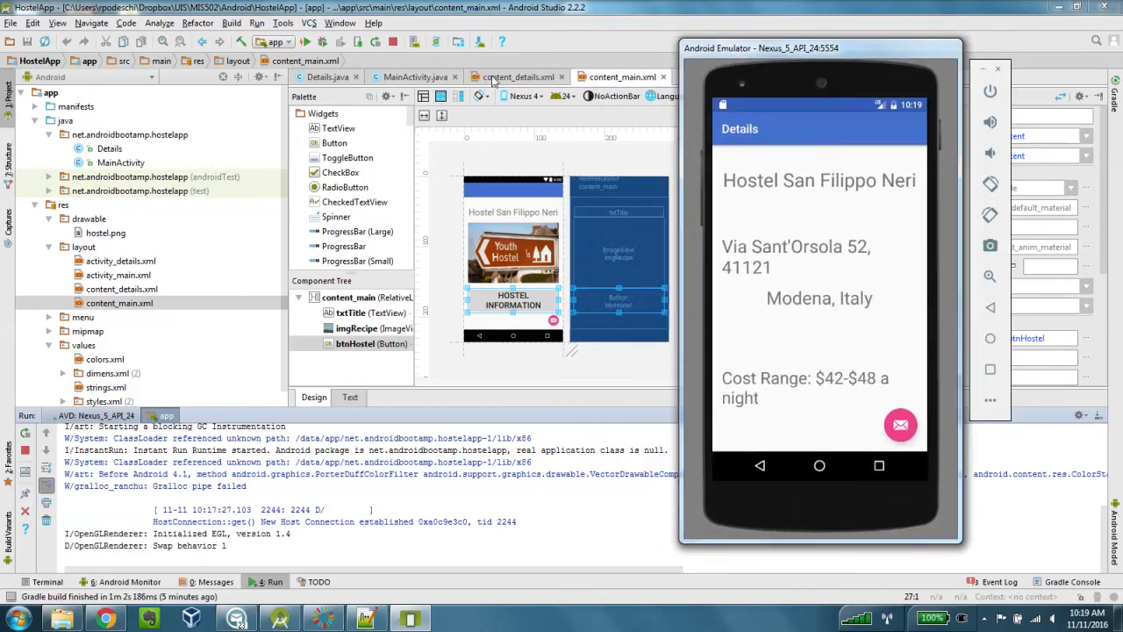
click(518, 76)
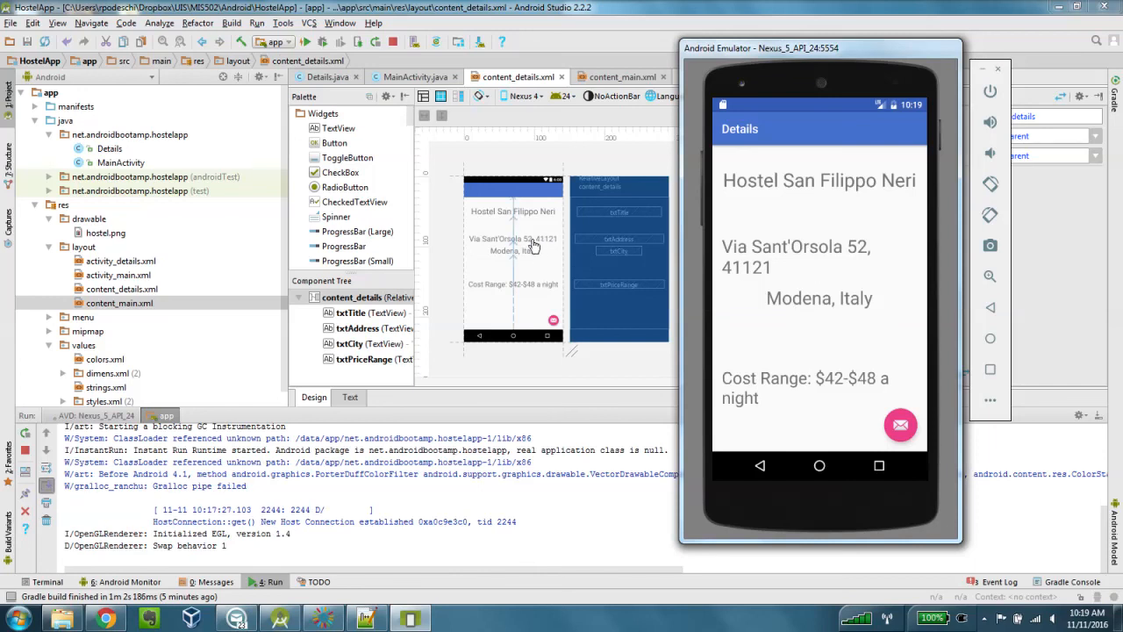
mouse_move(539, 283)
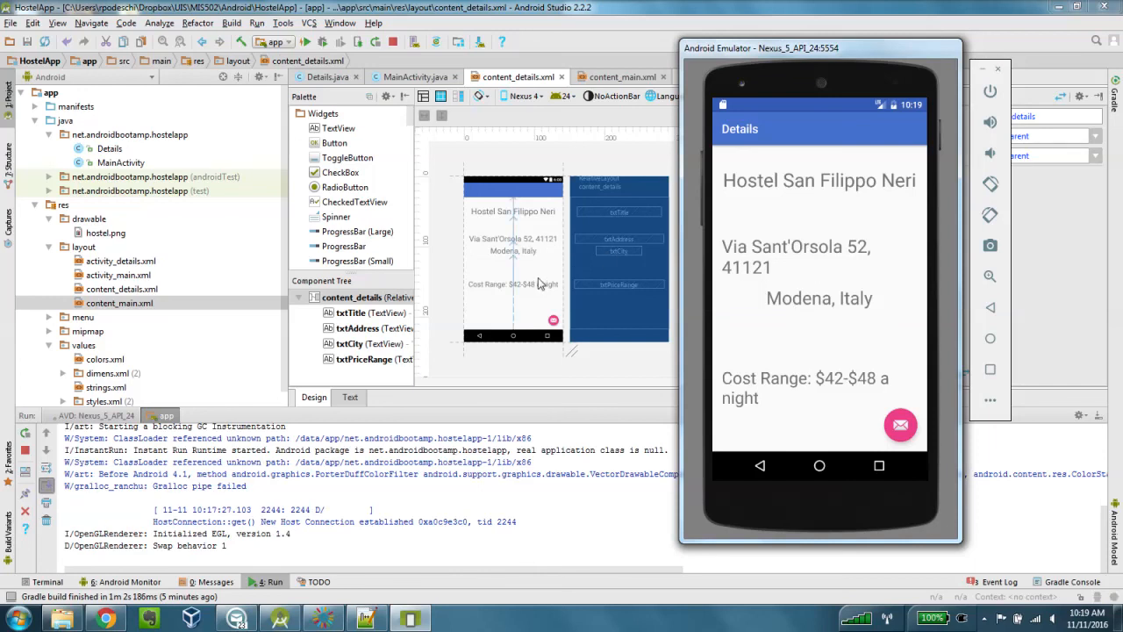